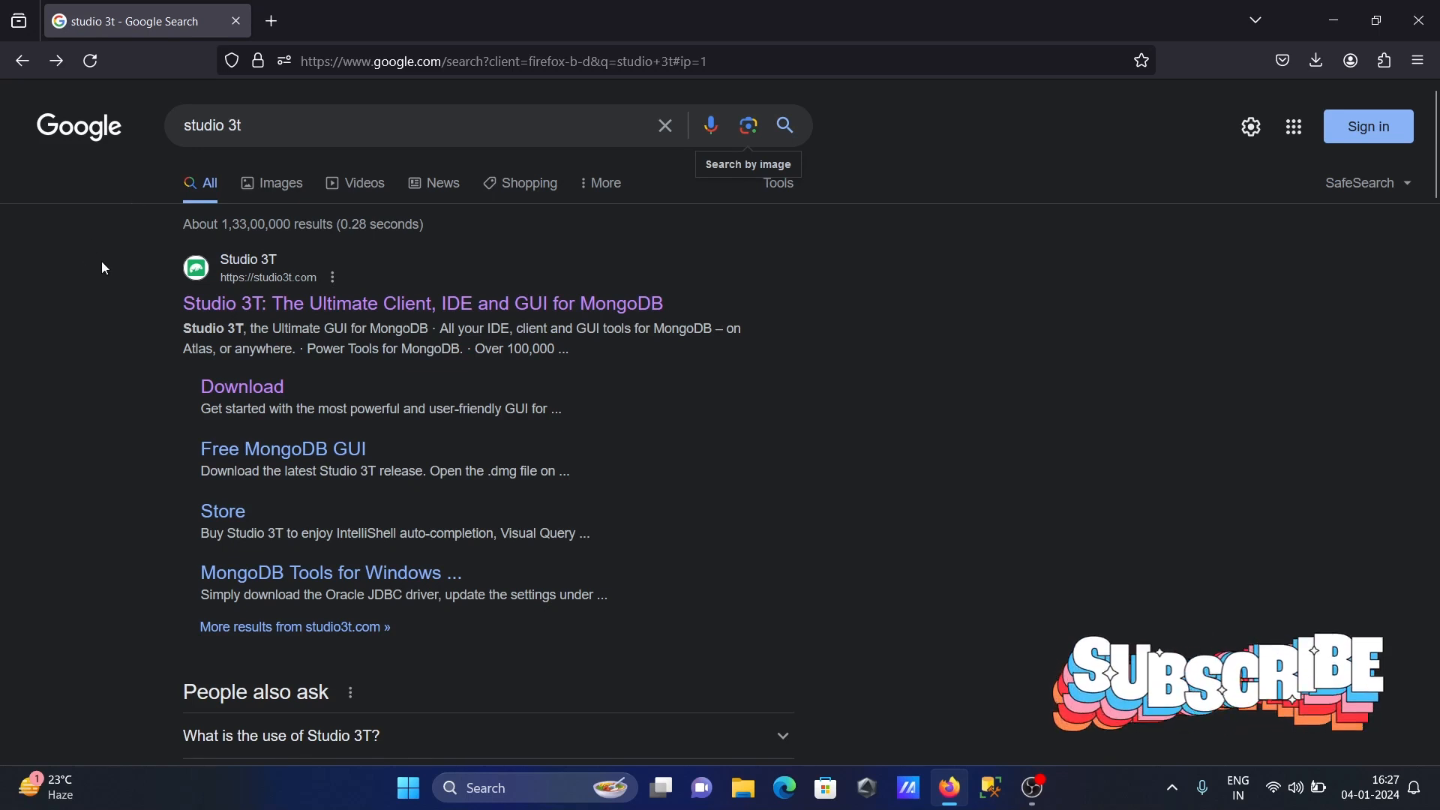
{"action": "mouse_move", "coordinate": [152, 188]}
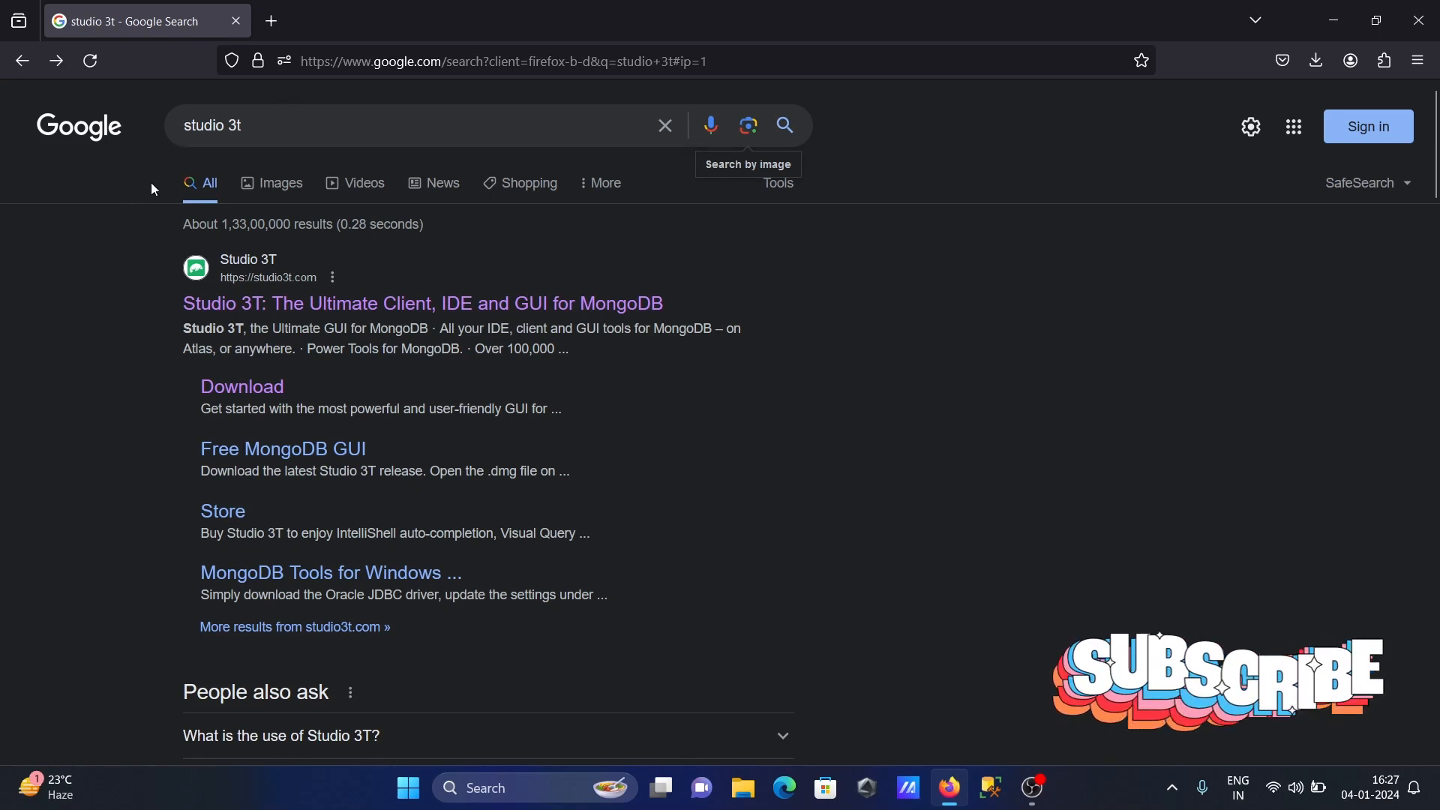
{"action": "mouse_move", "coordinate": [312, 150]}
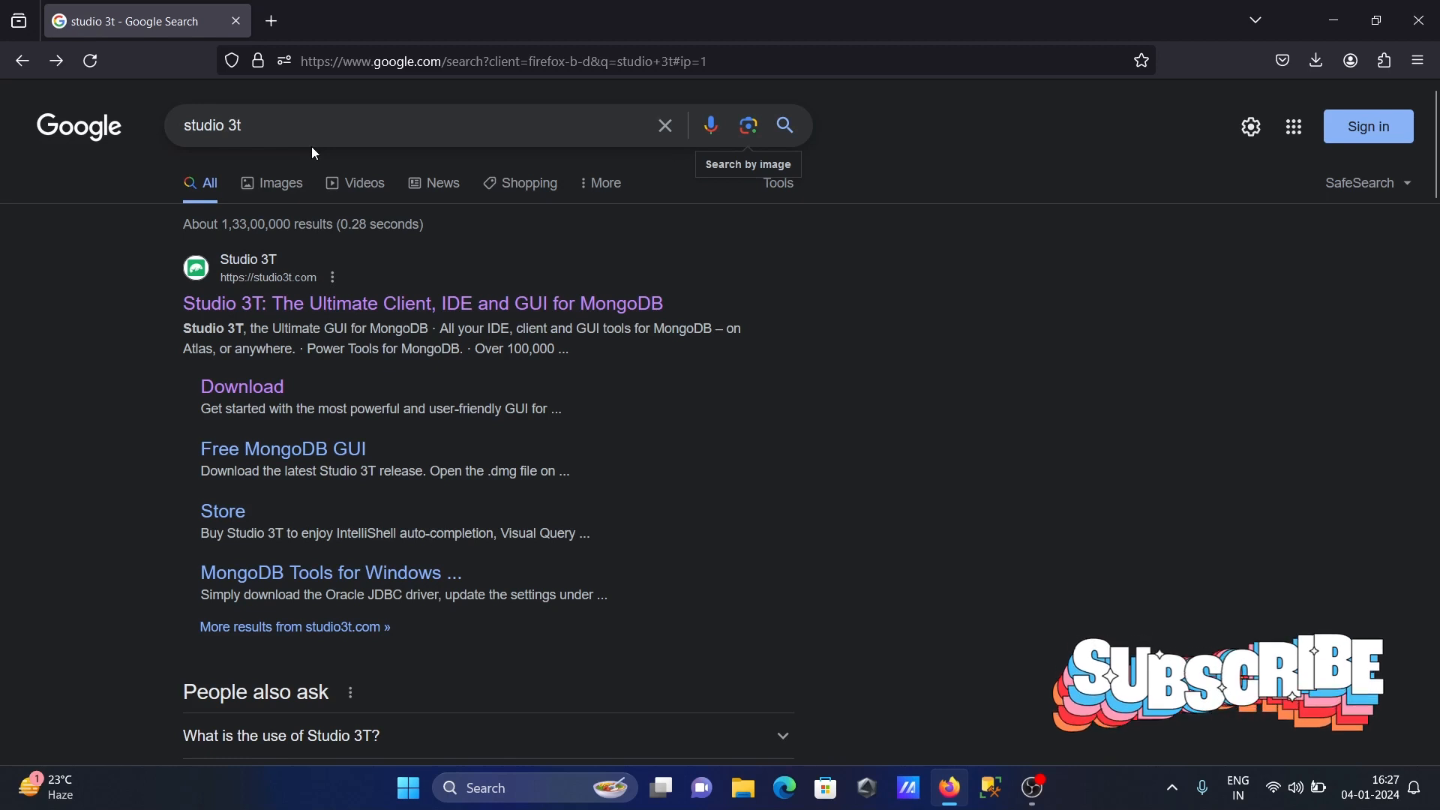
{"action": "mouse_move", "coordinate": [528, 285]}
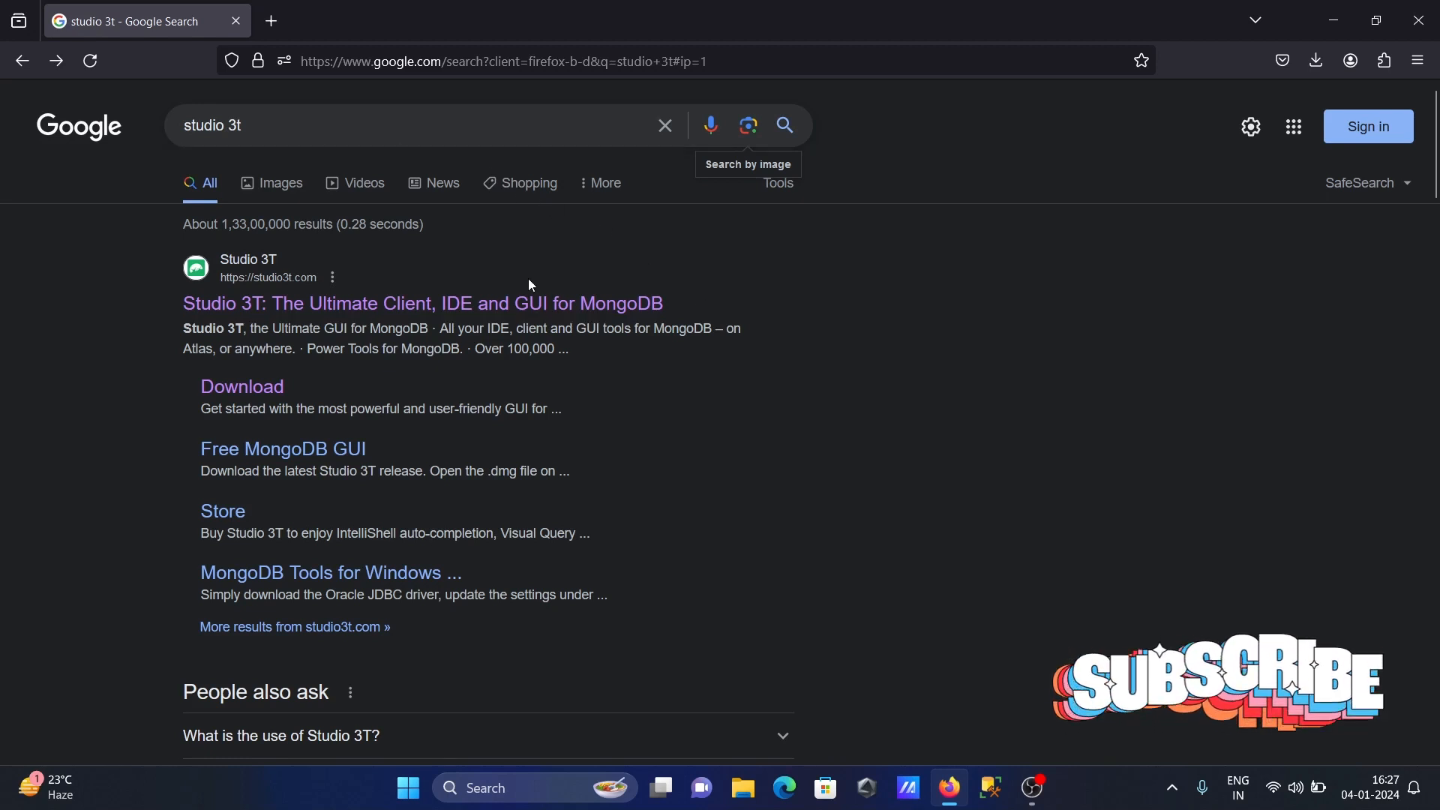
{"action": "mouse_move", "coordinate": [670, 304]}
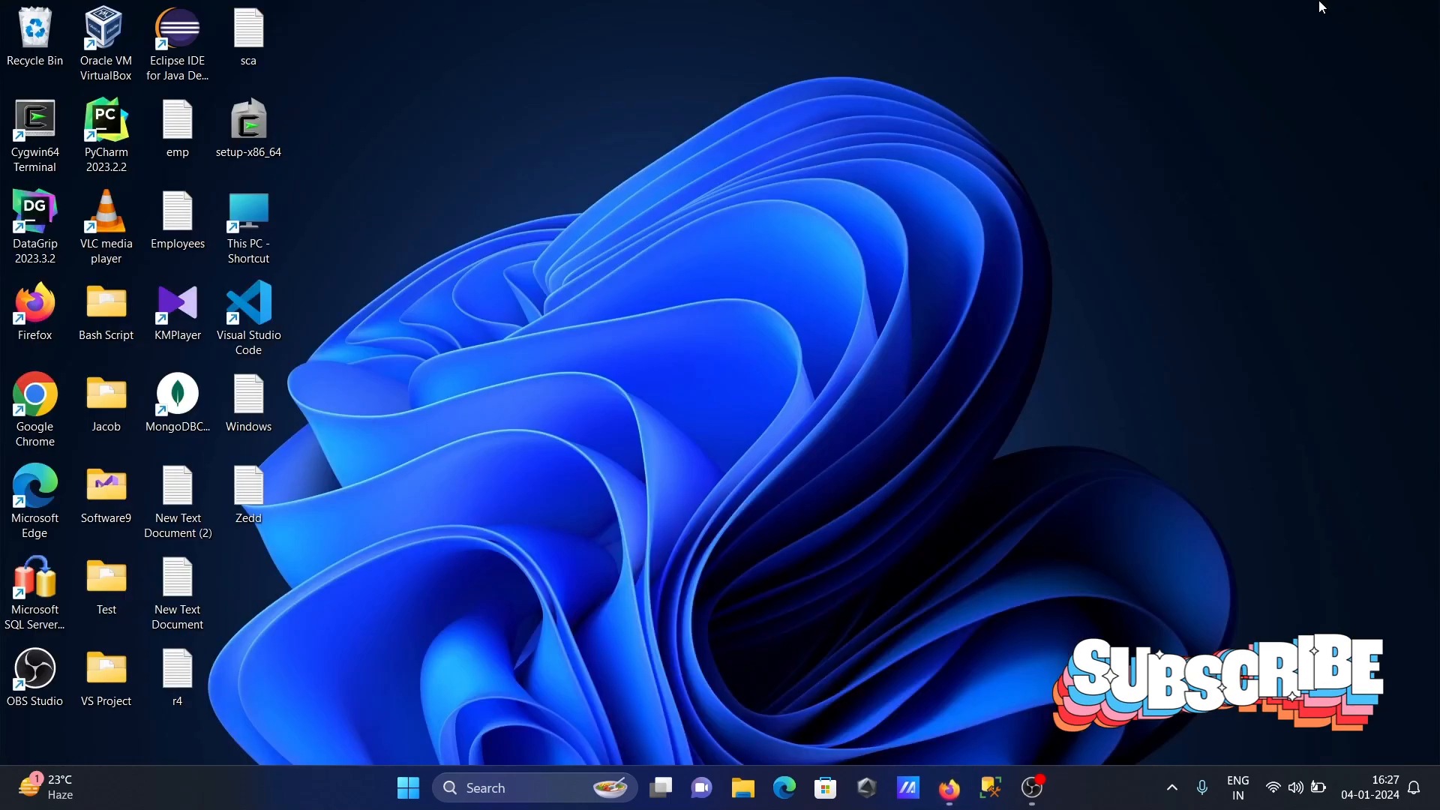
{"action": "mouse_move", "coordinate": [765, 397]}
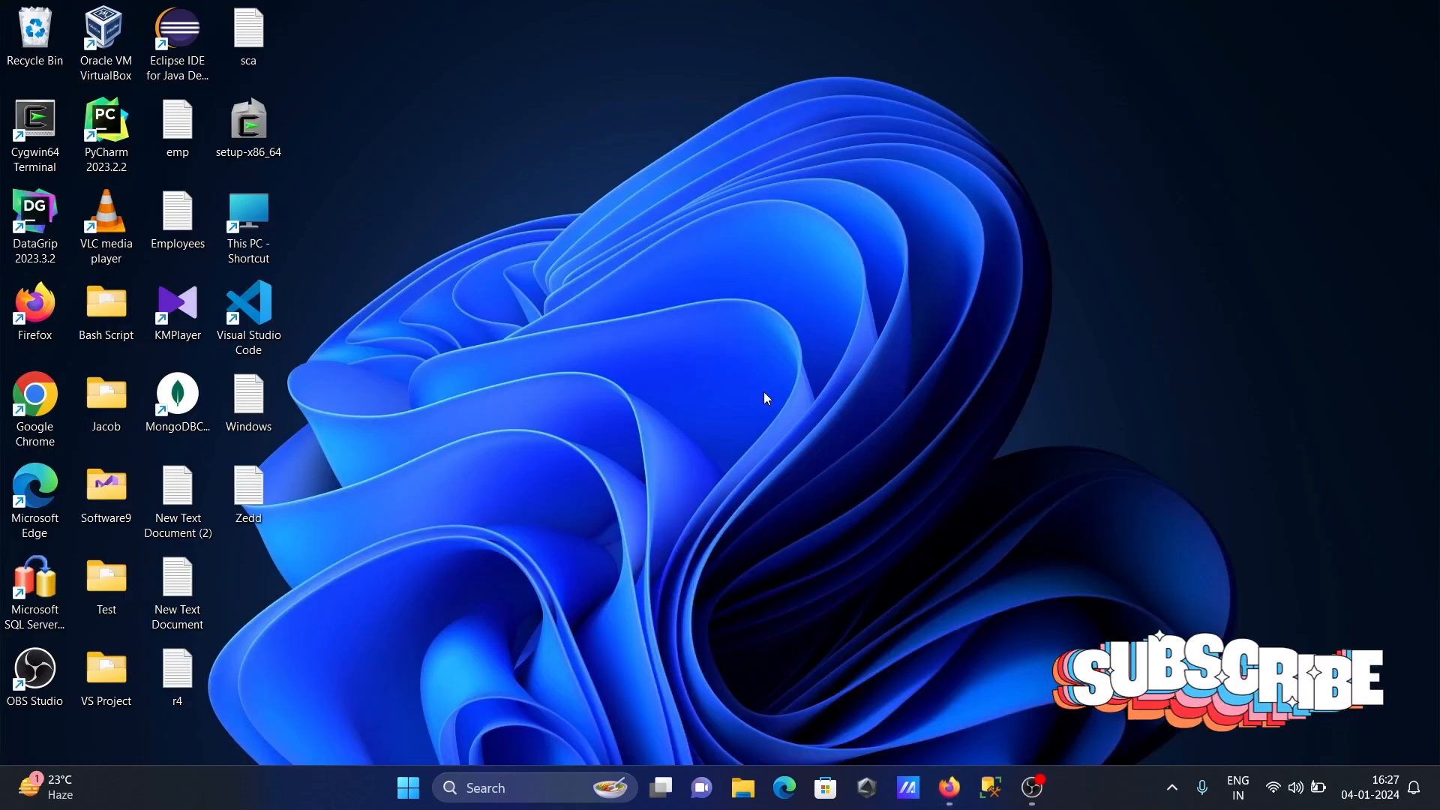
{"action": "mouse_move", "coordinate": [510, 787]}
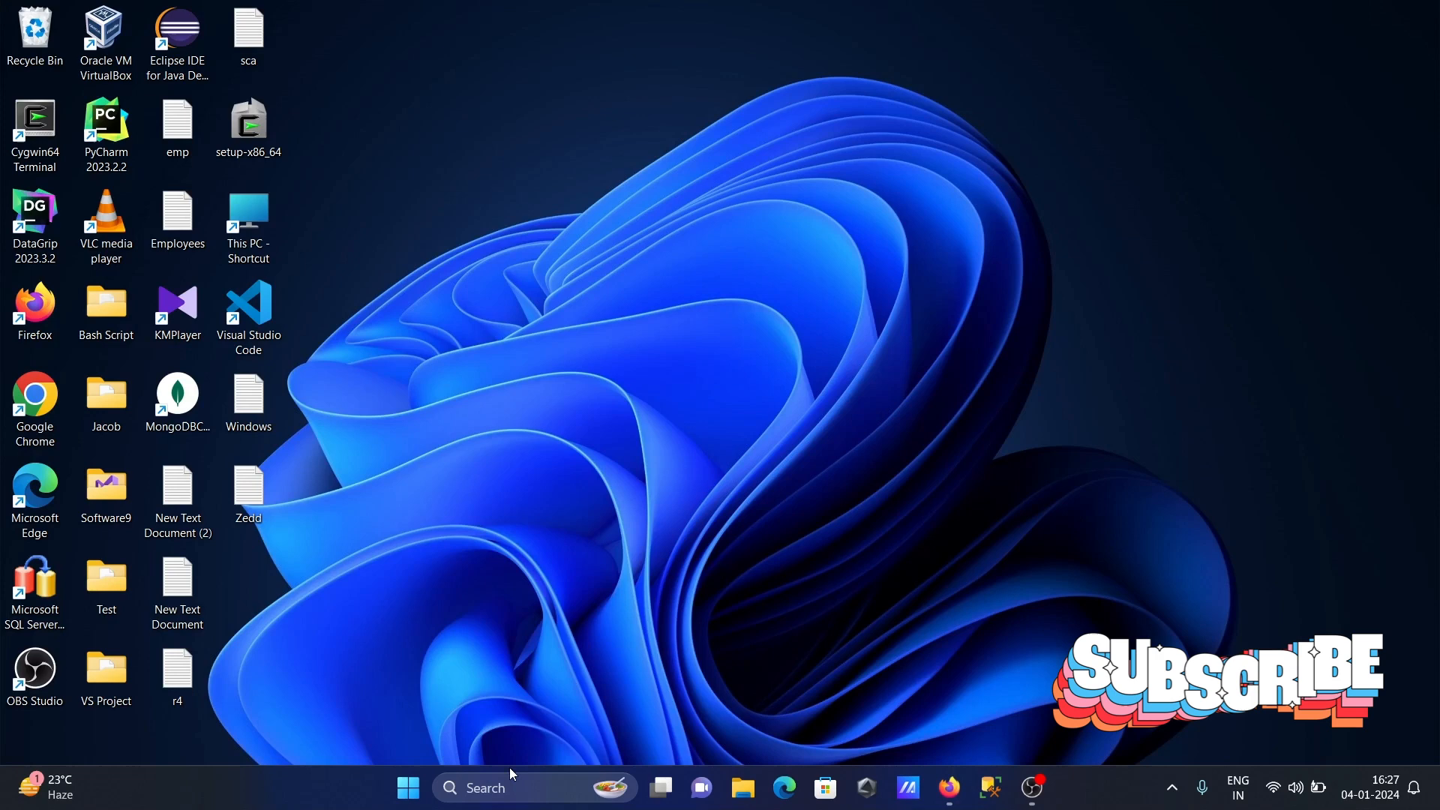
Open Command Prompt from Windows search and run mongod.
{"action": "type", "text": "cmd"}
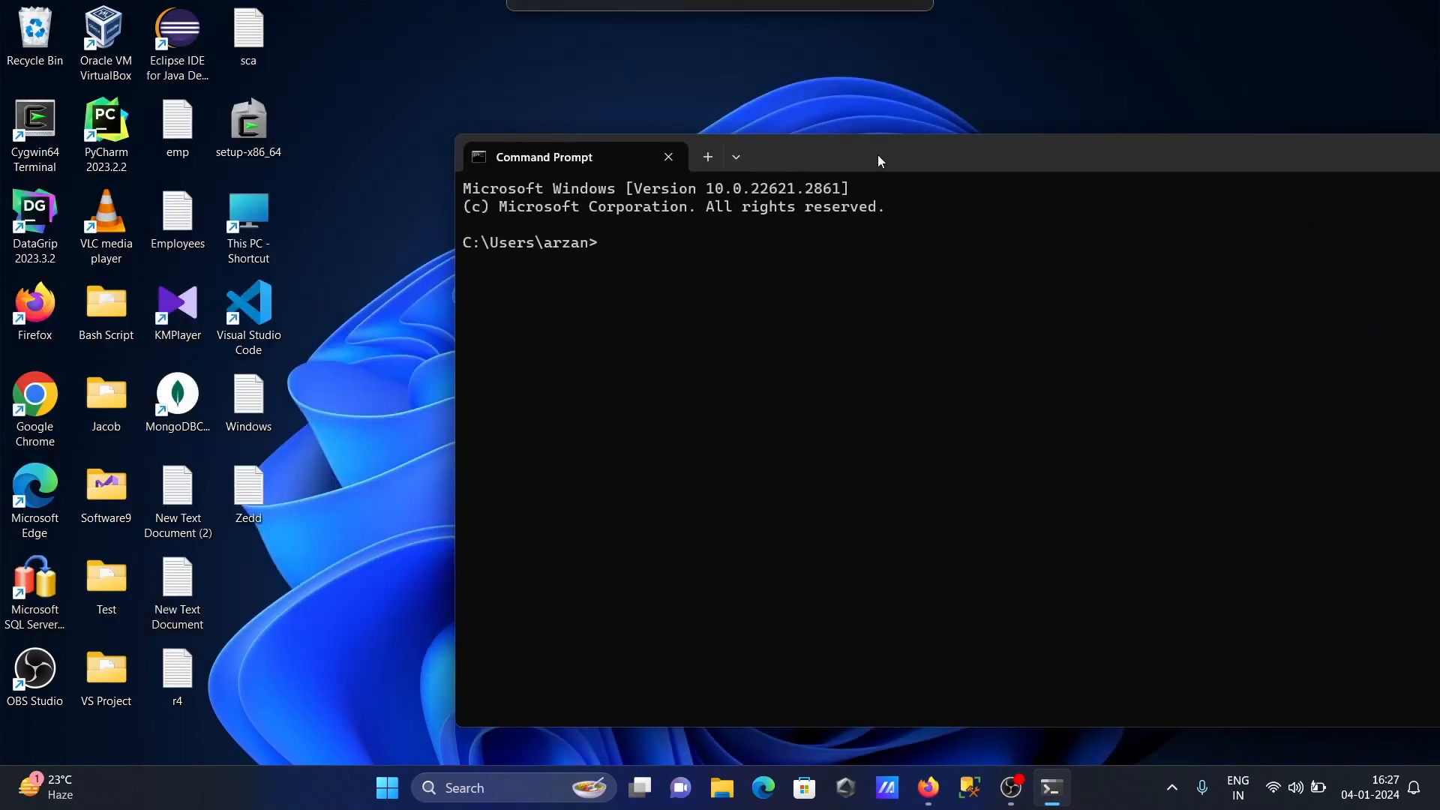
{"action": "type", "text": "mong"}
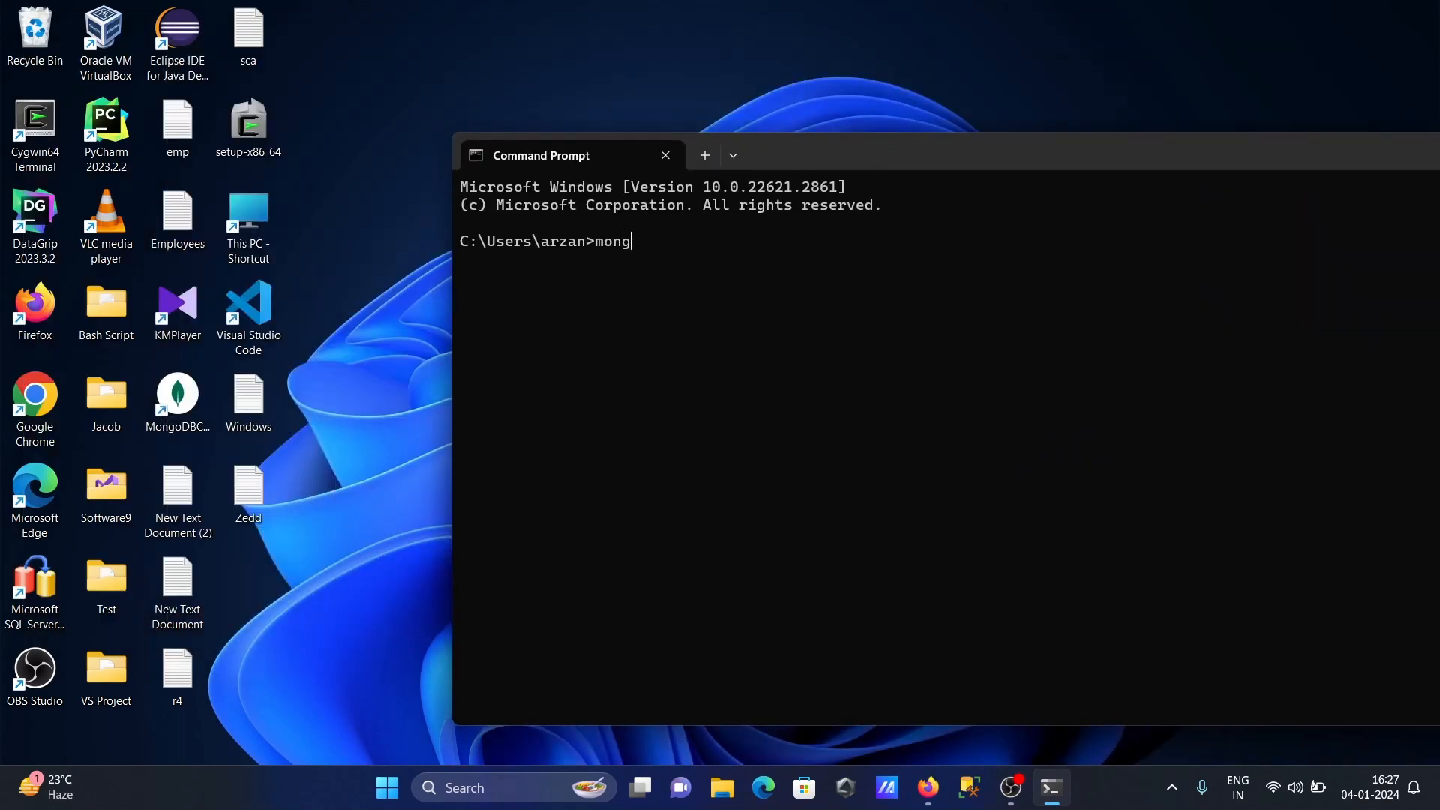
{"action": "type", "text": "od"}
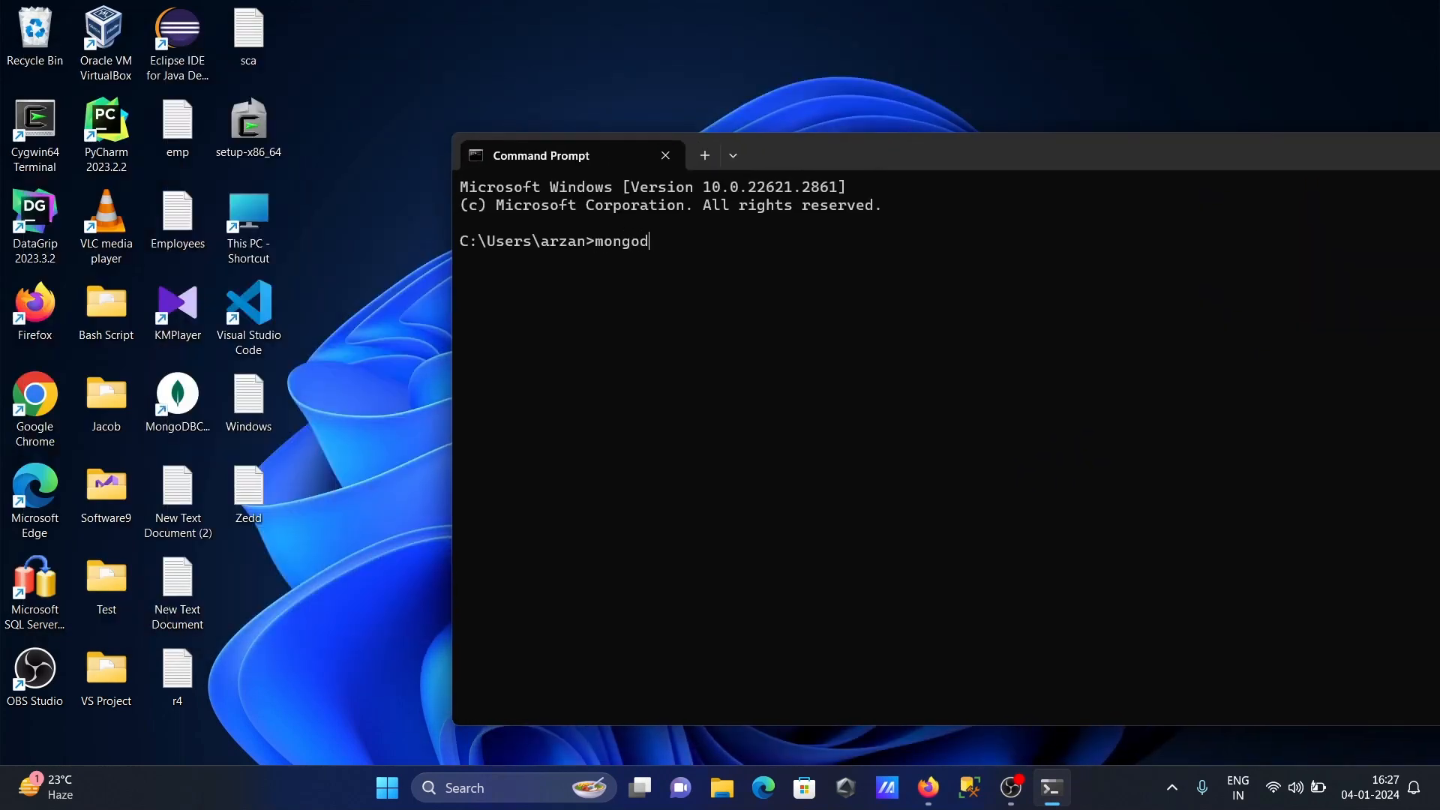
{"action": "key", "text": "Return"}
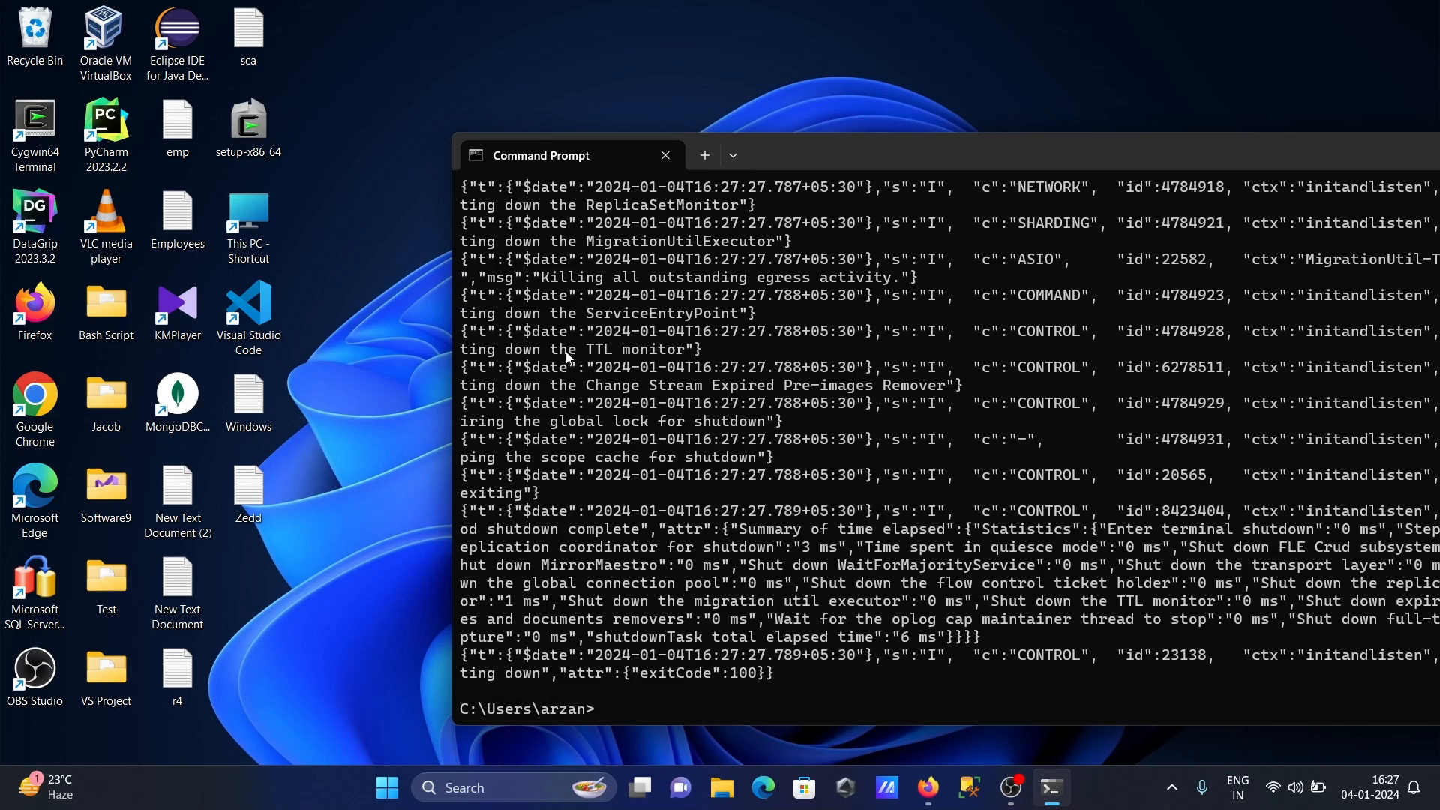
Run mongod --version, which reports db version v7.0.5-rc0.
{"action": "type", "text": "mongod"}
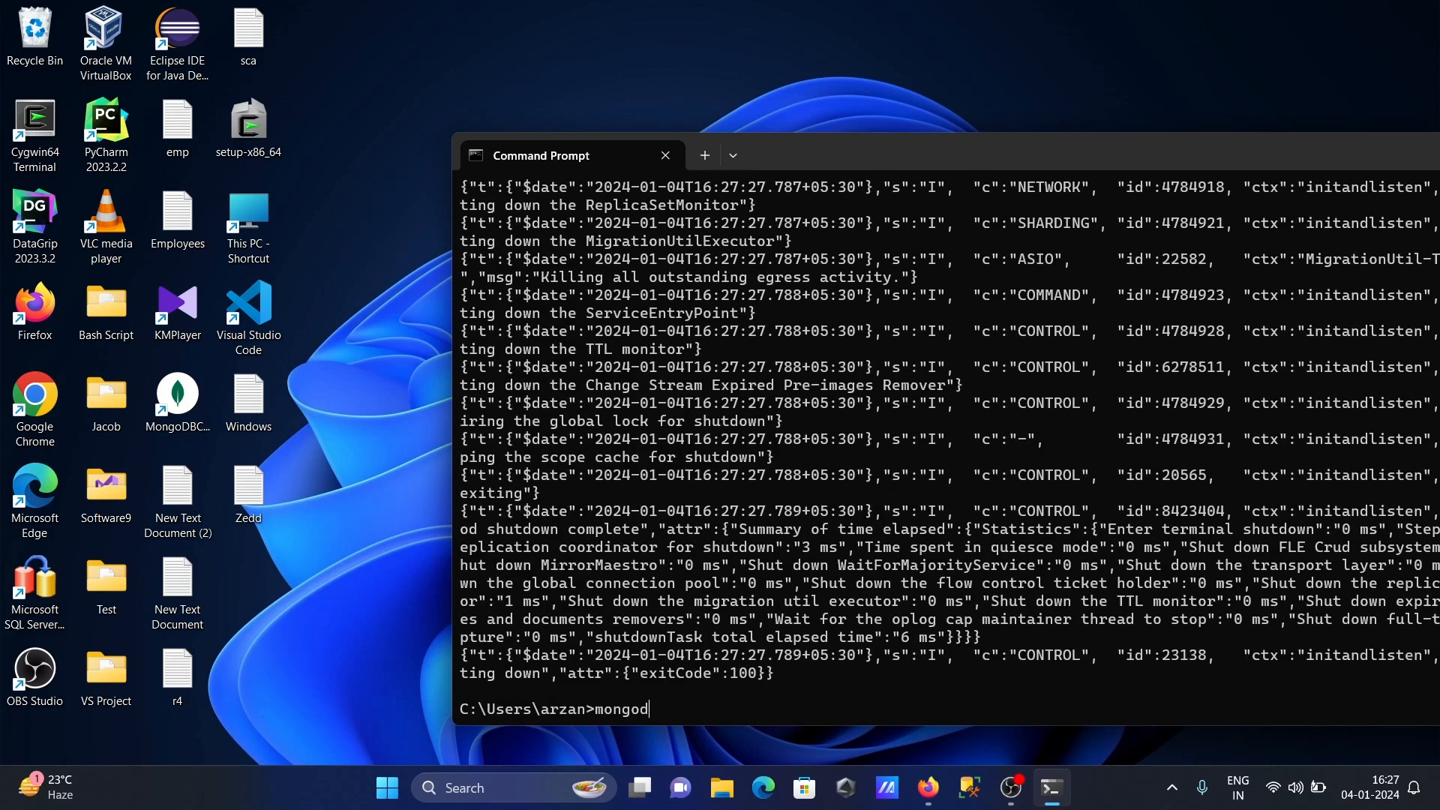
{"action": "type", "text": "--vers"}
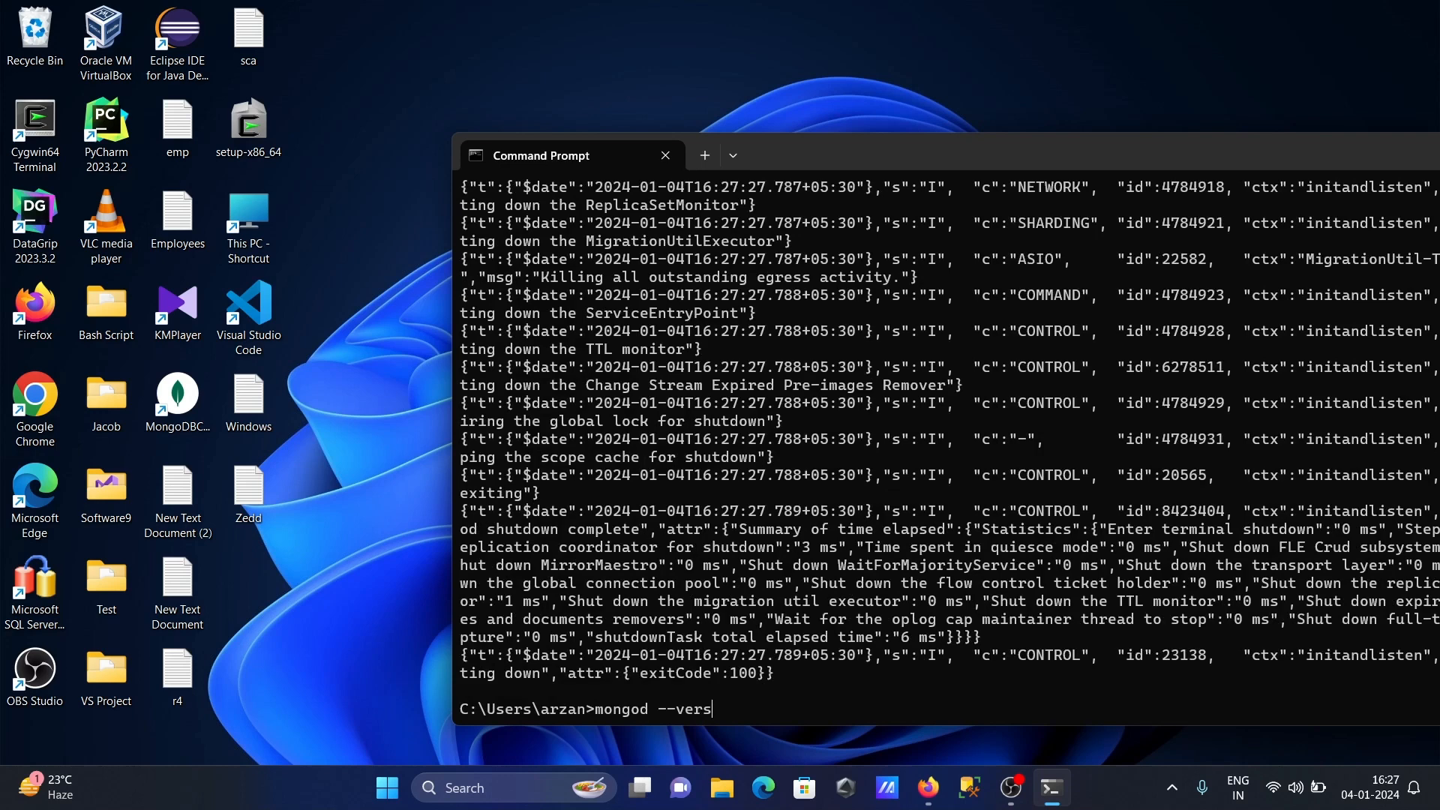
{"action": "key", "text": "Return"}
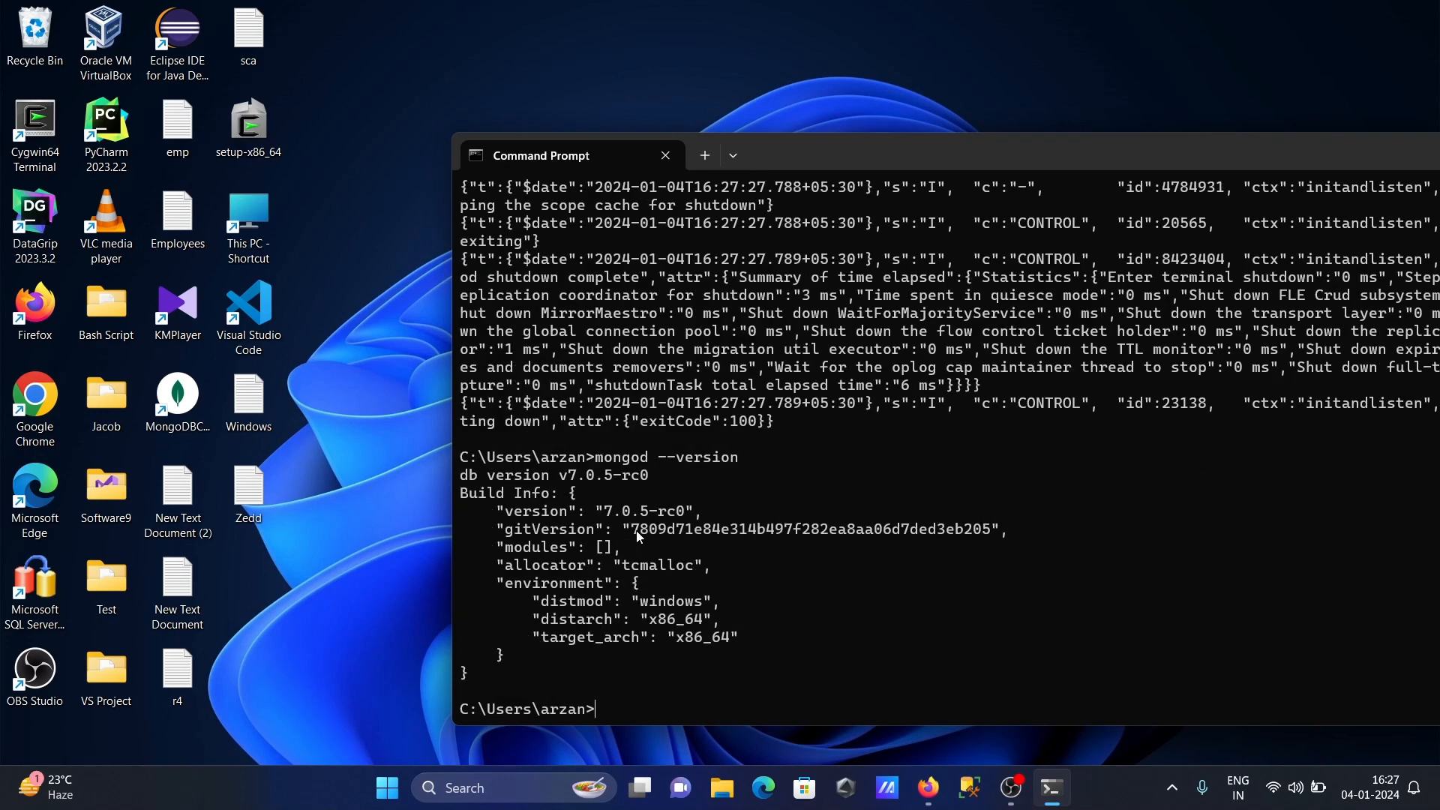
{"action": "mouse_move", "coordinate": [651, 495]}
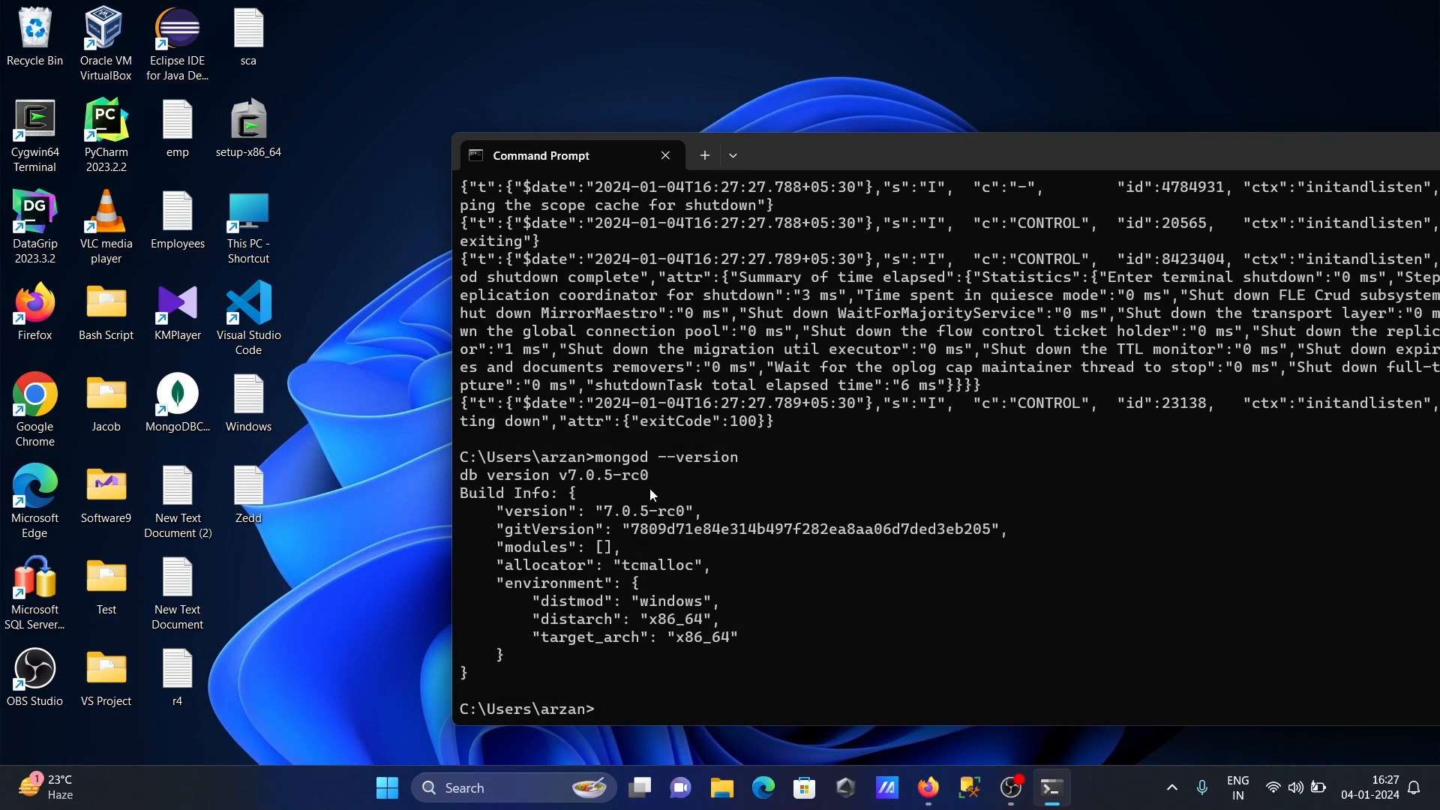
{"action": "mouse_move", "coordinate": [1223, 206]}
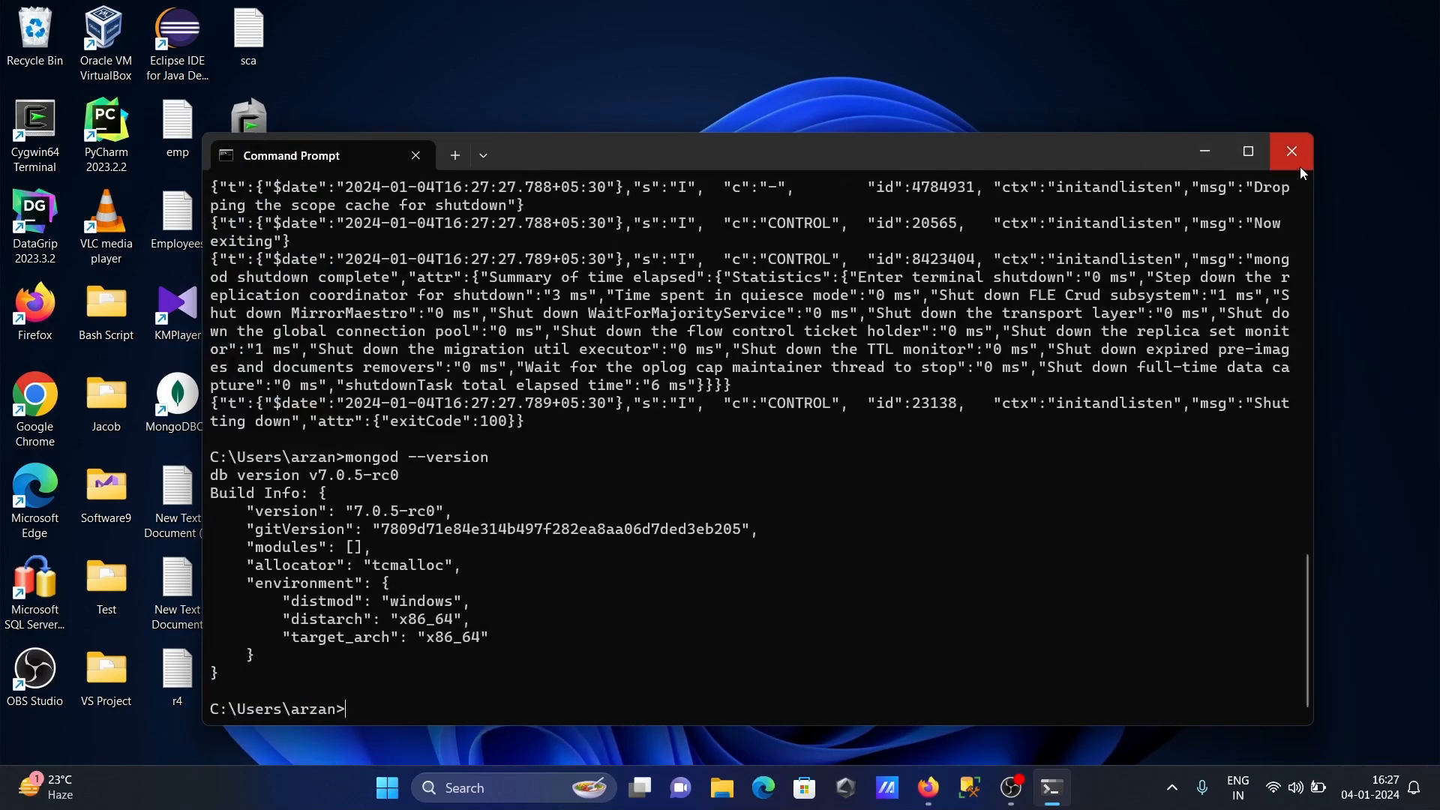
Close Command Prompt and download Studio 3T for Windows (64-Bit) from studio3t.com.
{"action": "left_click", "coordinate": [1291, 151]}
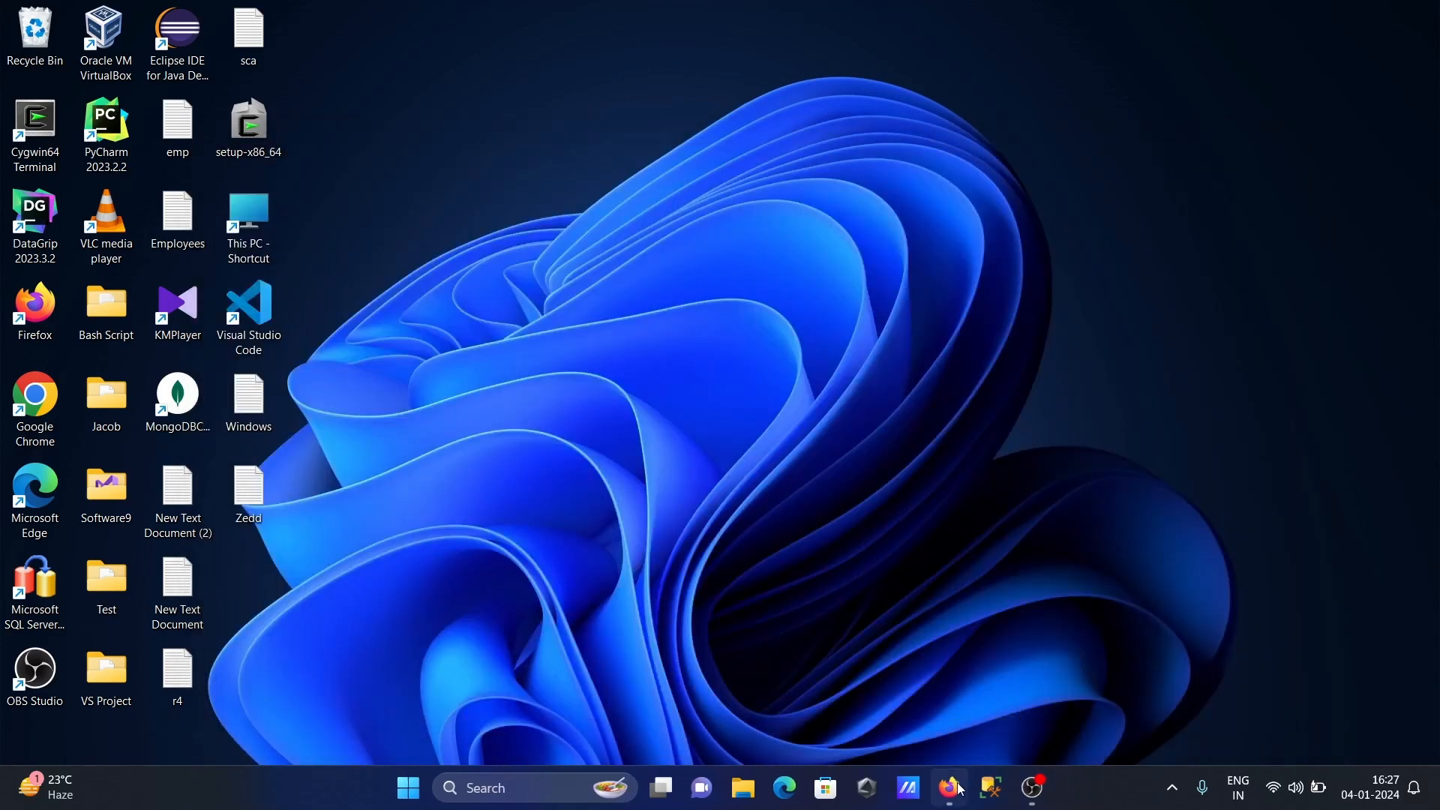
{"action": "left_click", "coordinate": [950, 794]}
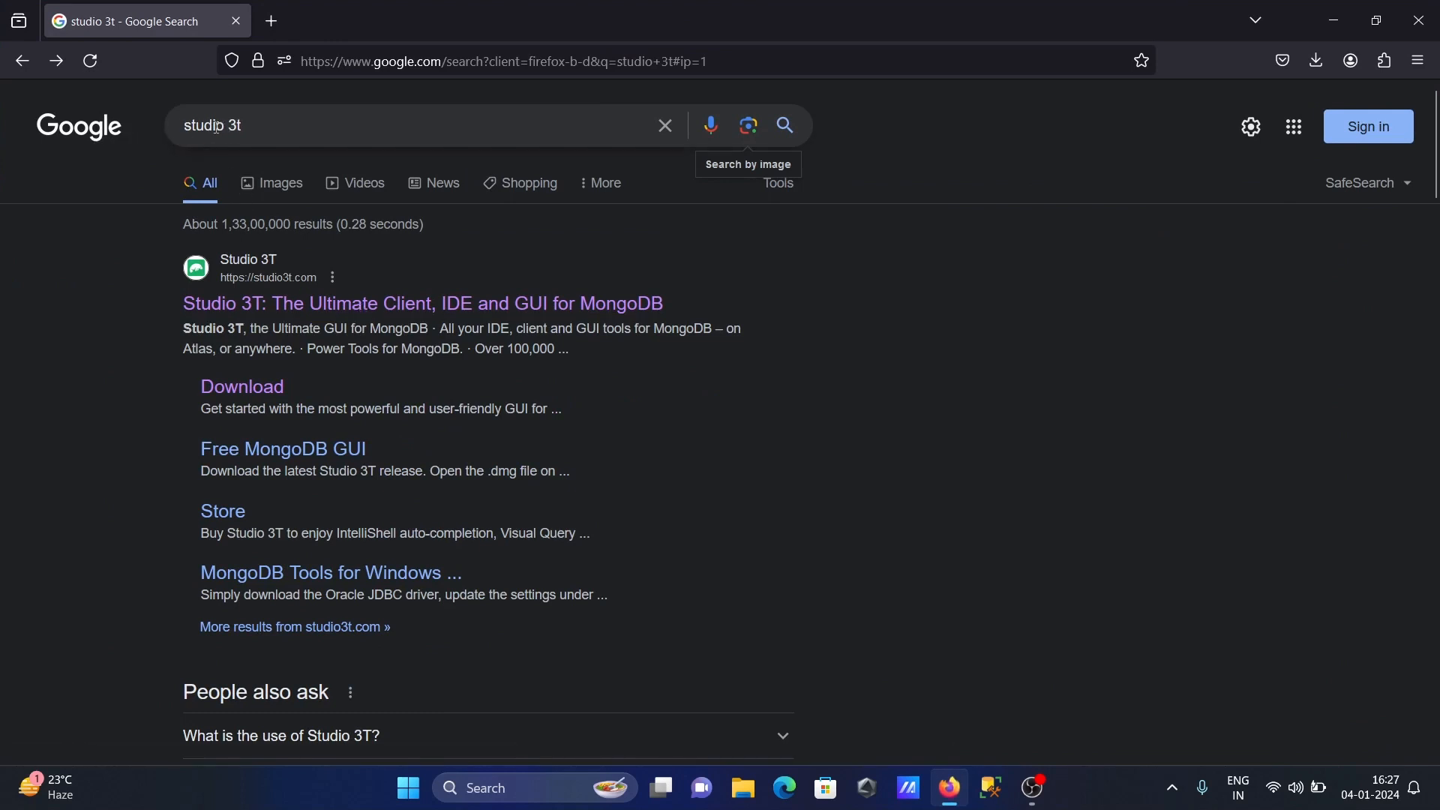
{"action": "mouse_move", "coordinate": [290, 287]}
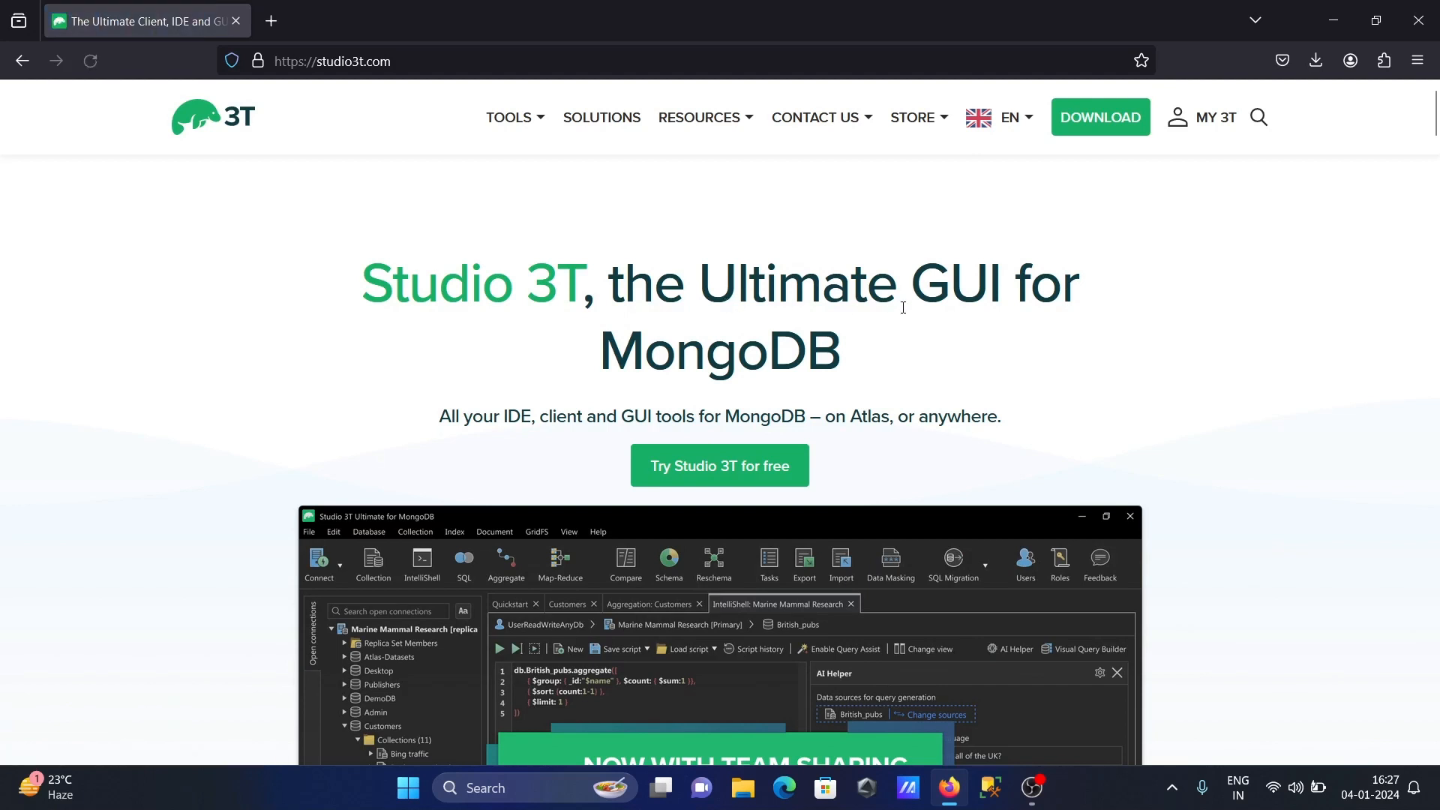
{"action": "mouse_move", "coordinate": [703, 470]}
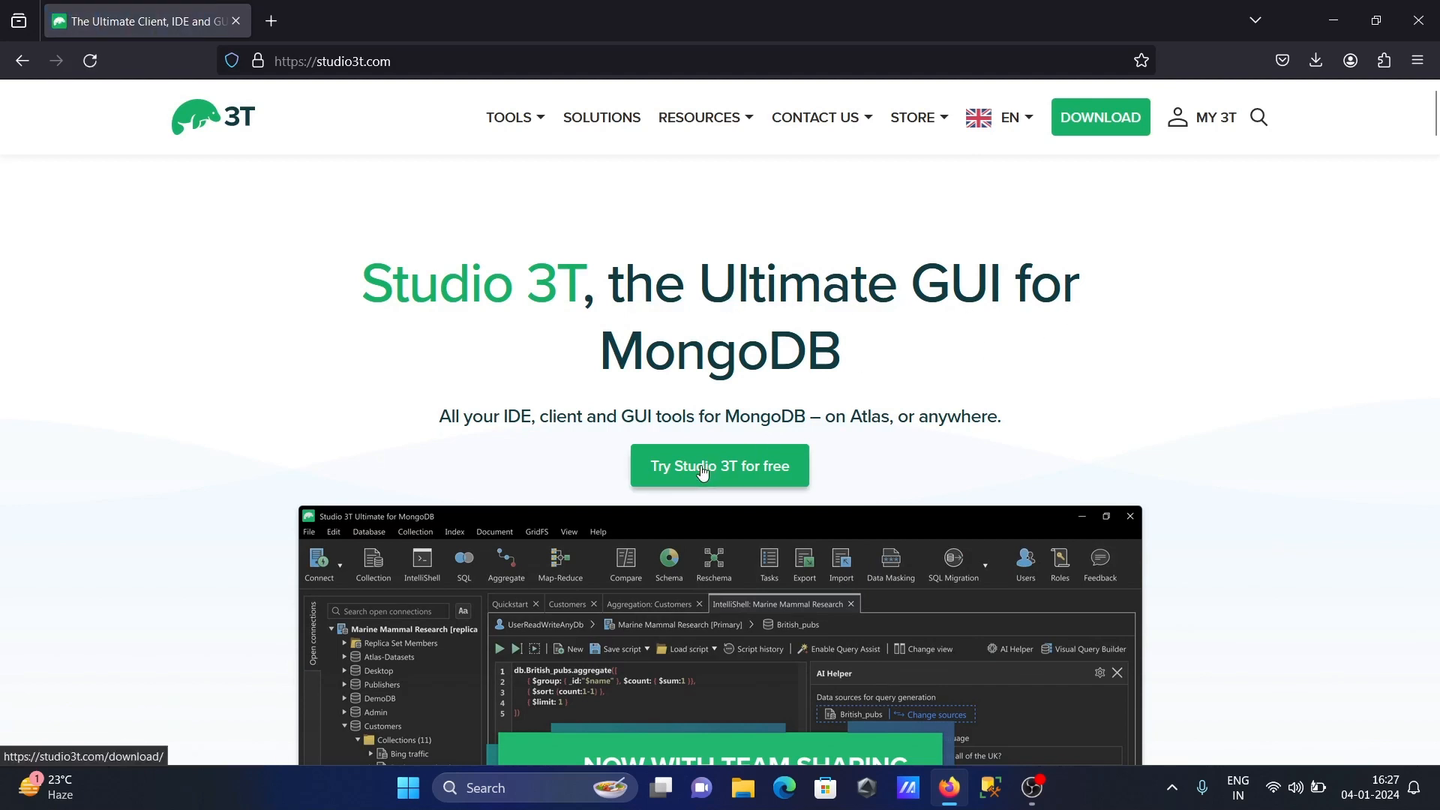
{"action": "left_click", "coordinate": [719, 466]}
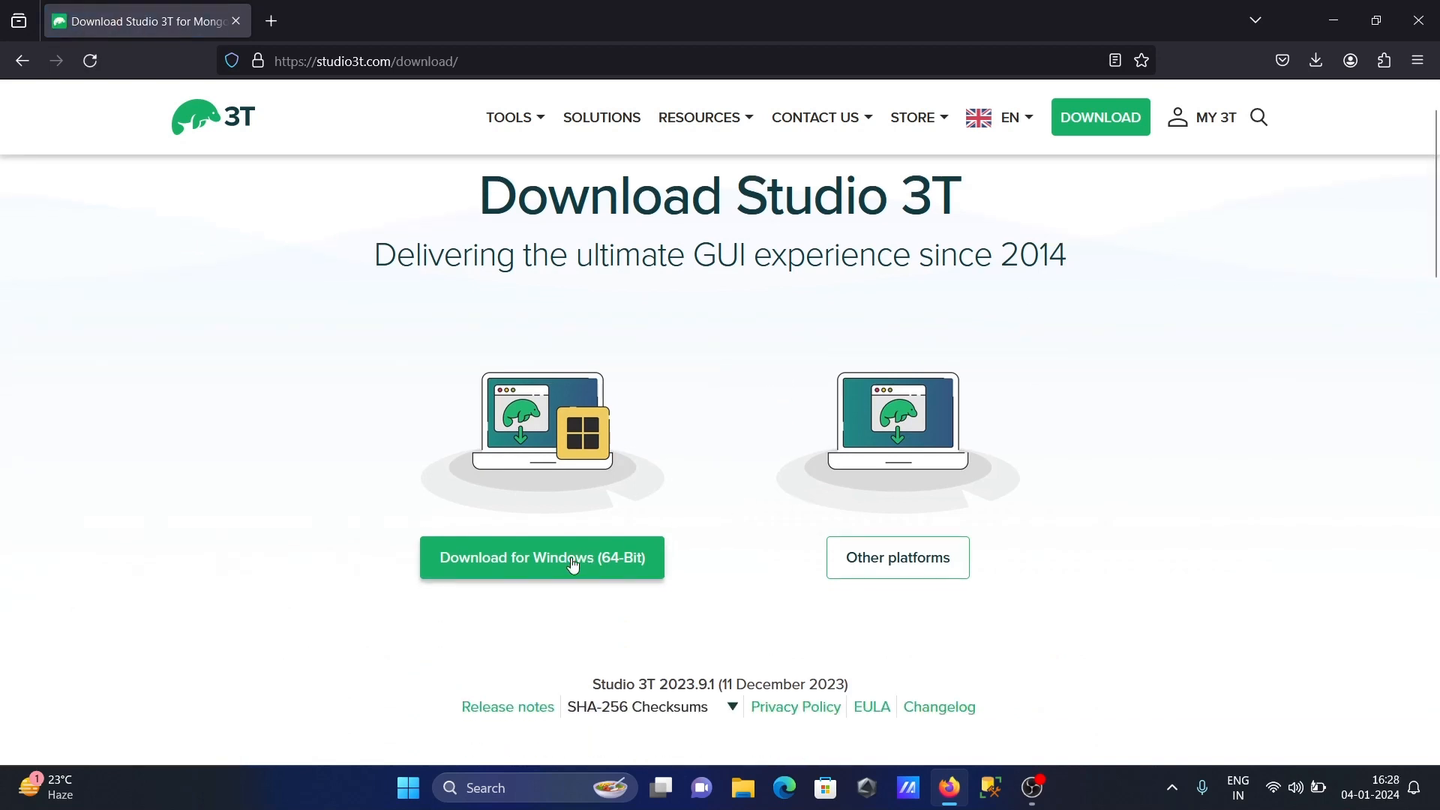
{"action": "mouse_move", "coordinate": [560, 566]}
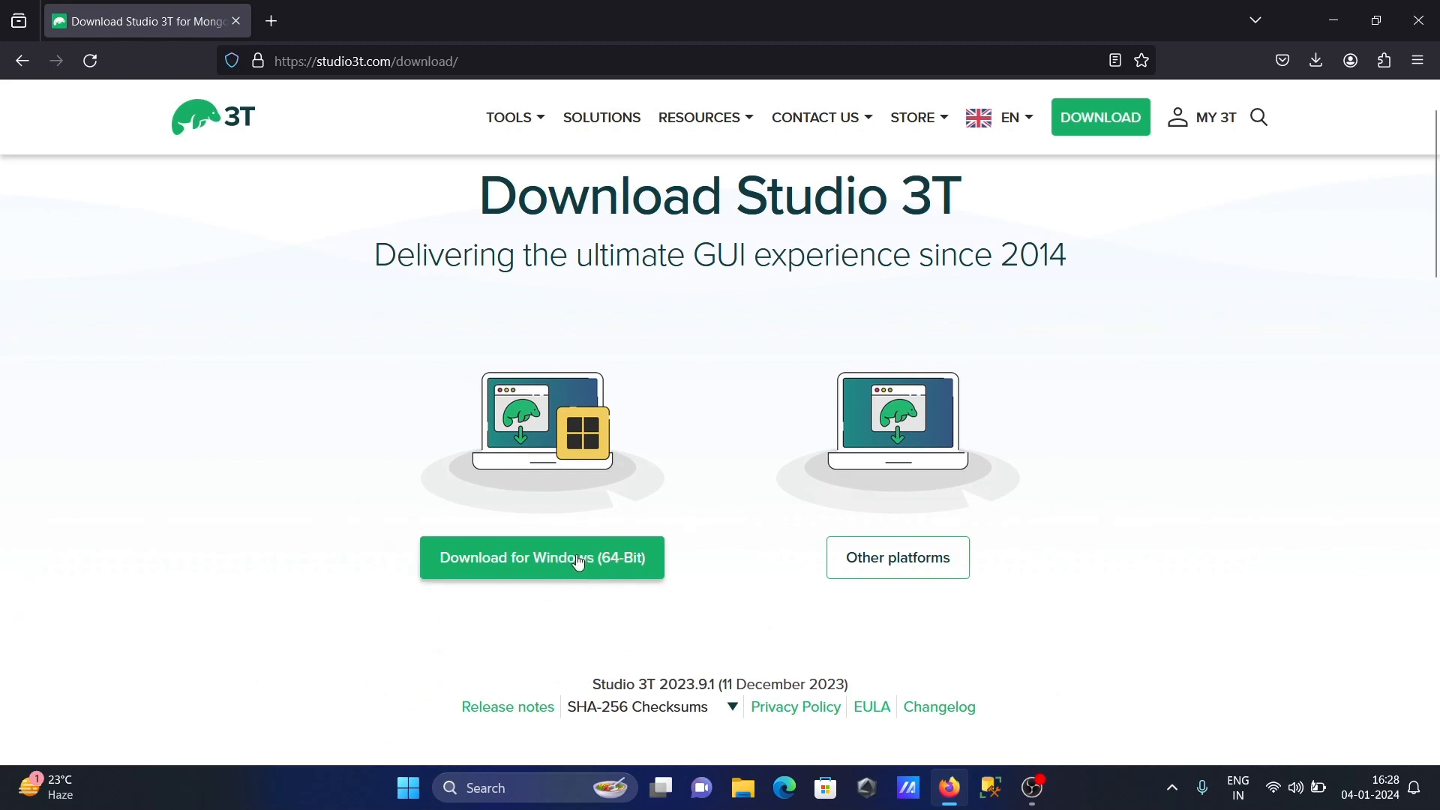
{"action": "mouse_move", "coordinate": [898, 557]}
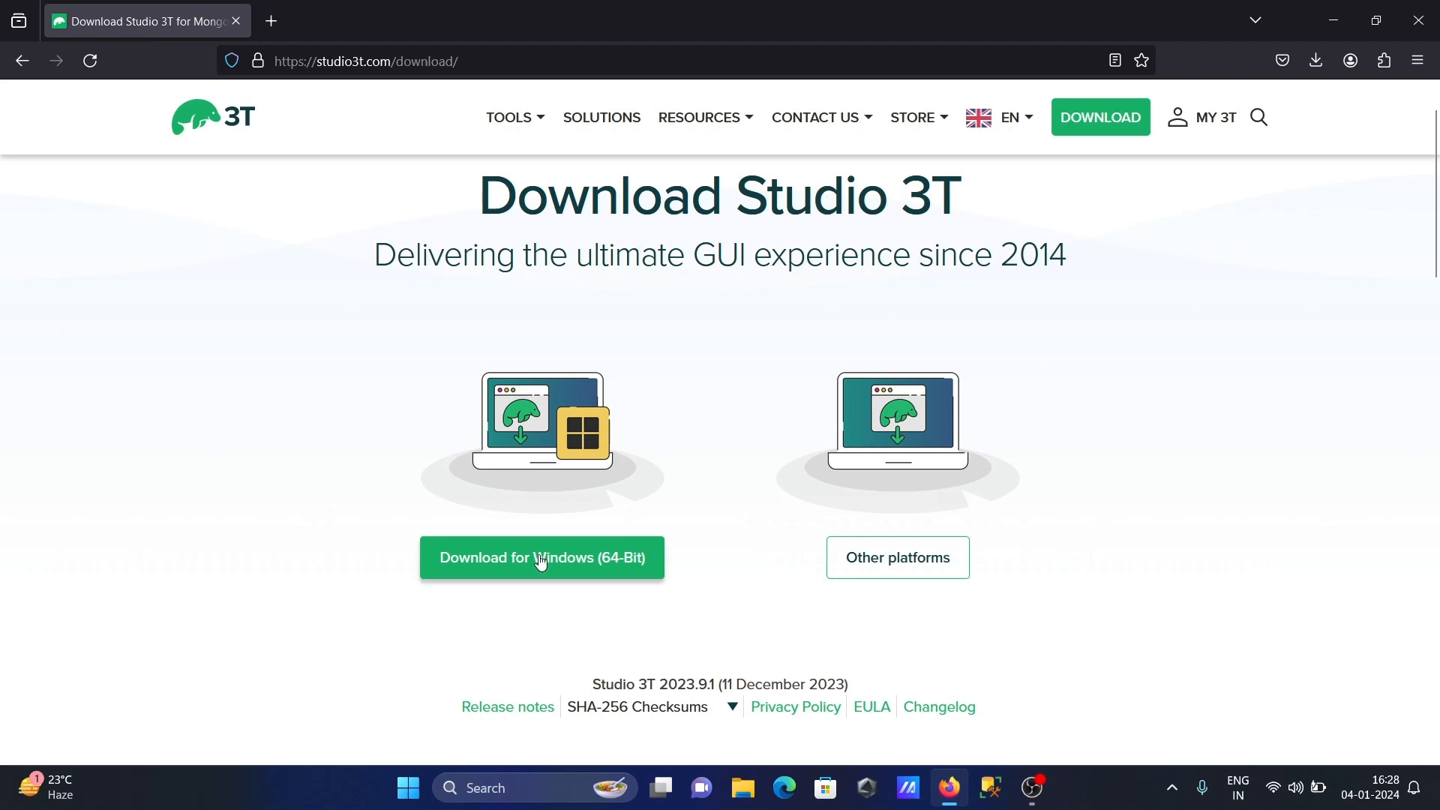
{"action": "left_click", "coordinate": [541, 558]}
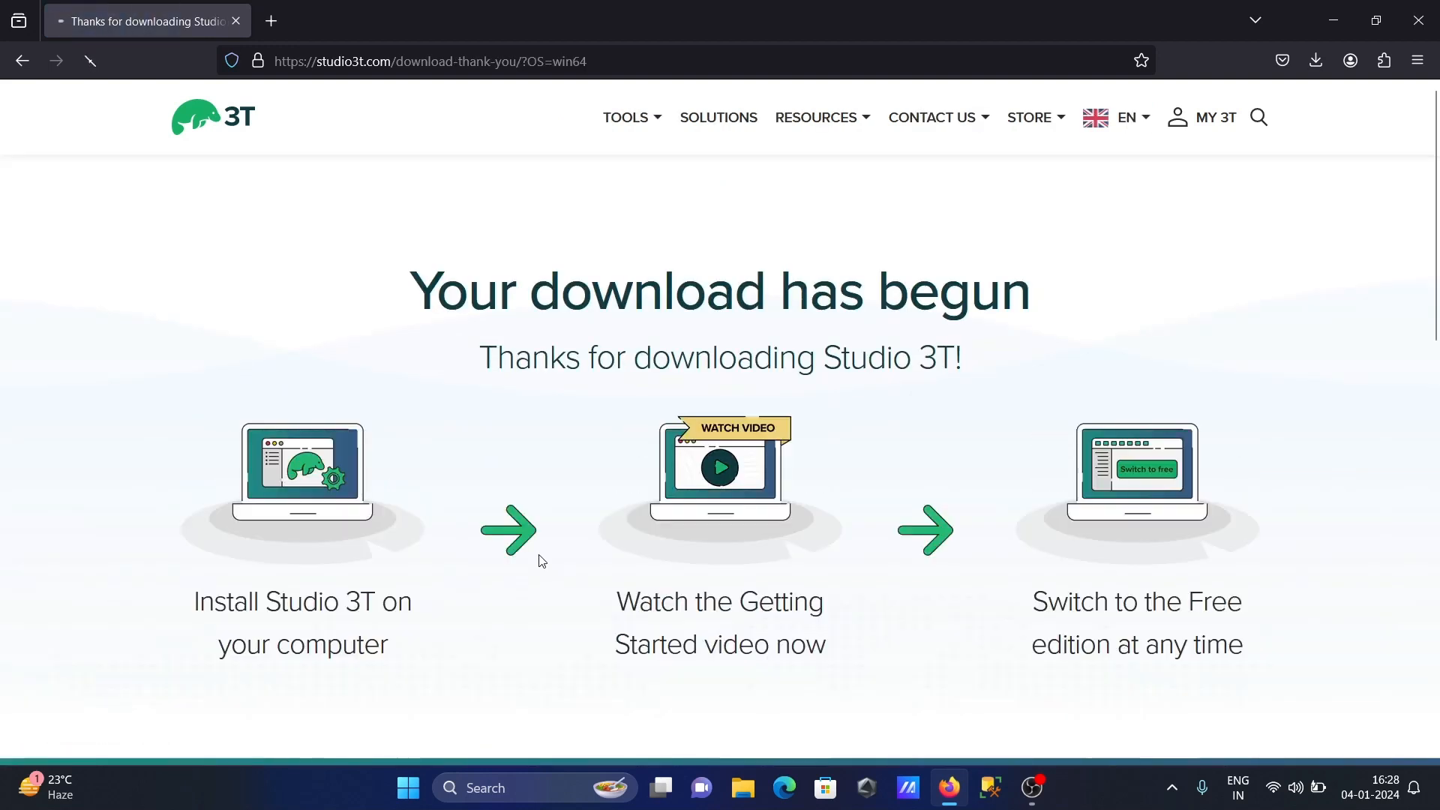
Show the downloaded studio-3t-x64.zip in its Downloads folder from Firefox's downloads panel.
{"action": "left_click", "coordinate": [1314, 61]}
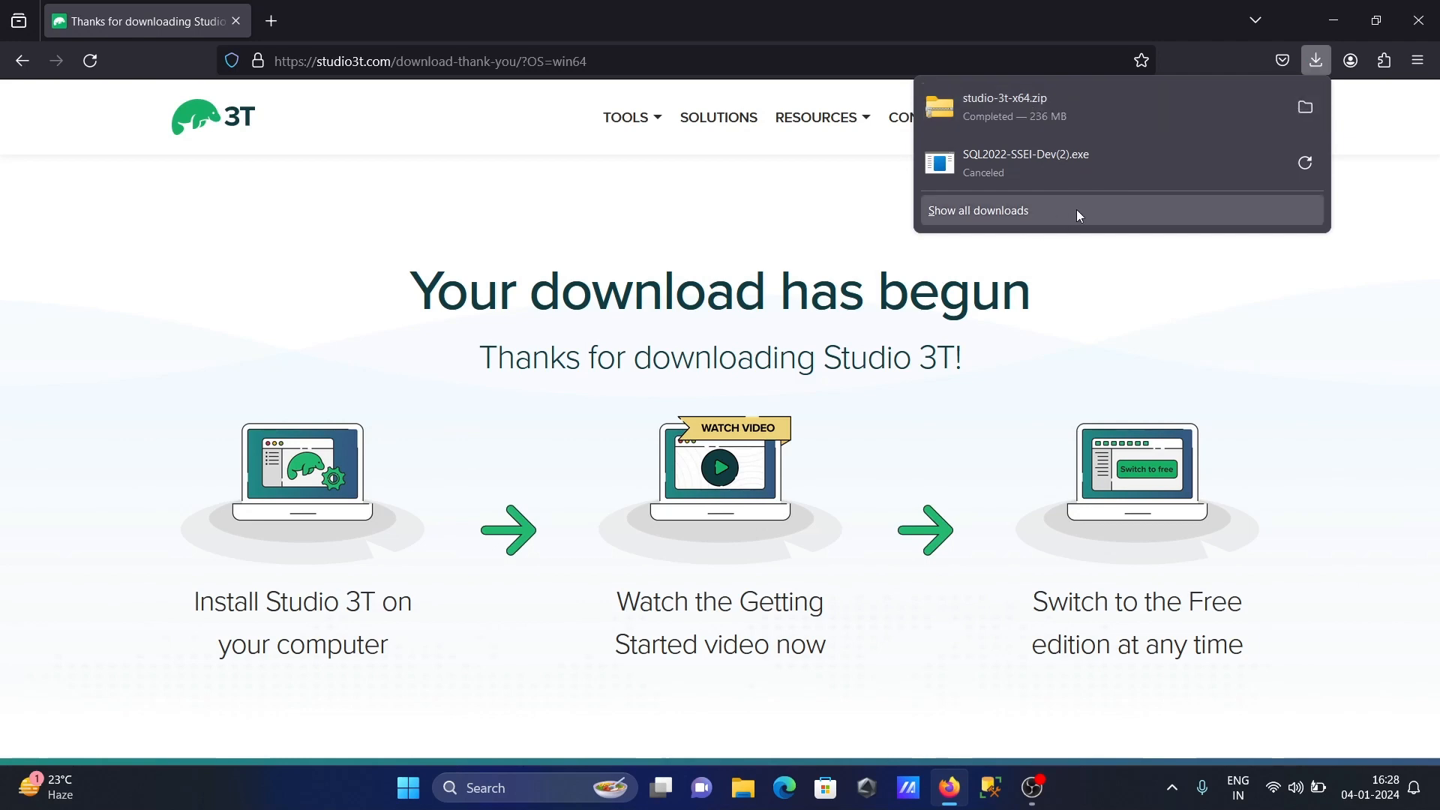
{"action": "mouse_move", "coordinate": [1303, 106]}
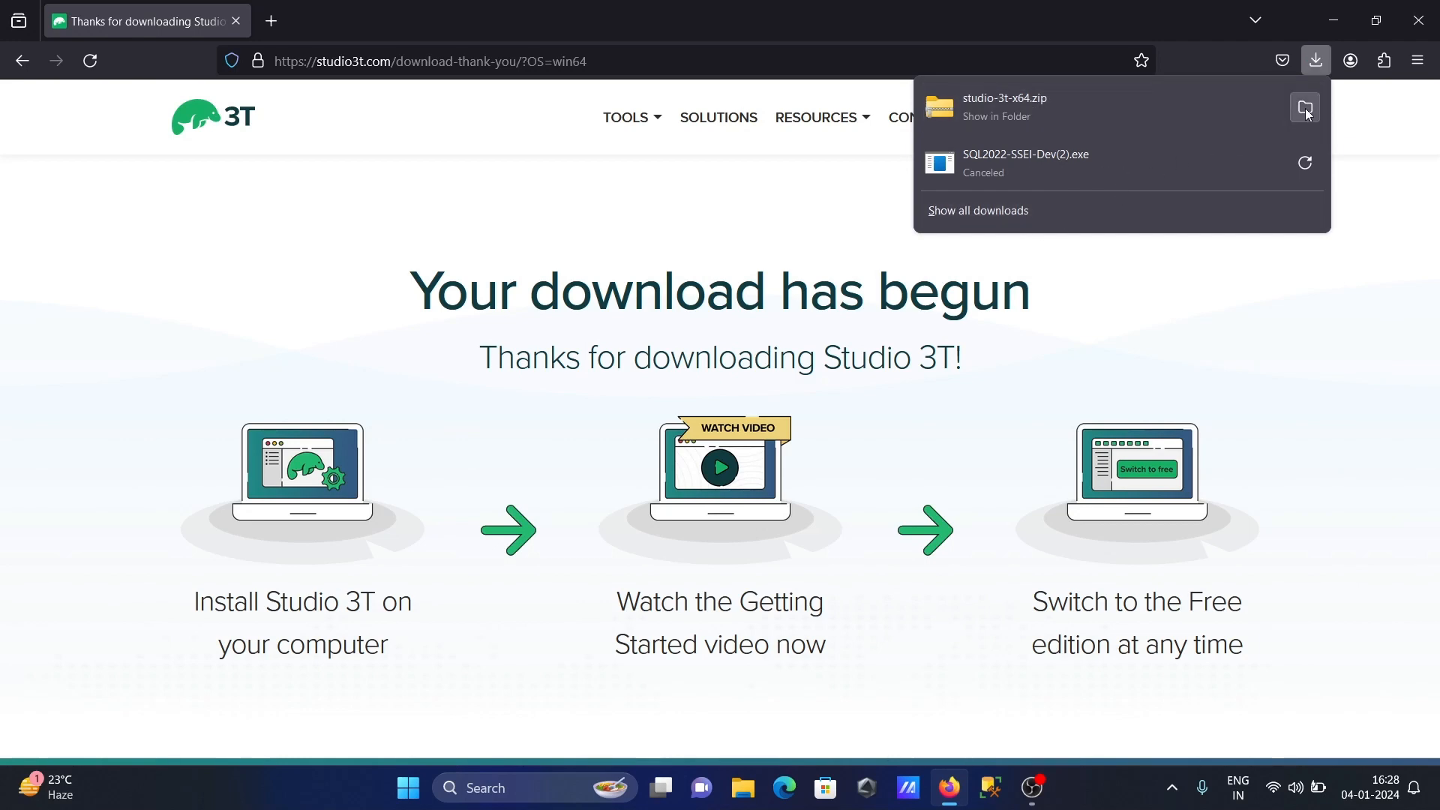
{"action": "left_click", "coordinate": [1304, 106]}
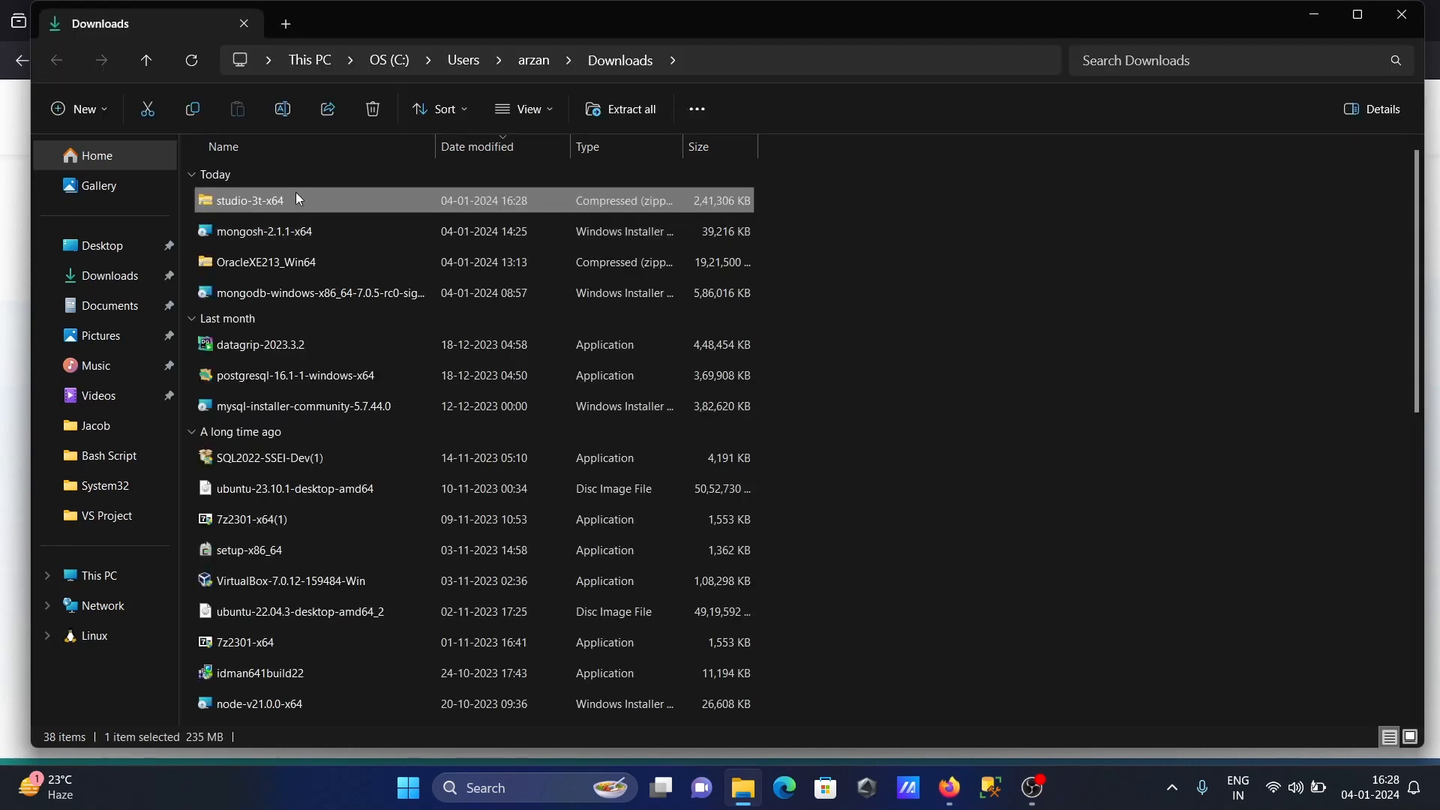
Extract studio-3t-x64.zip into a studio-3t-x64 folder with Extract All.
{"action": "right_click", "coordinate": [255, 200]}
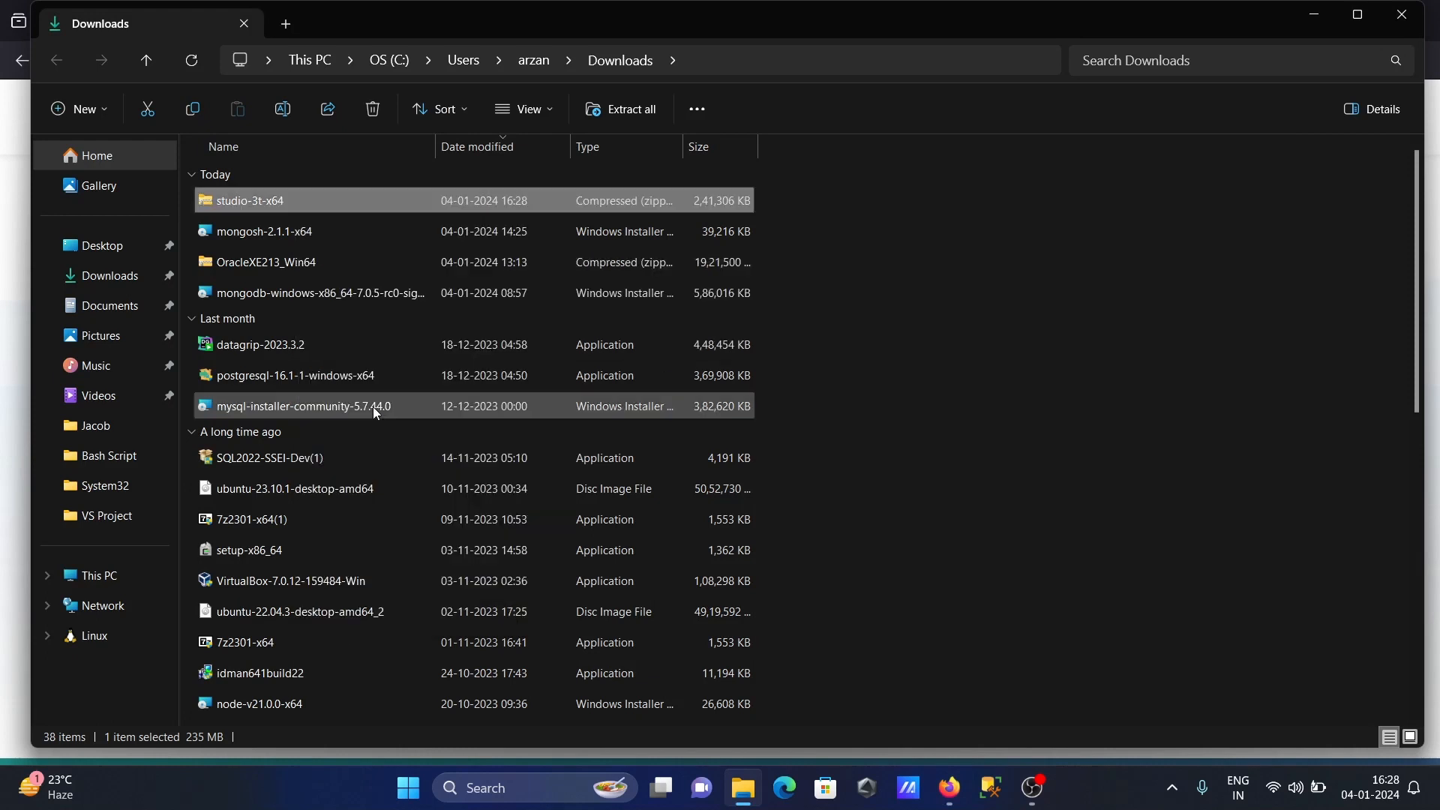
{"action": "left_click", "coordinate": [629, 108]}
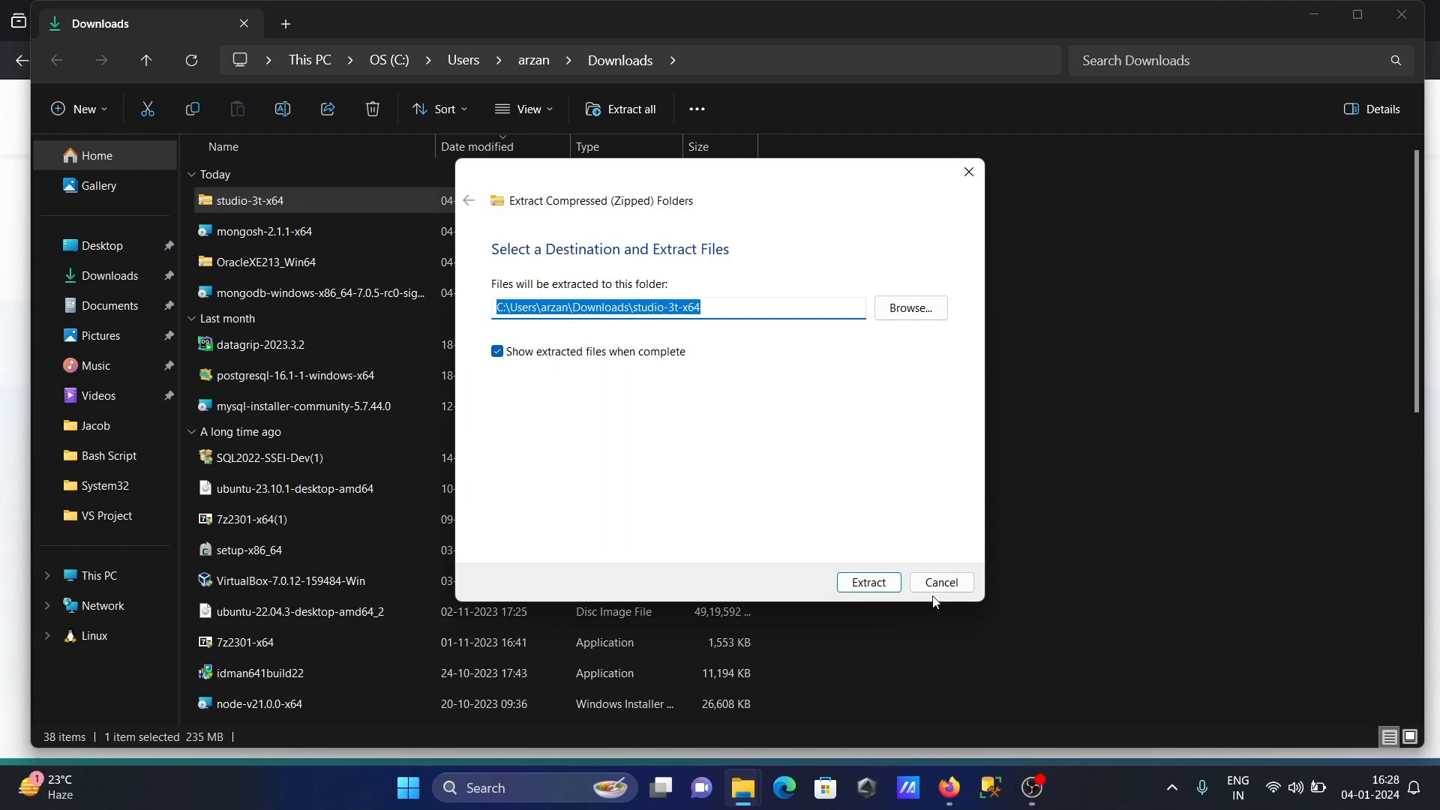
{"action": "left_click", "coordinate": [867, 582]}
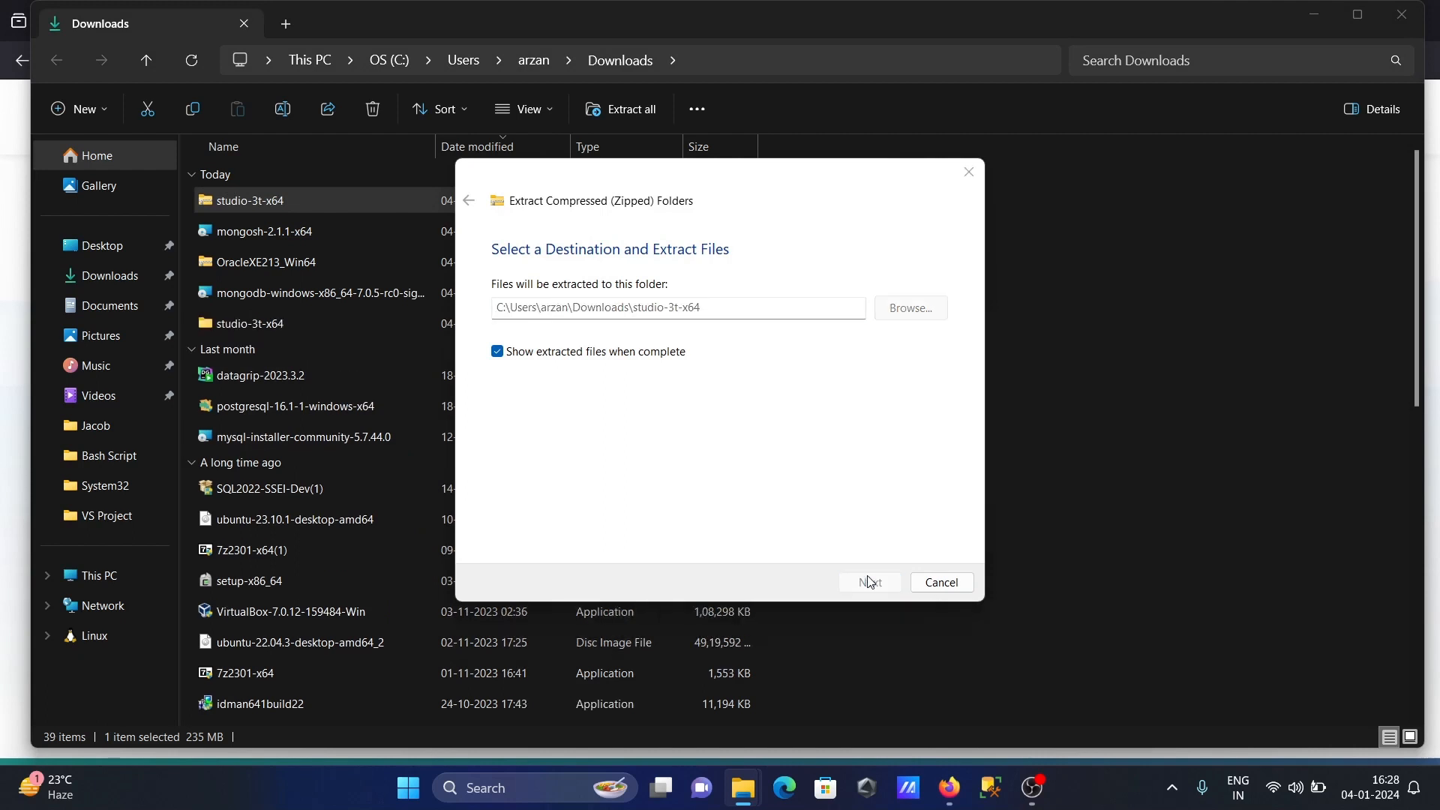
{"action": "left_click", "coordinate": [867, 581]}
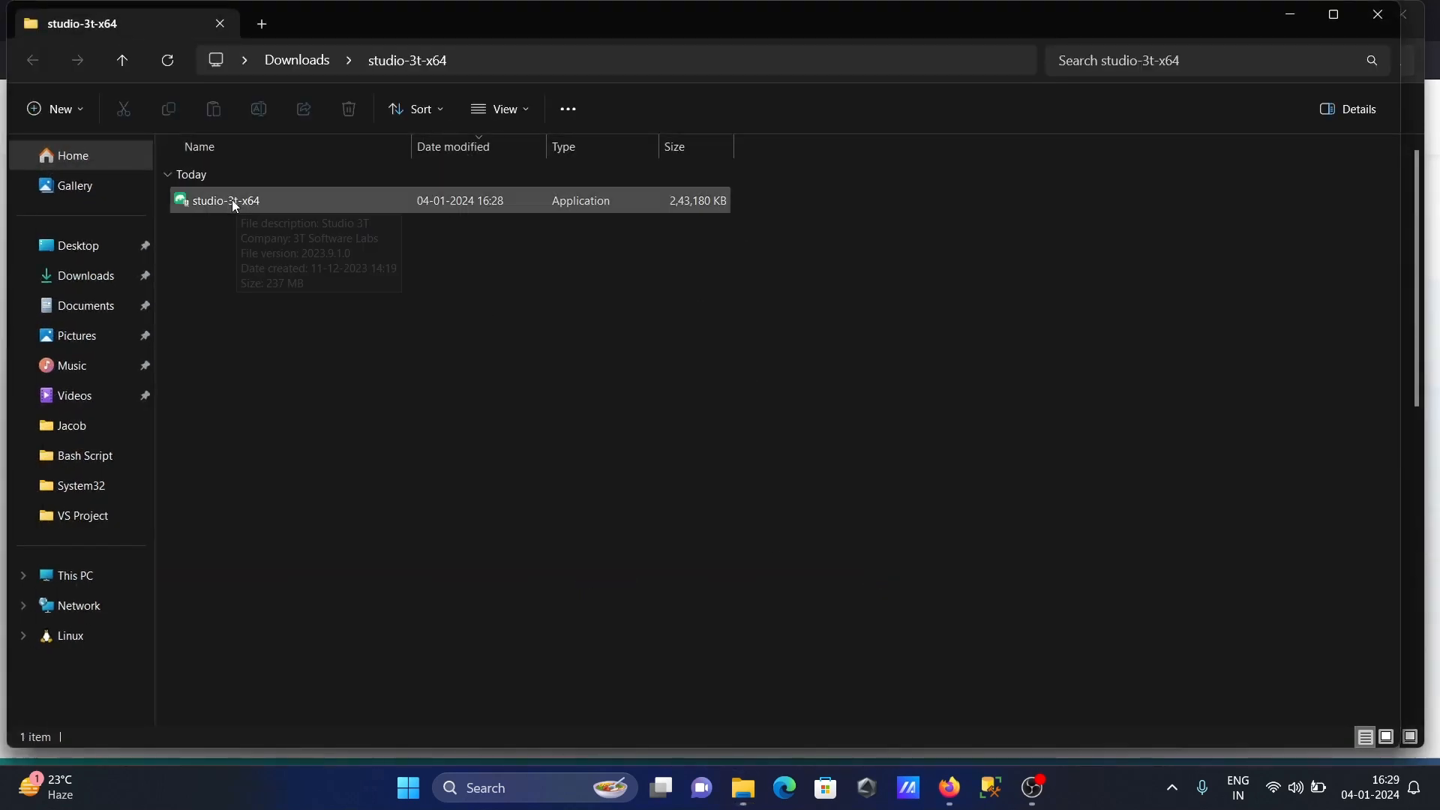
Launch the studio-3t-x64 installer and minimize the folder window.
{"action": "left_click", "coordinate": [225, 200]}
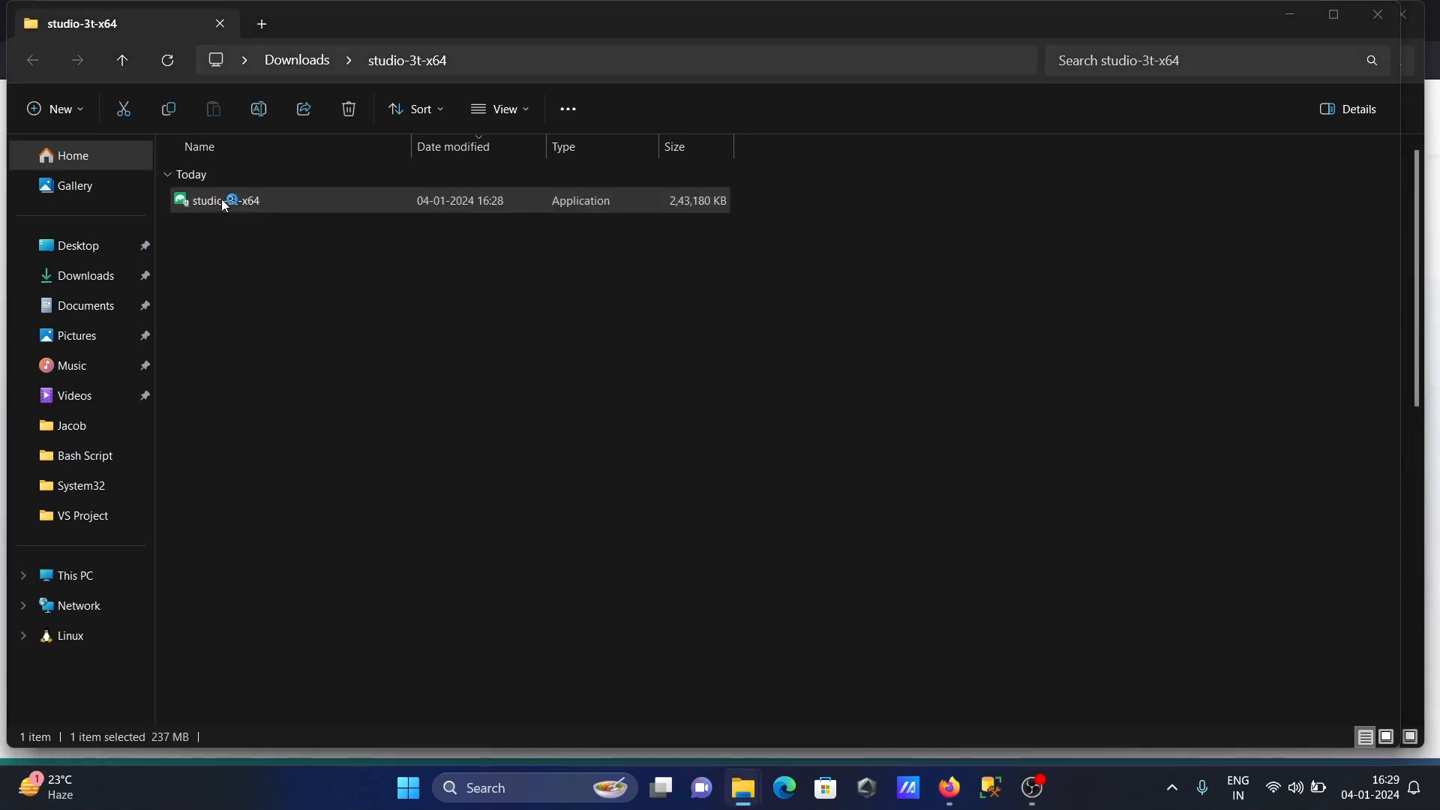
{"action": "double_click", "coordinate": [224, 200]}
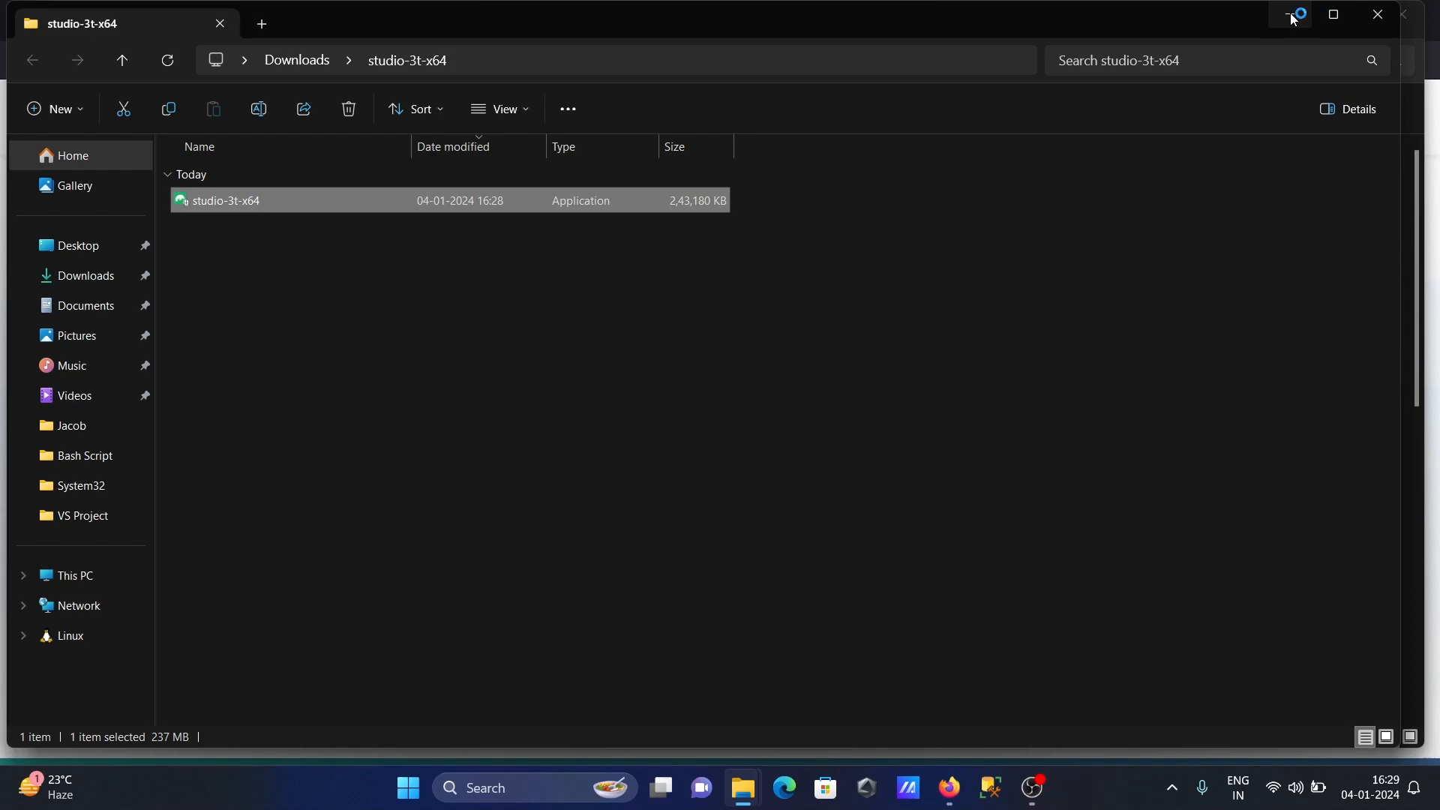
{"action": "left_click", "coordinate": [120, 60]}
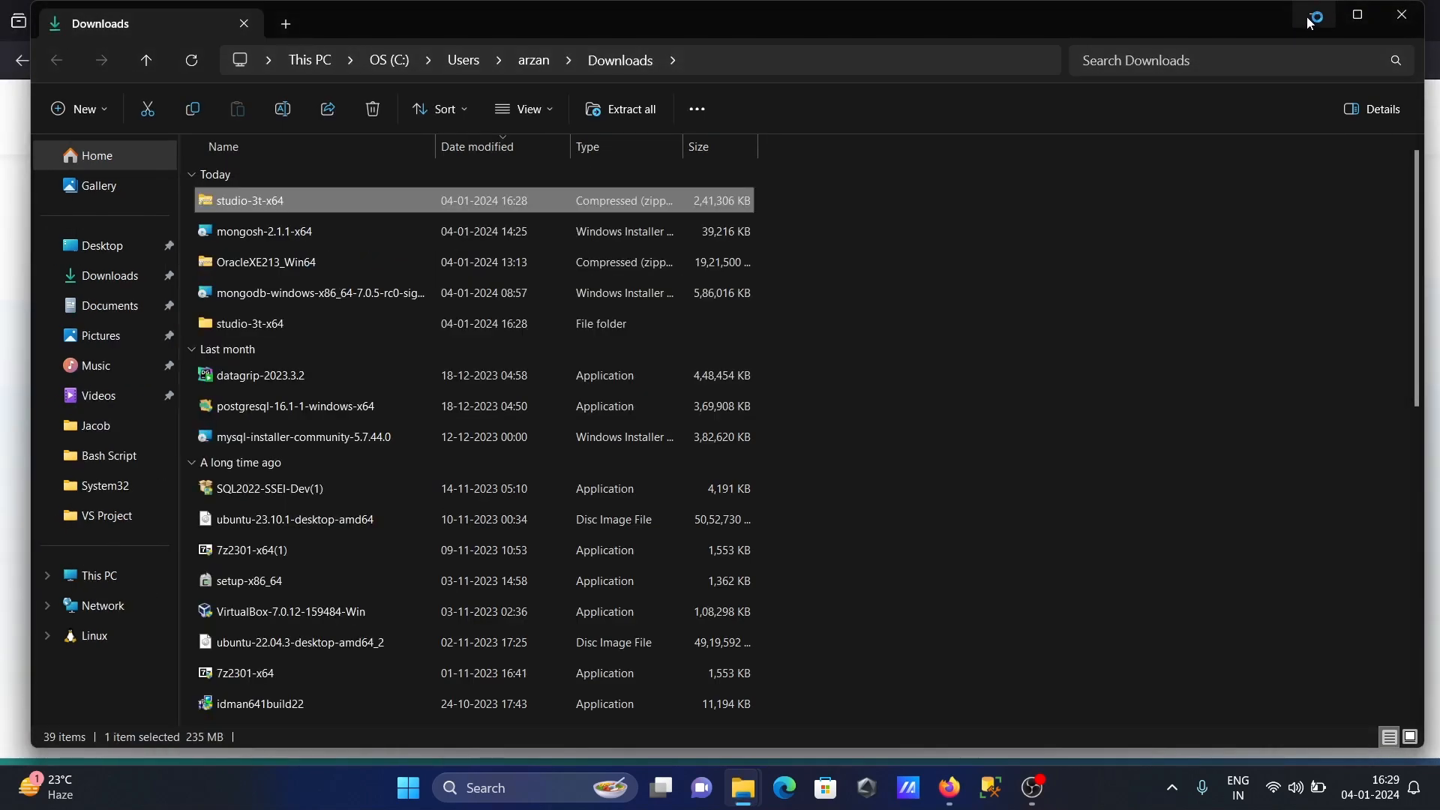
Install Studio 3T 2023.9.1 to the default location and finish setup.
{"action": "left_click", "coordinate": [928, 794]}
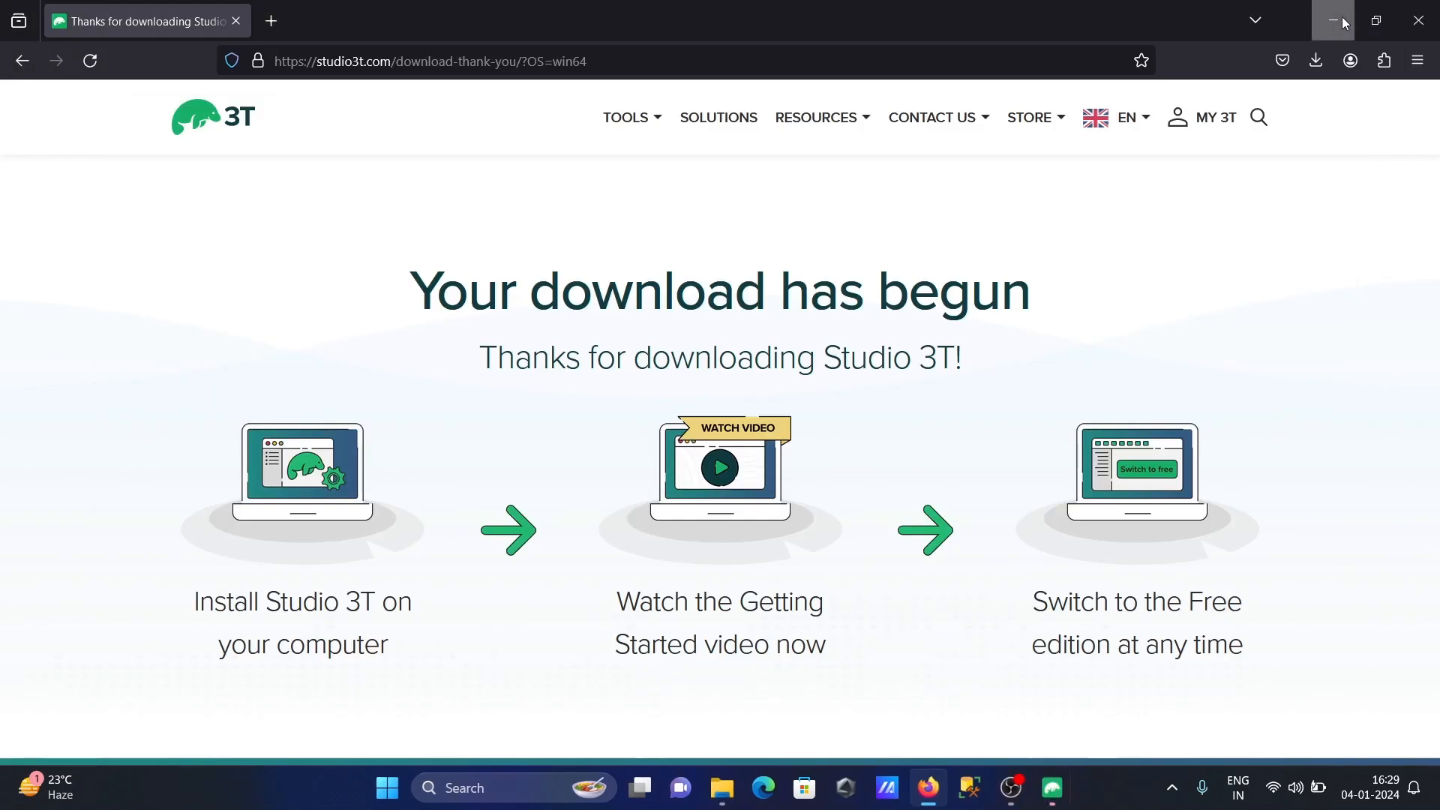
{"action": "left_click", "coordinate": [1333, 20]}
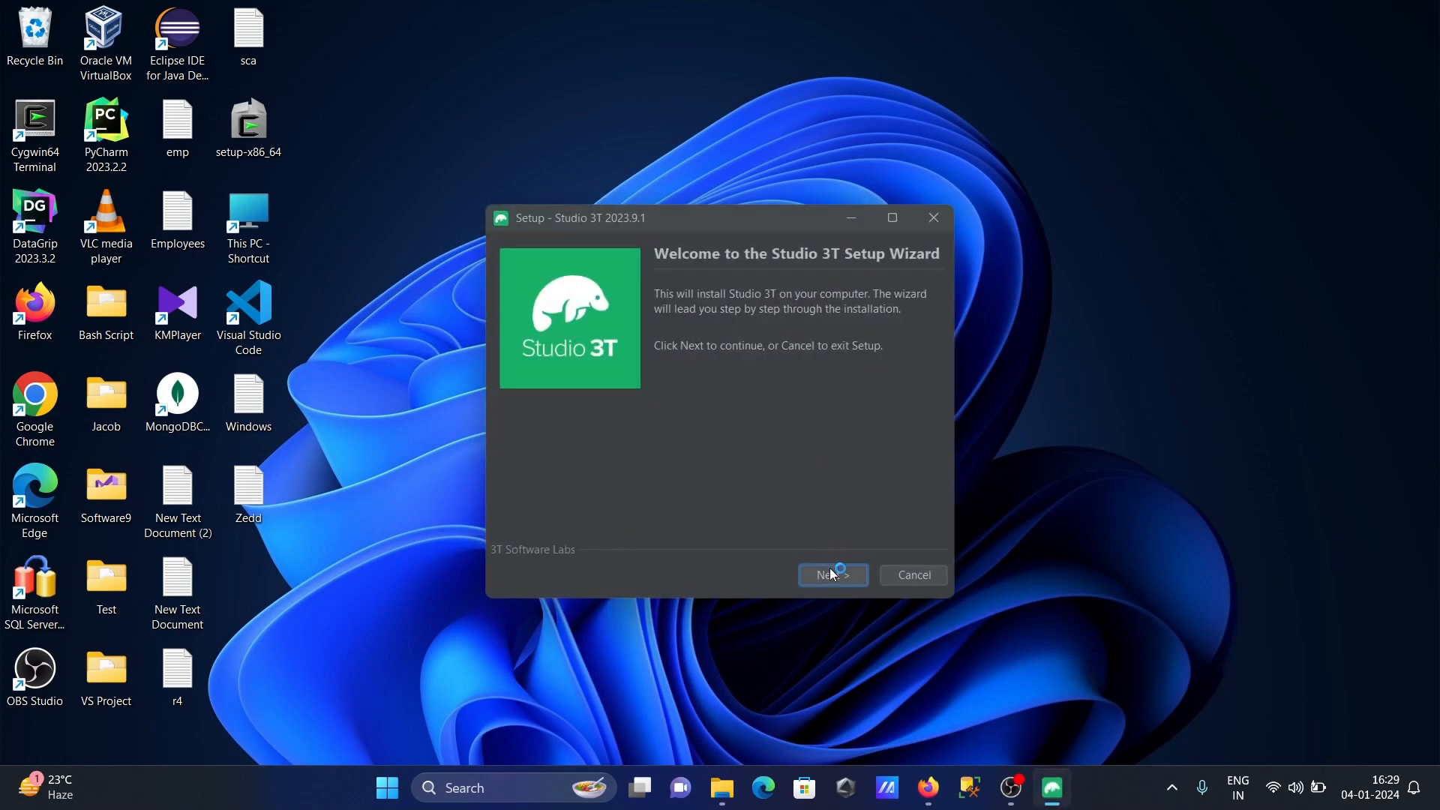
{"action": "left_click", "coordinate": [831, 574]}
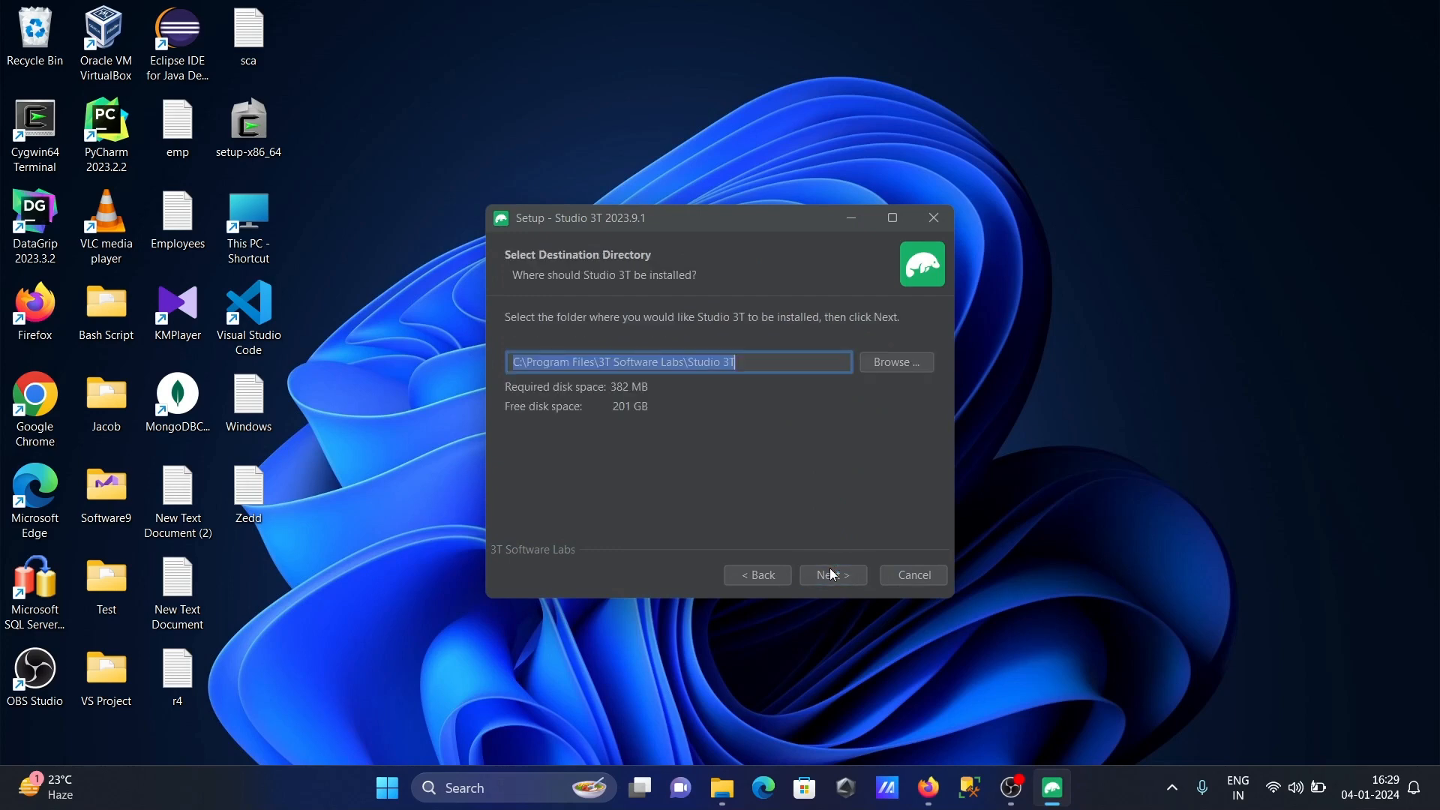
{"action": "mouse_move", "coordinate": [810, 555]}
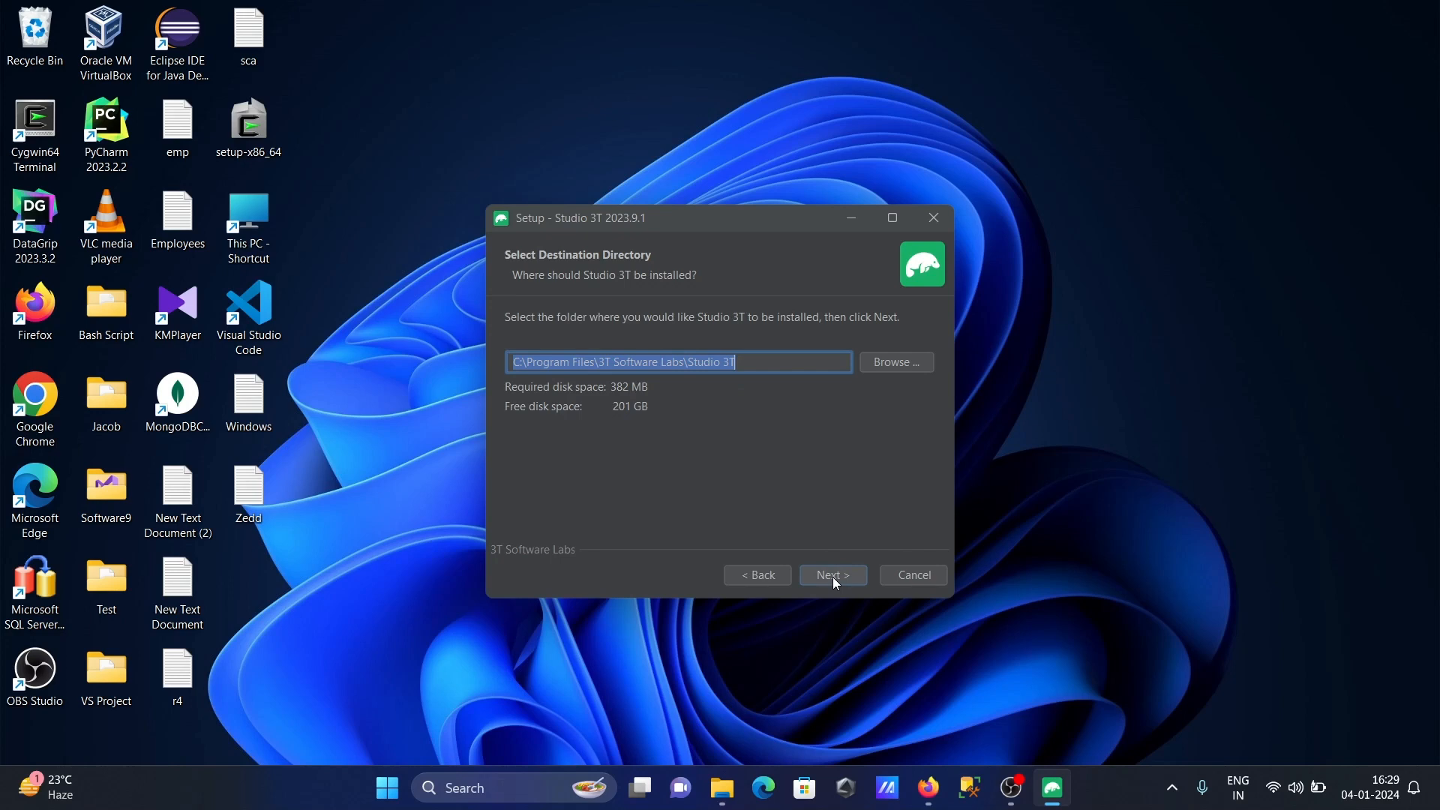
{"action": "left_click", "coordinate": [831, 575]}
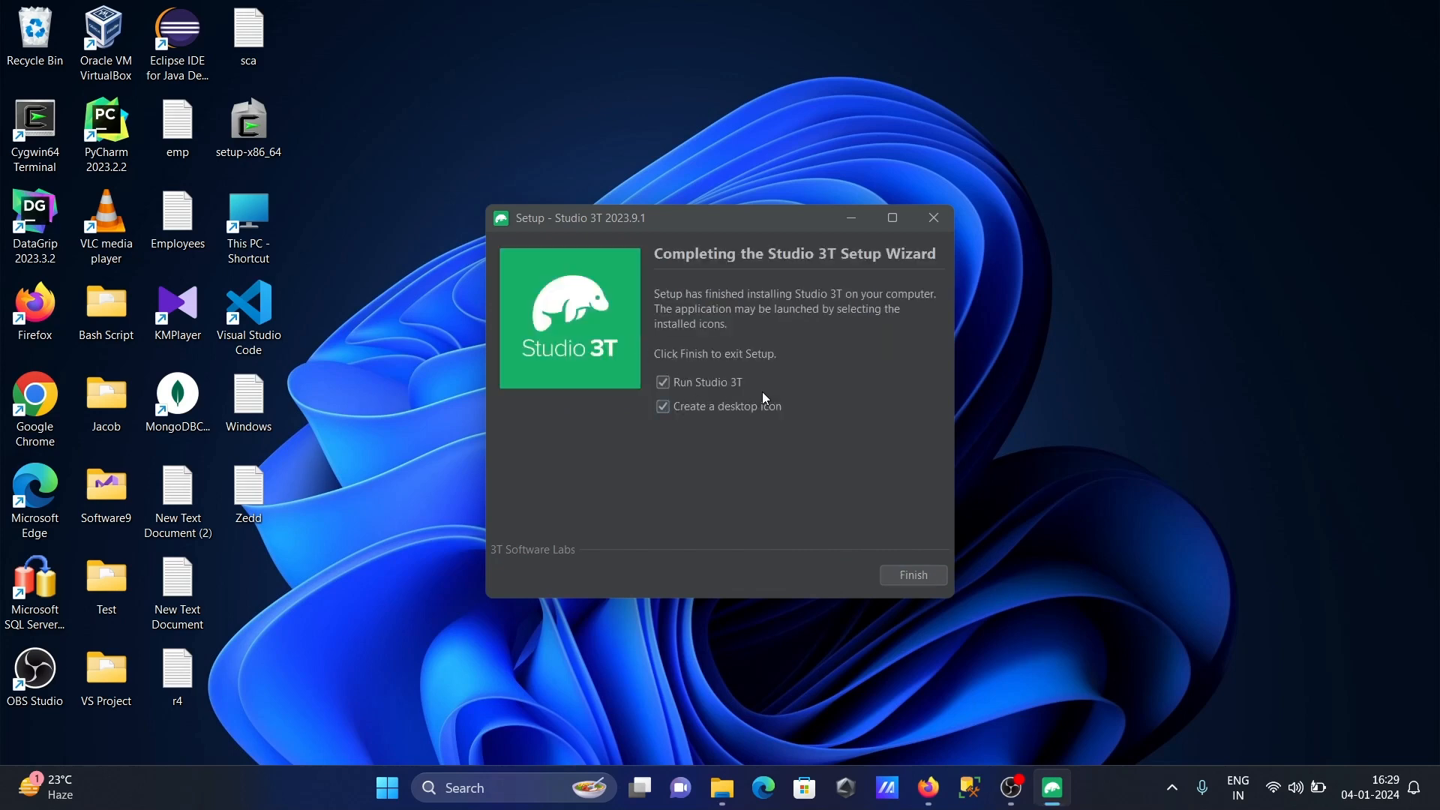
{"action": "mouse_move", "coordinate": [821, 503]}
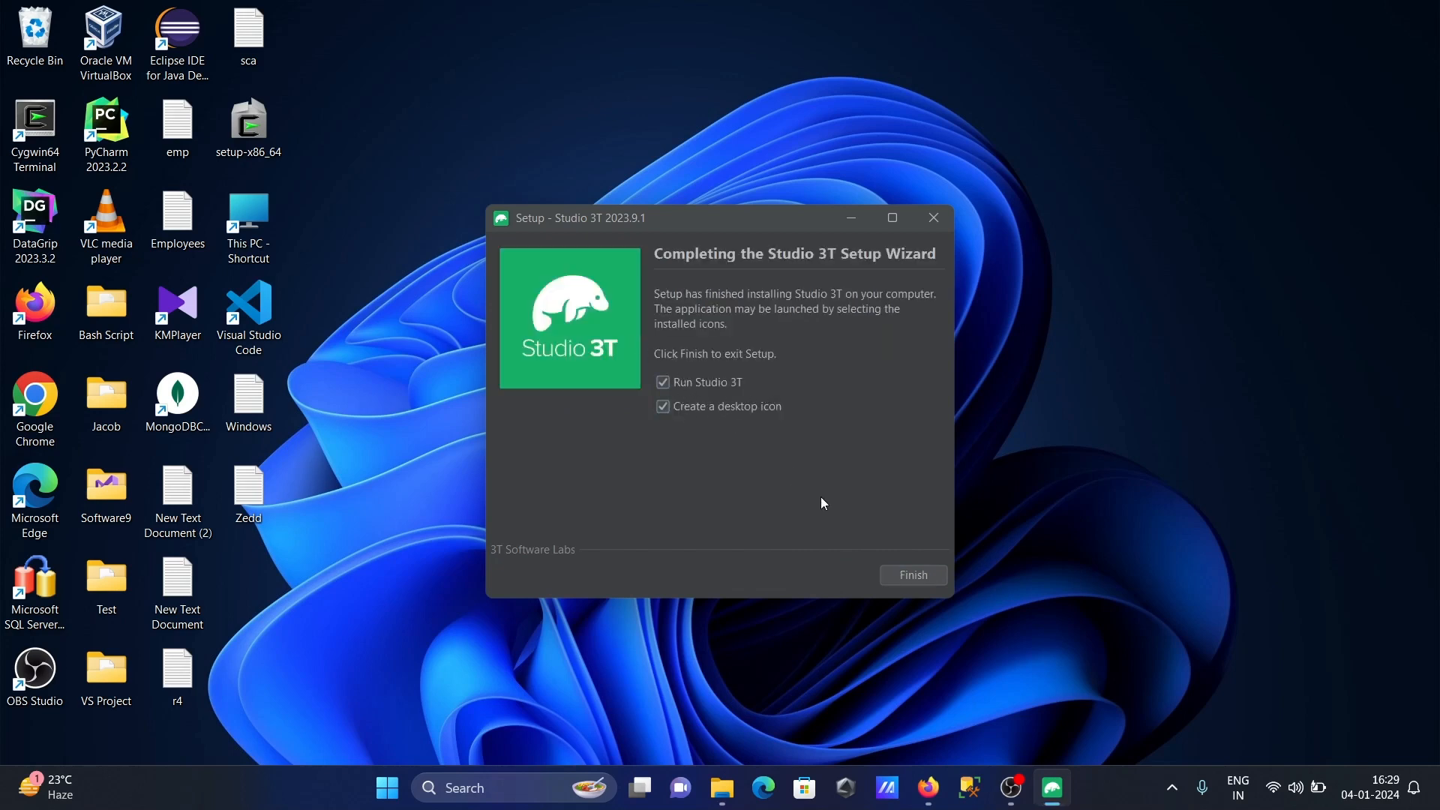
{"action": "mouse_move", "coordinate": [913, 575]}
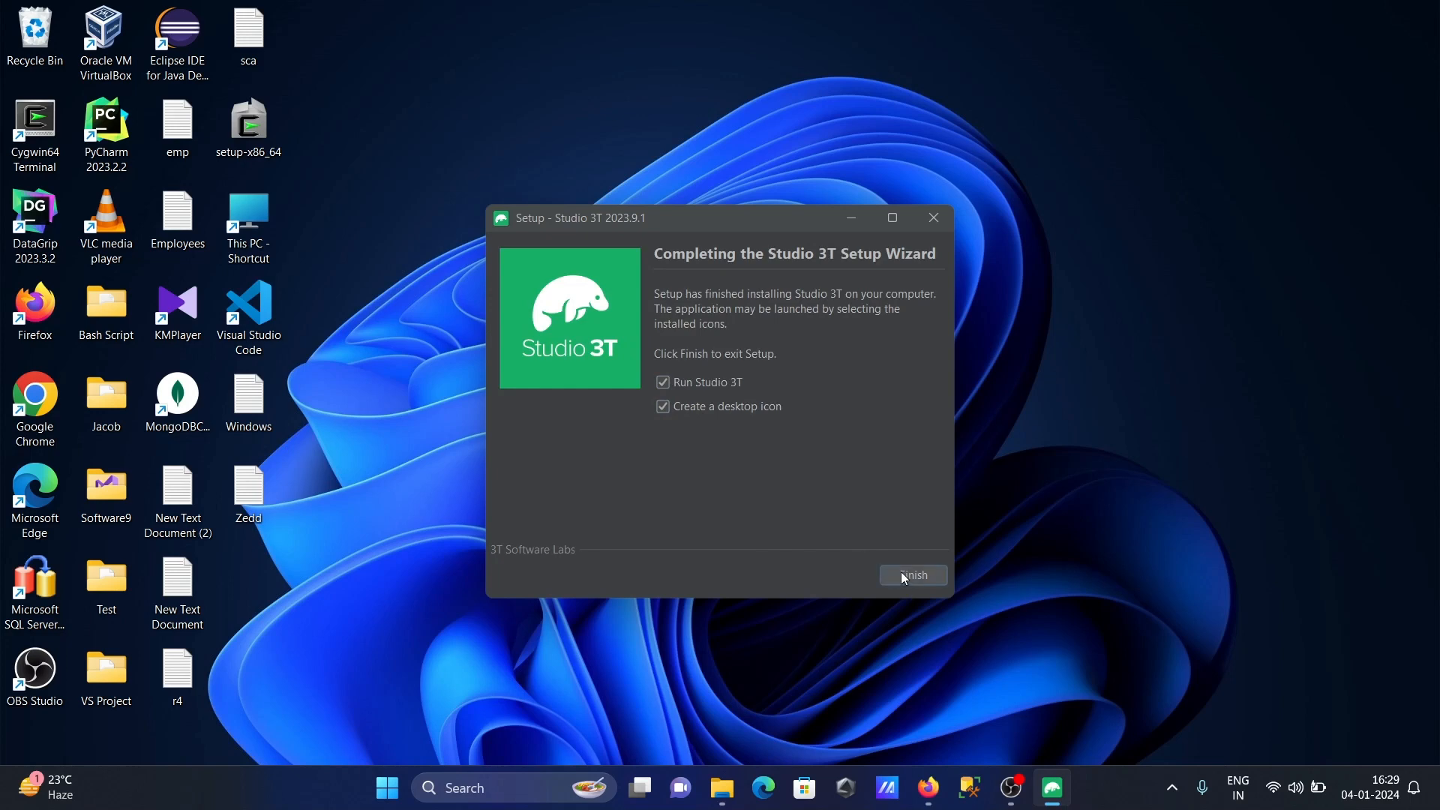
{"action": "left_click", "coordinate": [911, 575]}
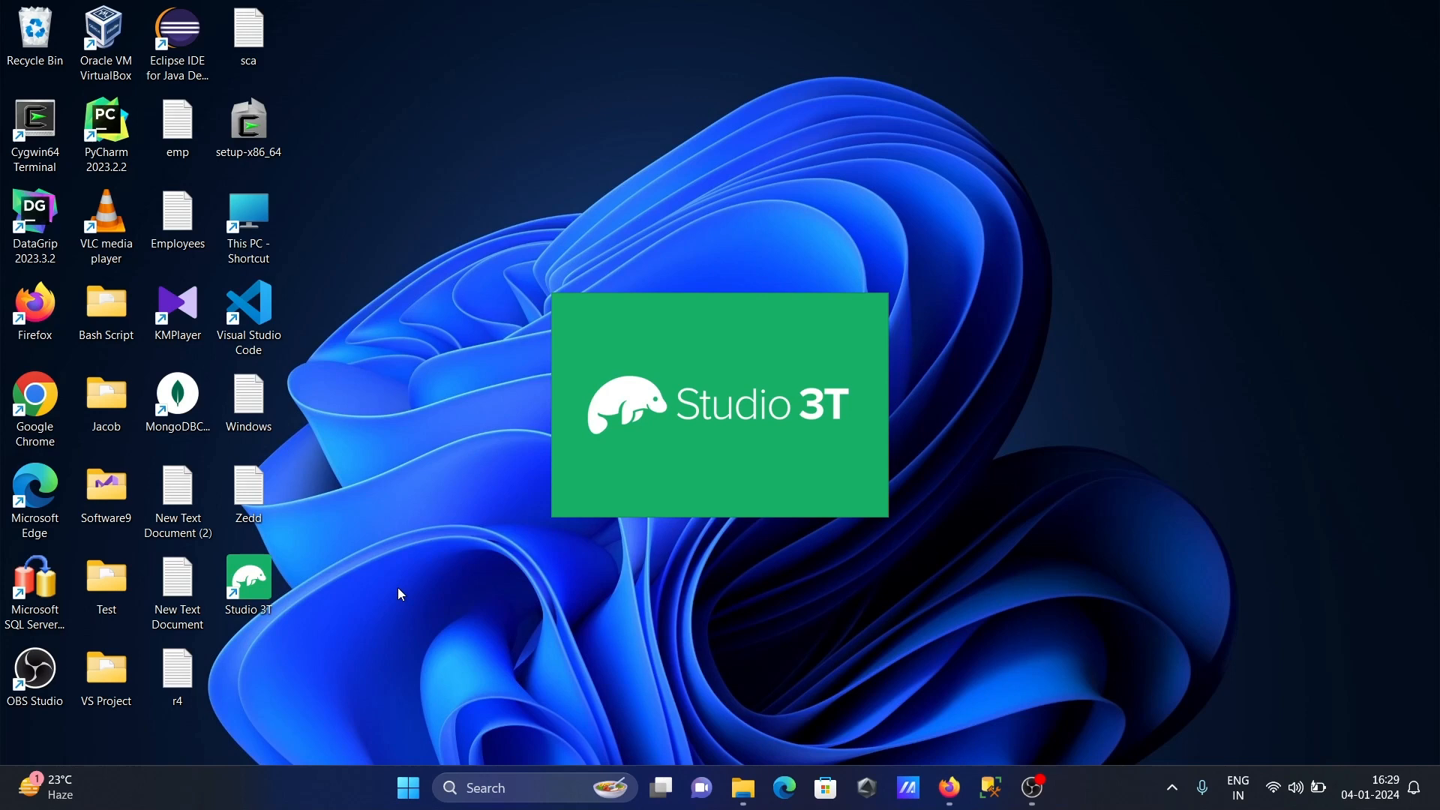
Agree to the EULA and proceed past the Product activation page.
{"action": "double_click", "coordinate": [248, 582]}
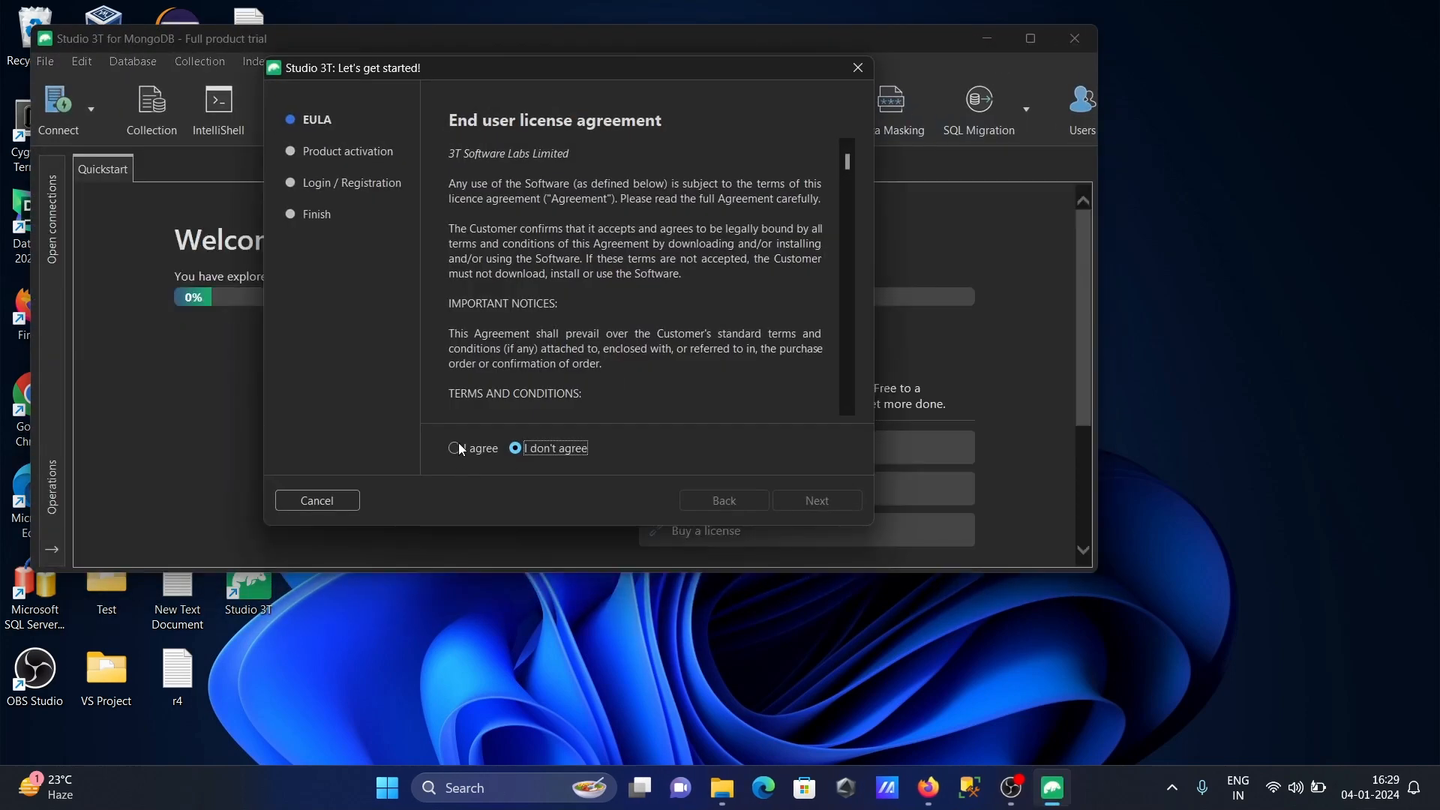
{"action": "left_click", "coordinate": [453, 450]}
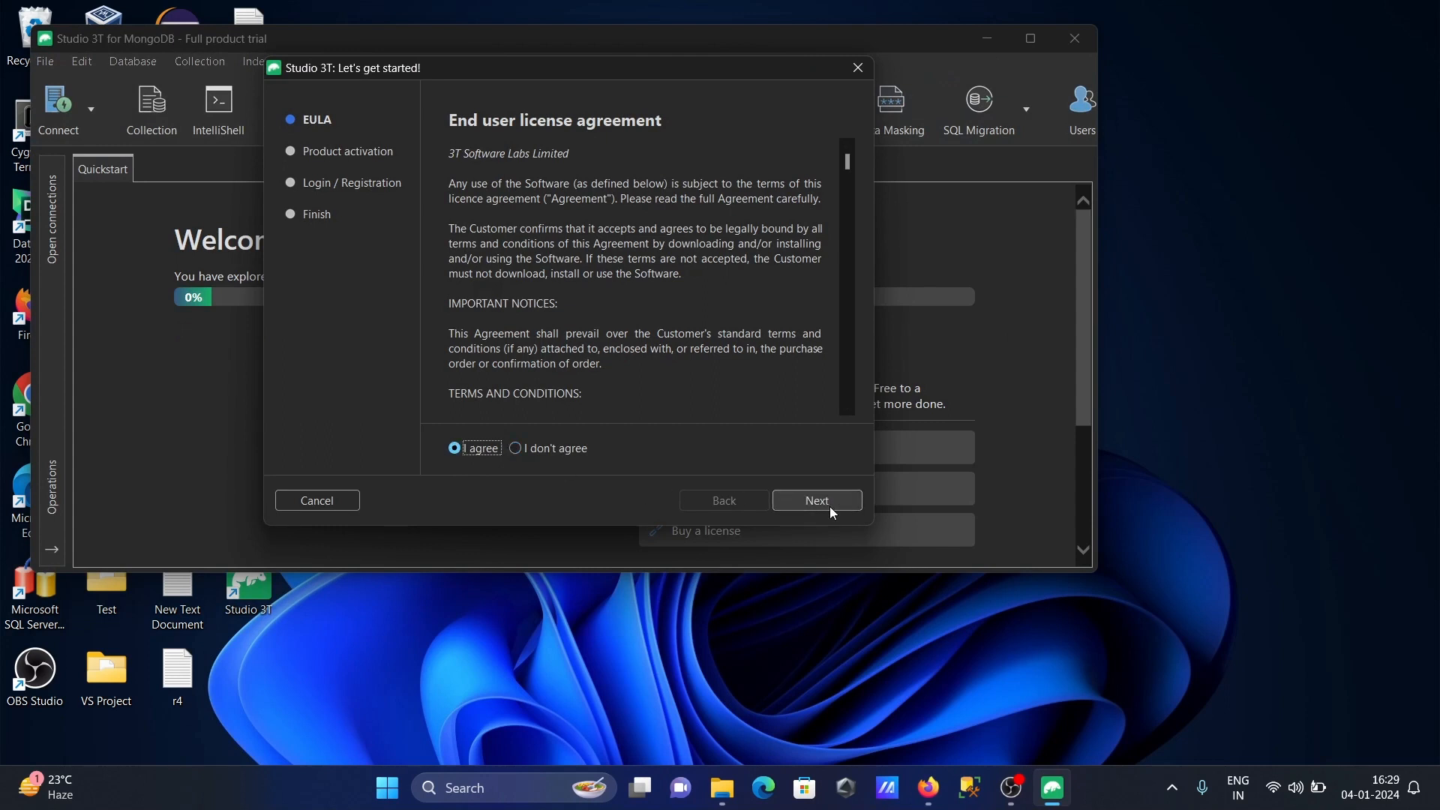
{"action": "left_click", "coordinate": [815, 501]}
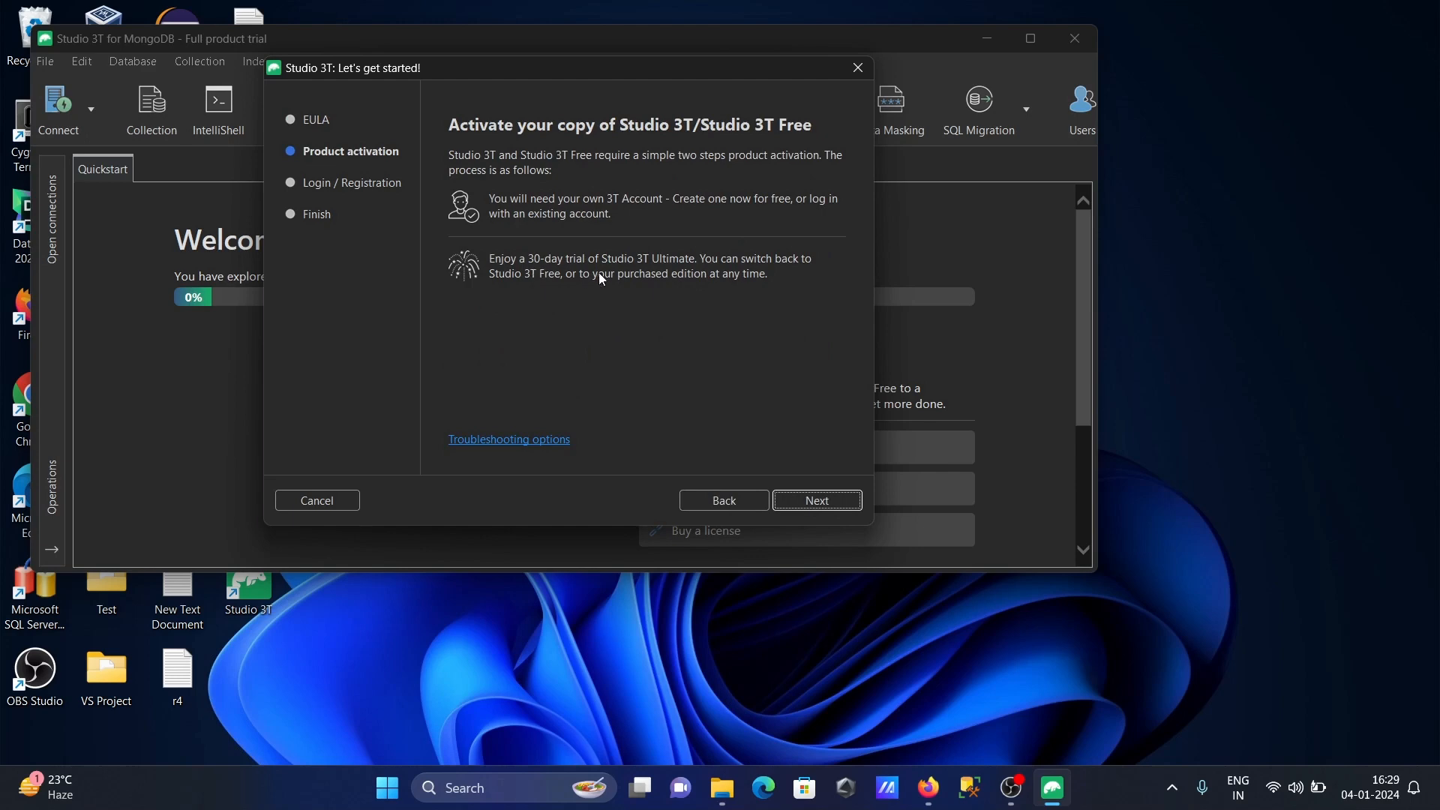
{"action": "mouse_move", "coordinate": [815, 500]}
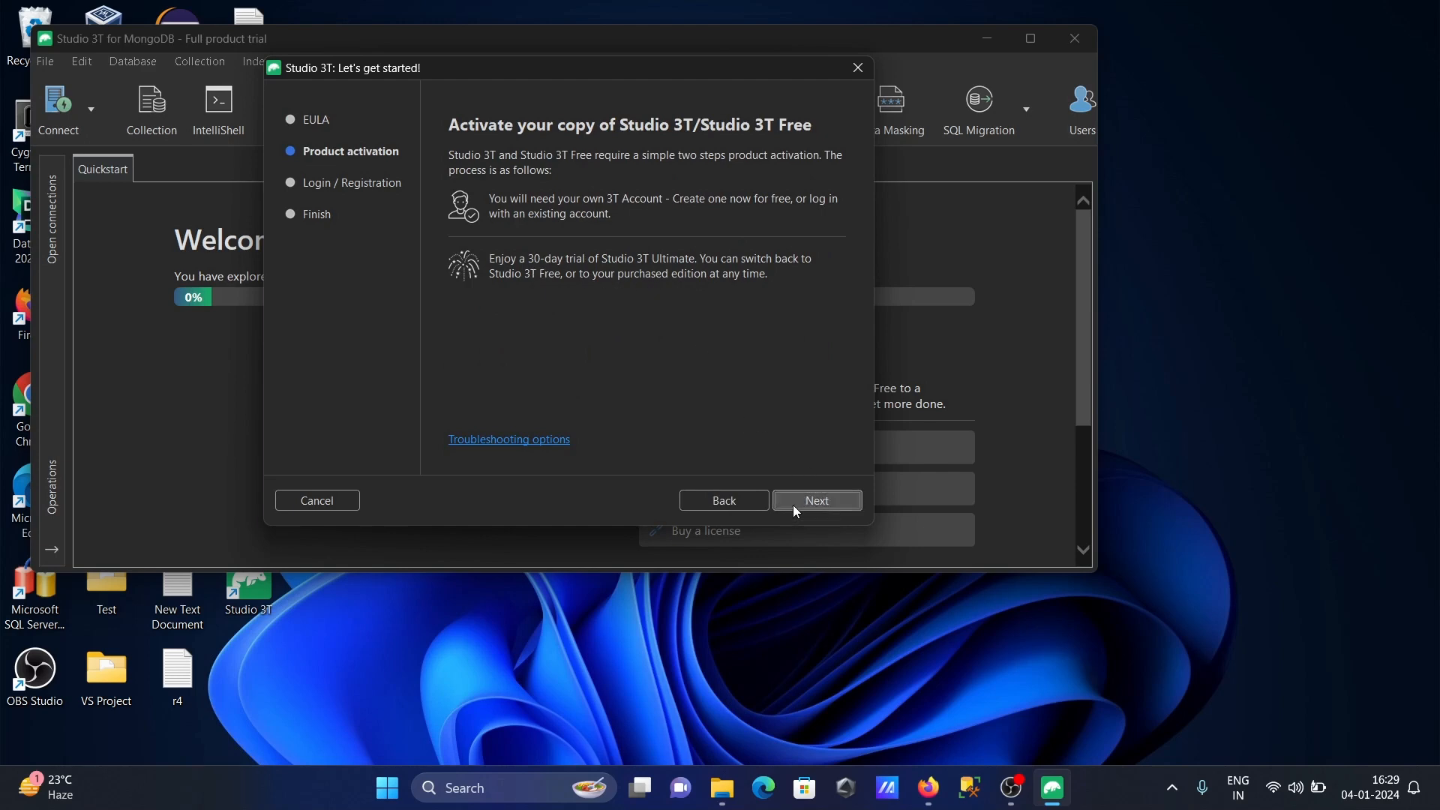
{"action": "left_click", "coordinate": [816, 501]}
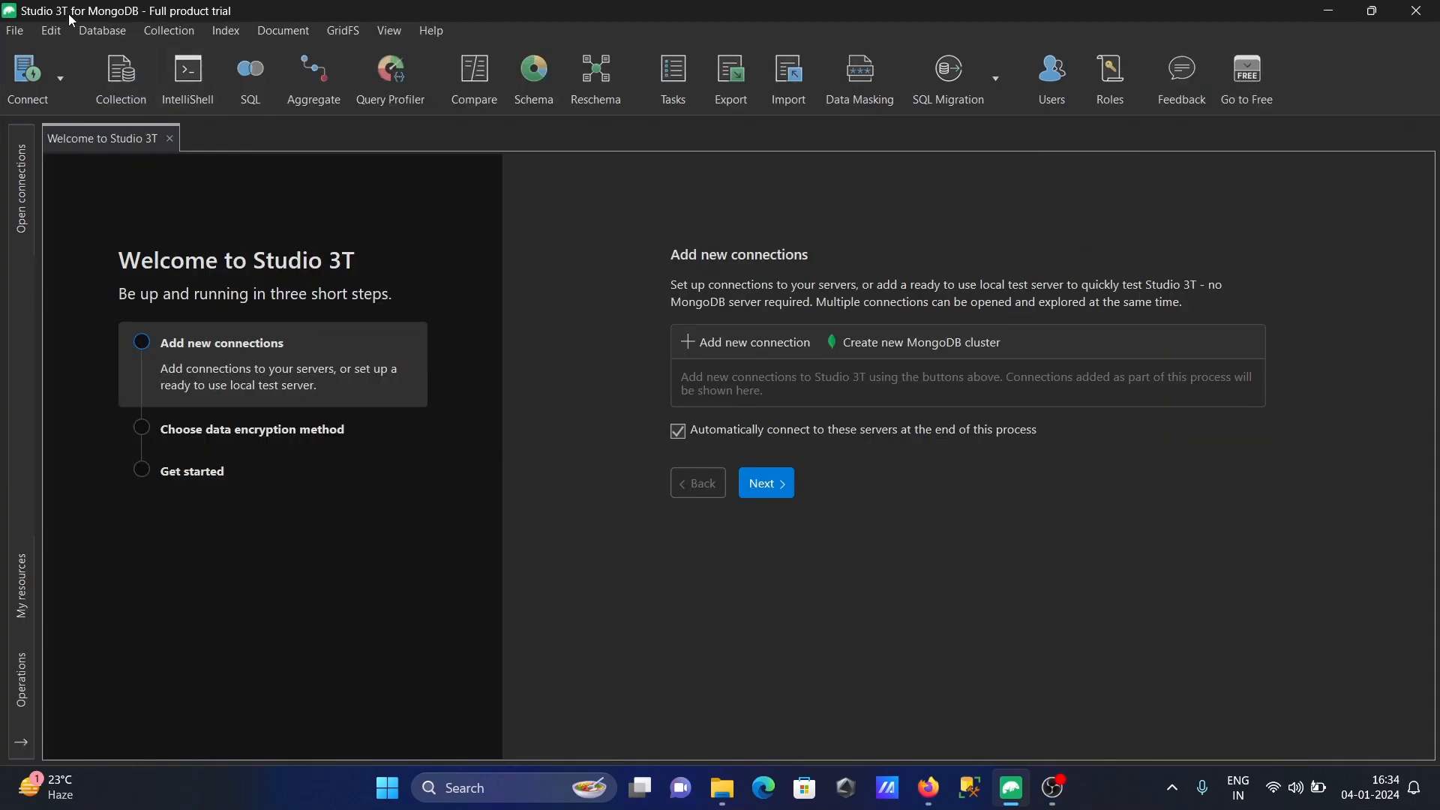
{"action": "mouse_move", "coordinate": [243, 22]}
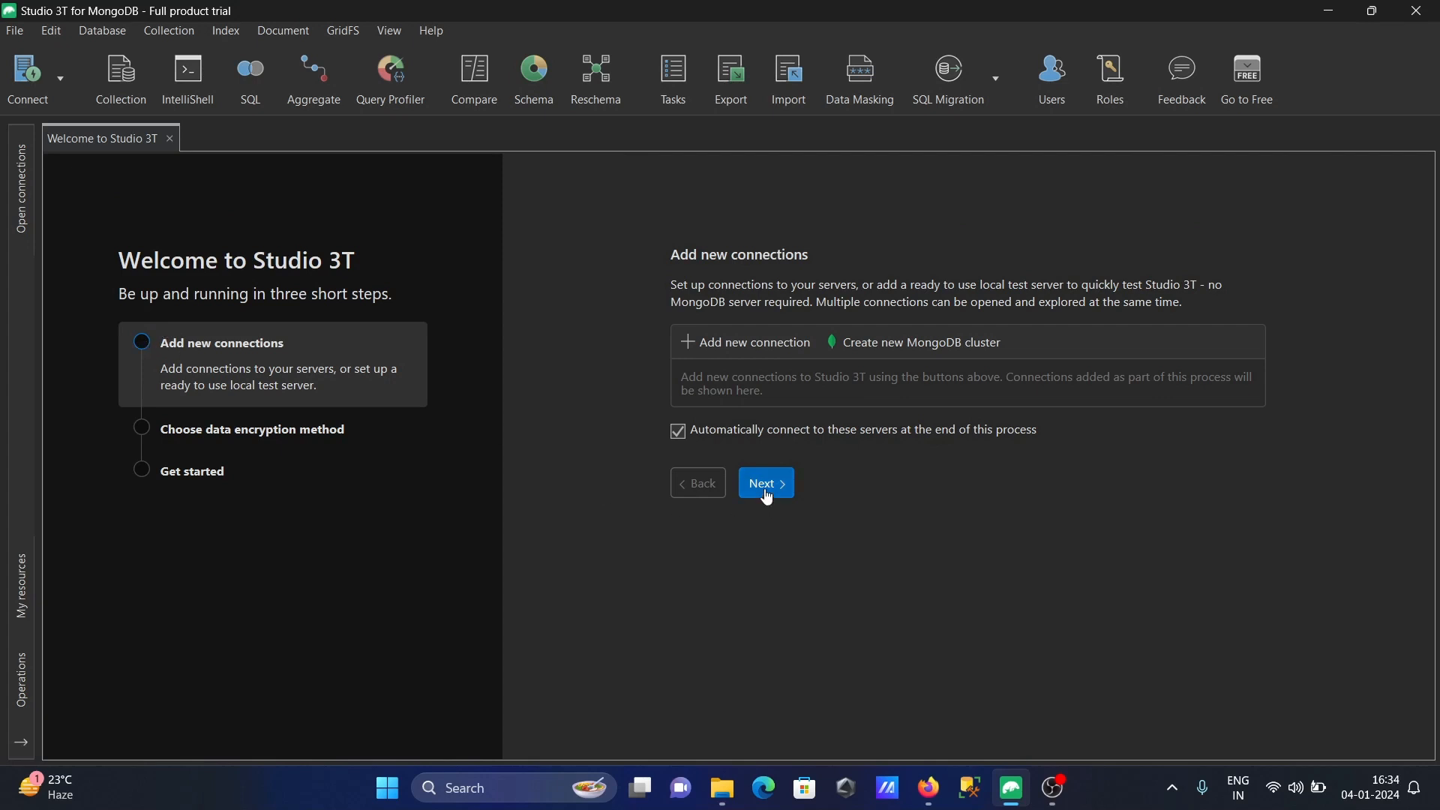
{"action": "mouse_move", "coordinate": [774, 487]}
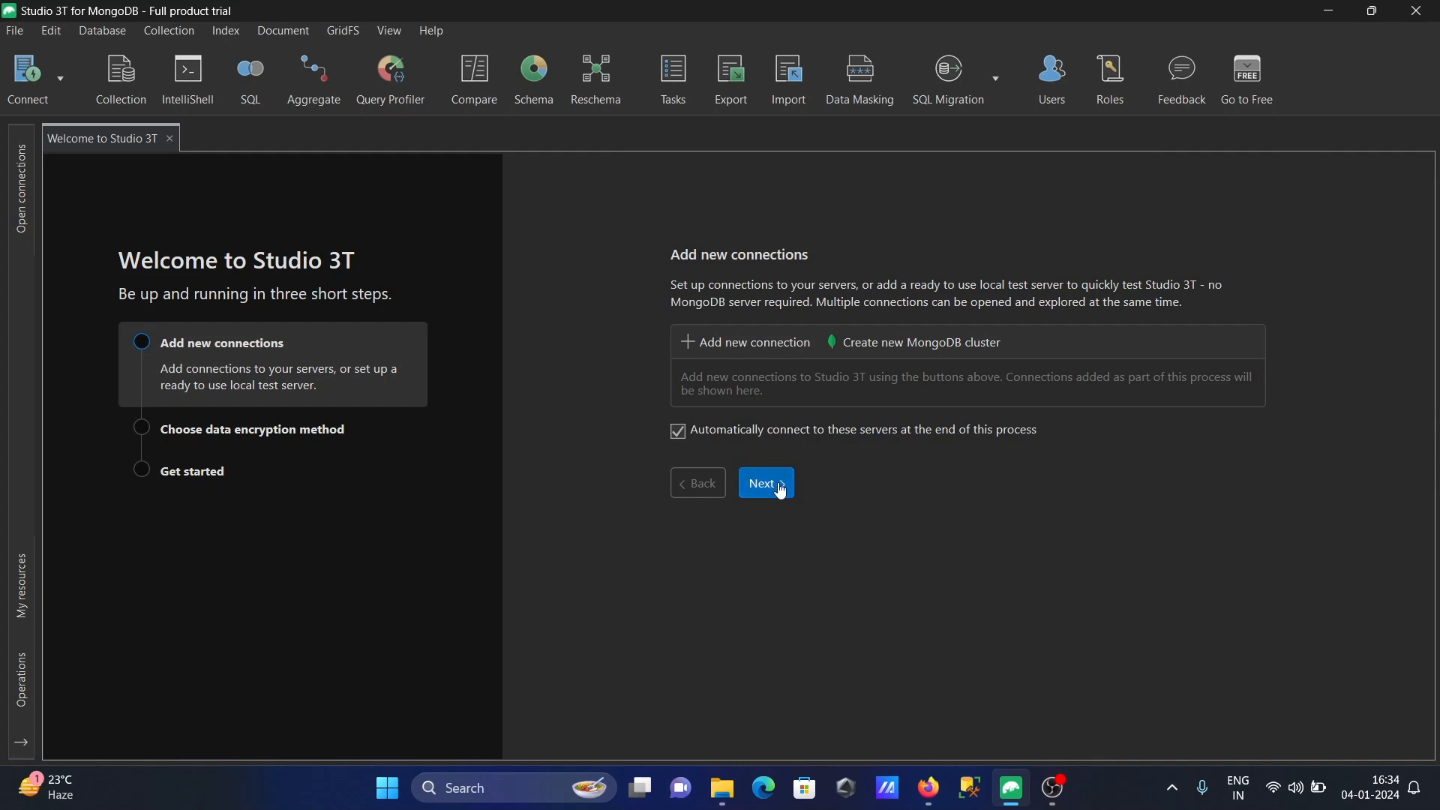
Finish the welcome wizard keeping 'Use default password encryption'.
{"action": "left_click", "coordinate": [765, 482]}
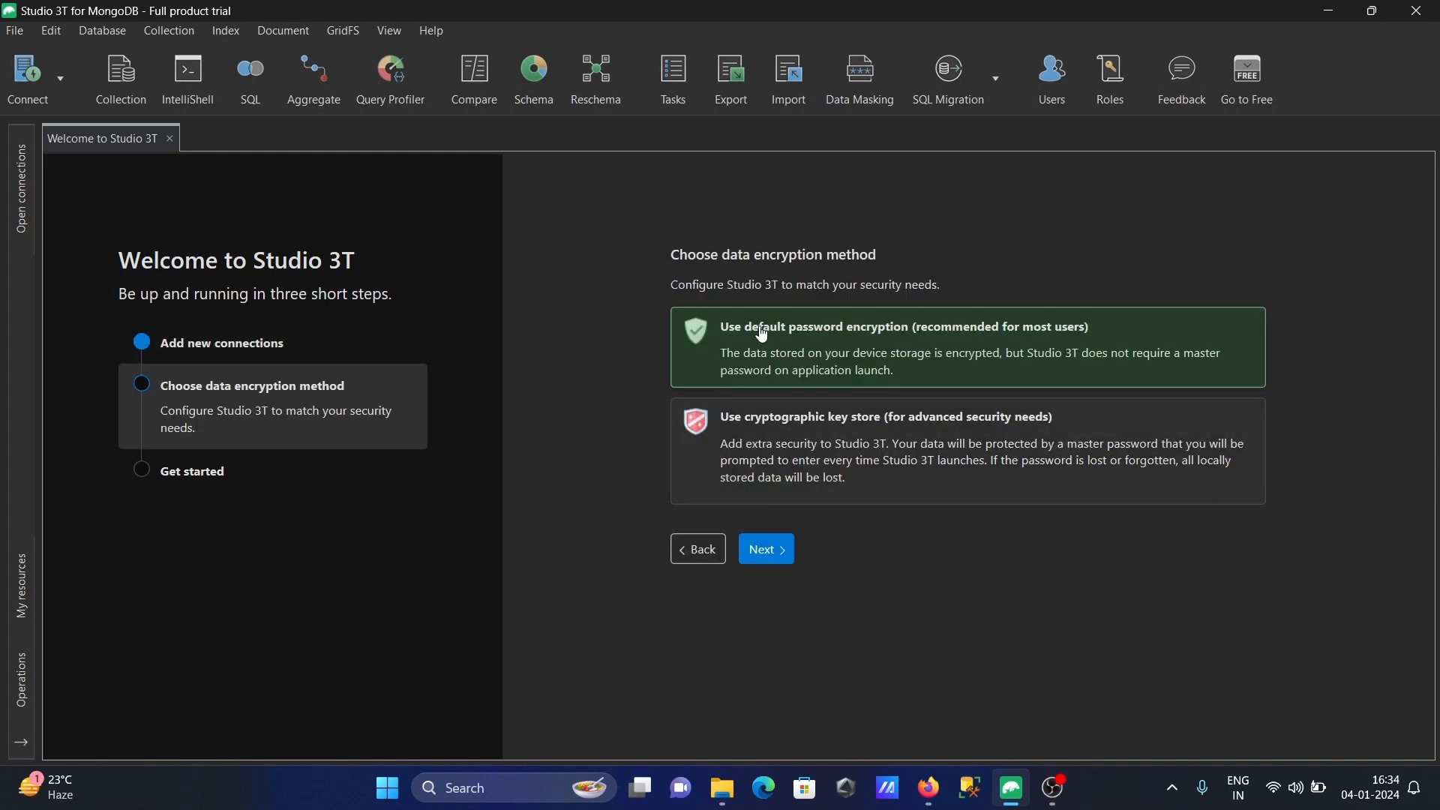
{"action": "mouse_move", "coordinate": [772, 359]}
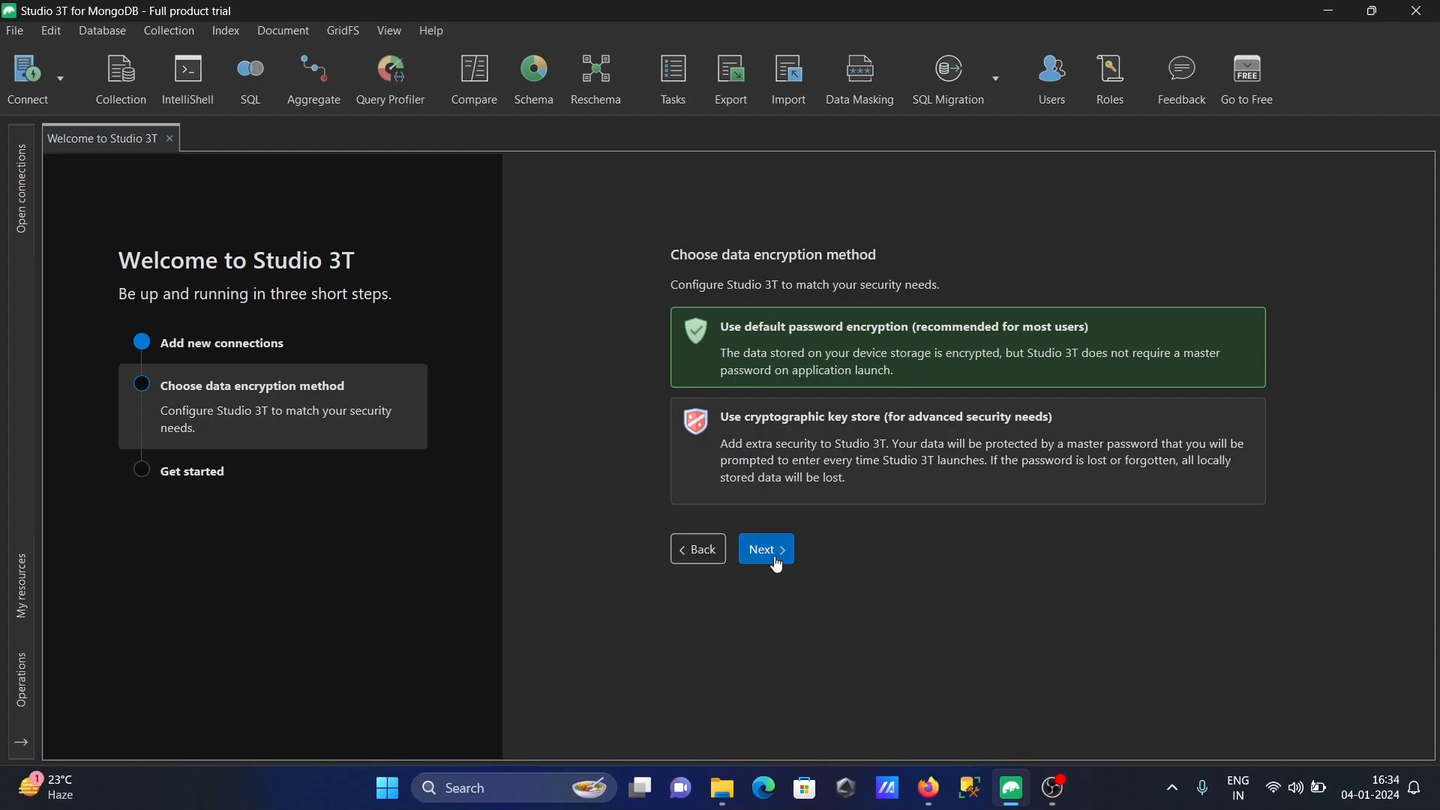
{"action": "left_click", "coordinate": [764, 548]}
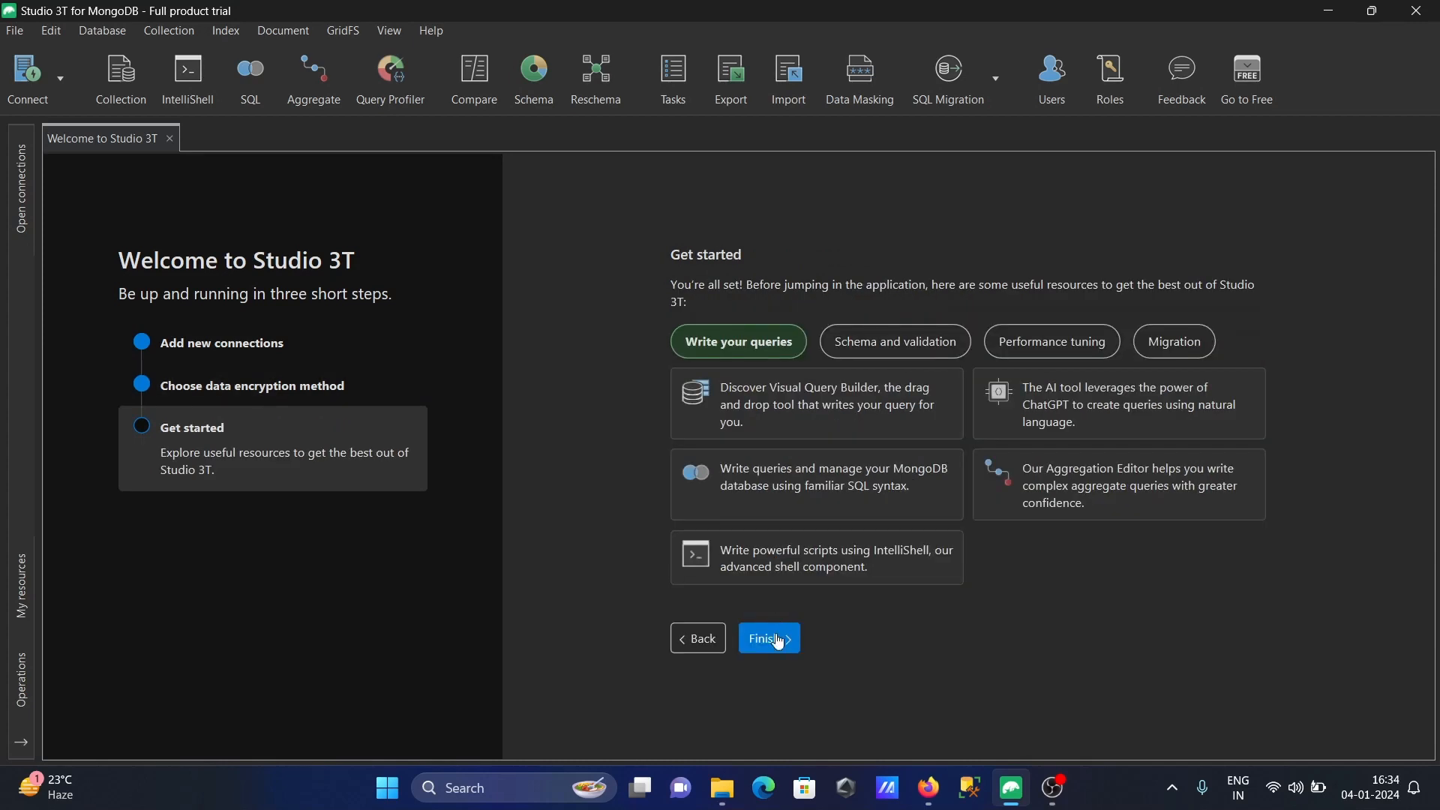
{"action": "left_click", "coordinate": [768, 639]}
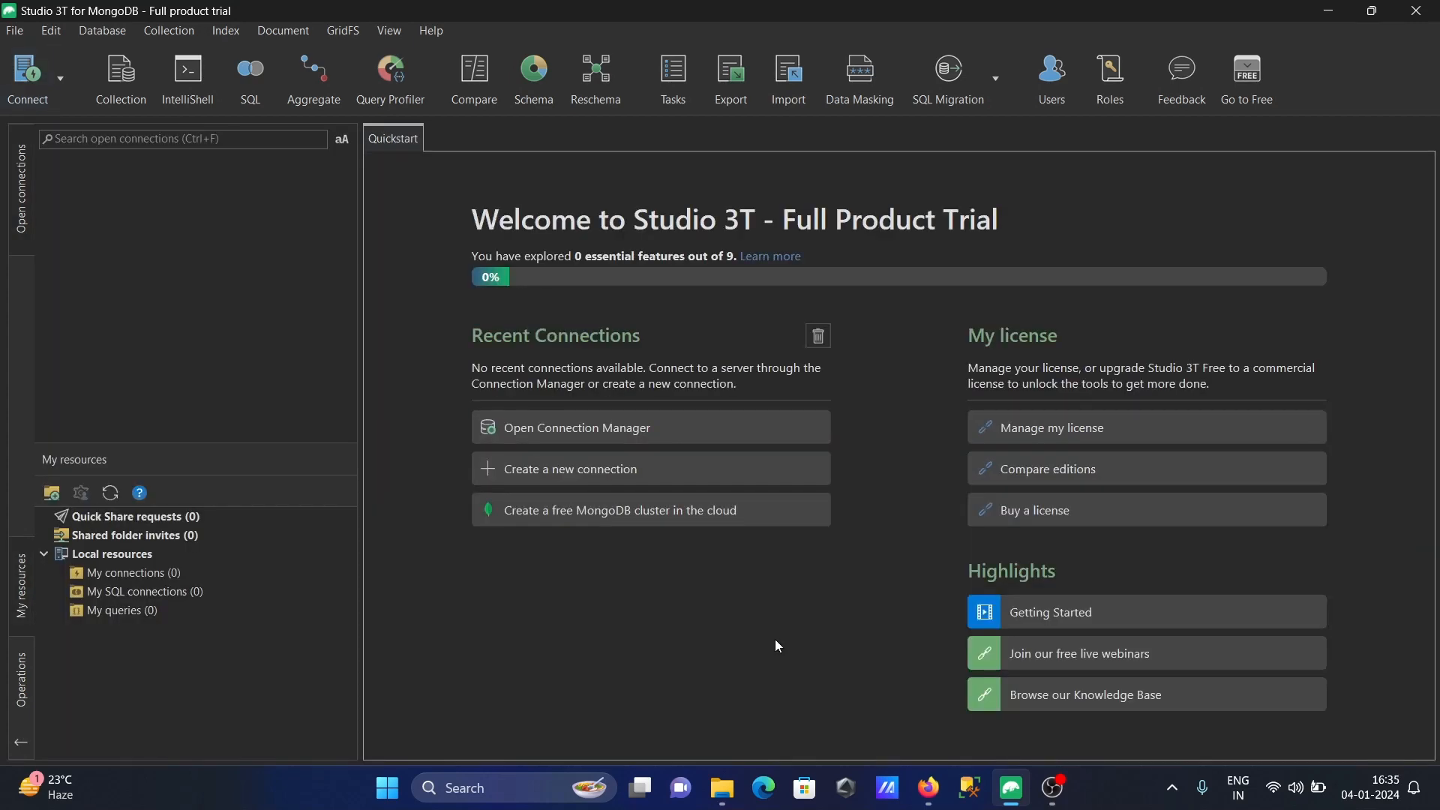
{"action": "mouse_move", "coordinate": [539, 491]}
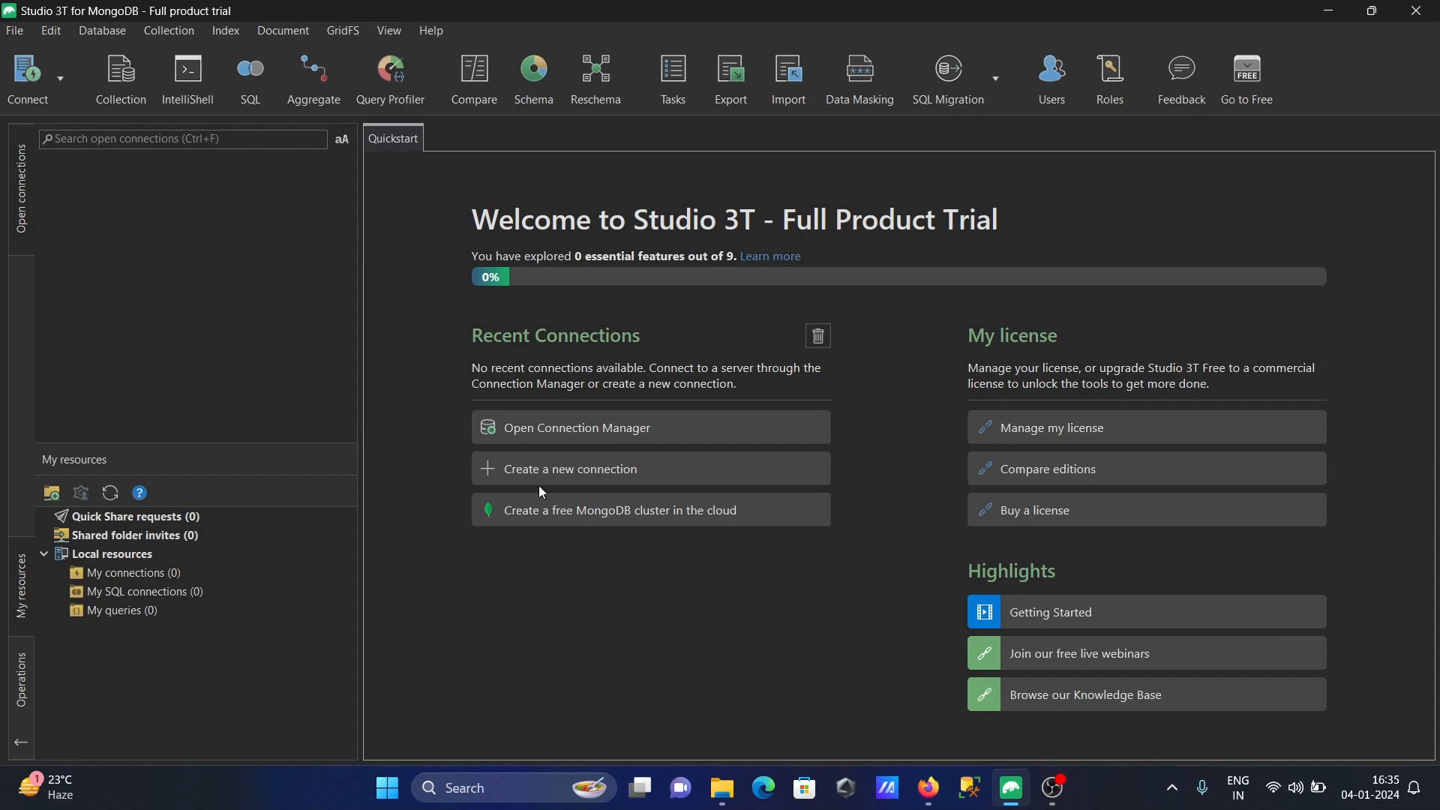
{"action": "mouse_move", "coordinate": [592, 433]}
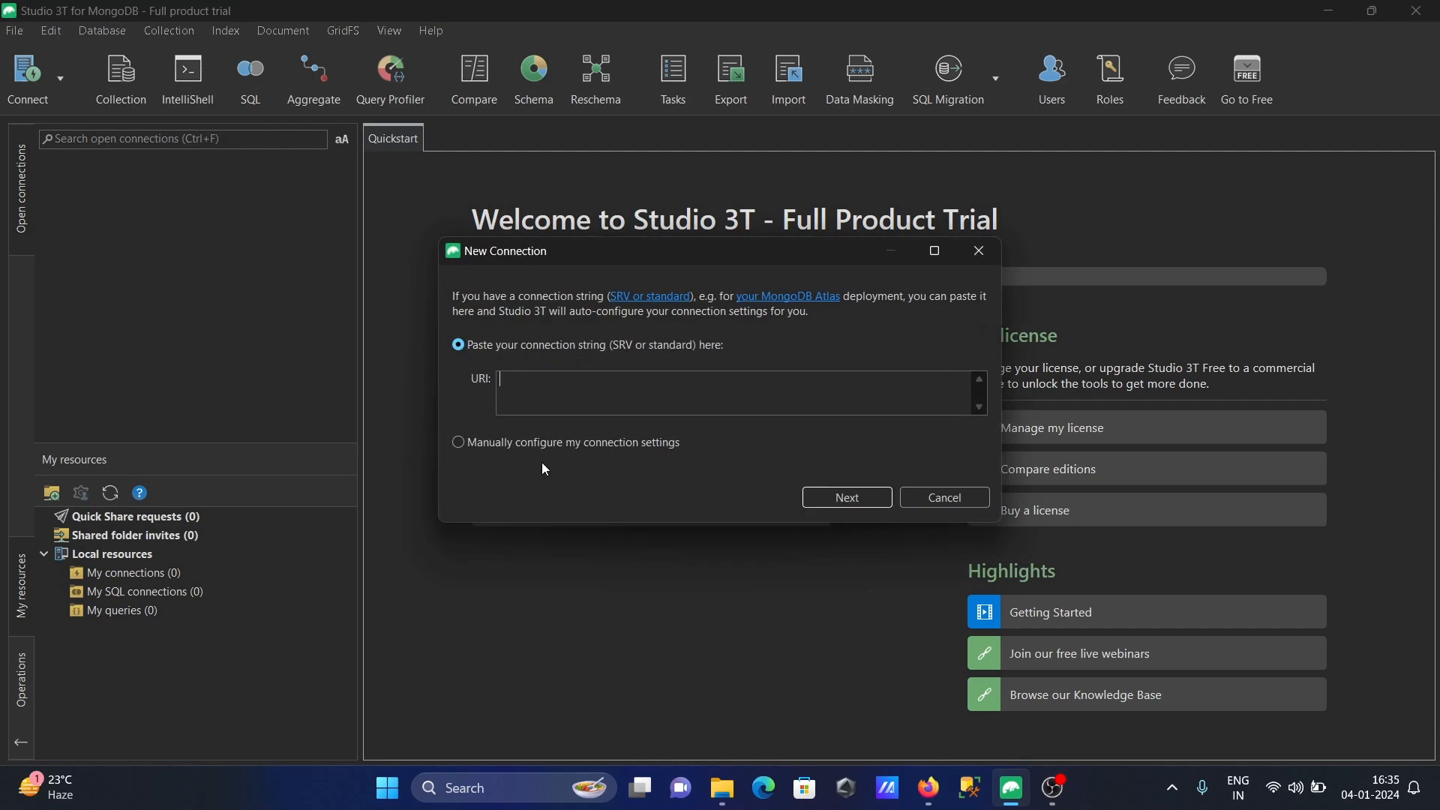
{"action": "mouse_move", "coordinate": [484, 440]}
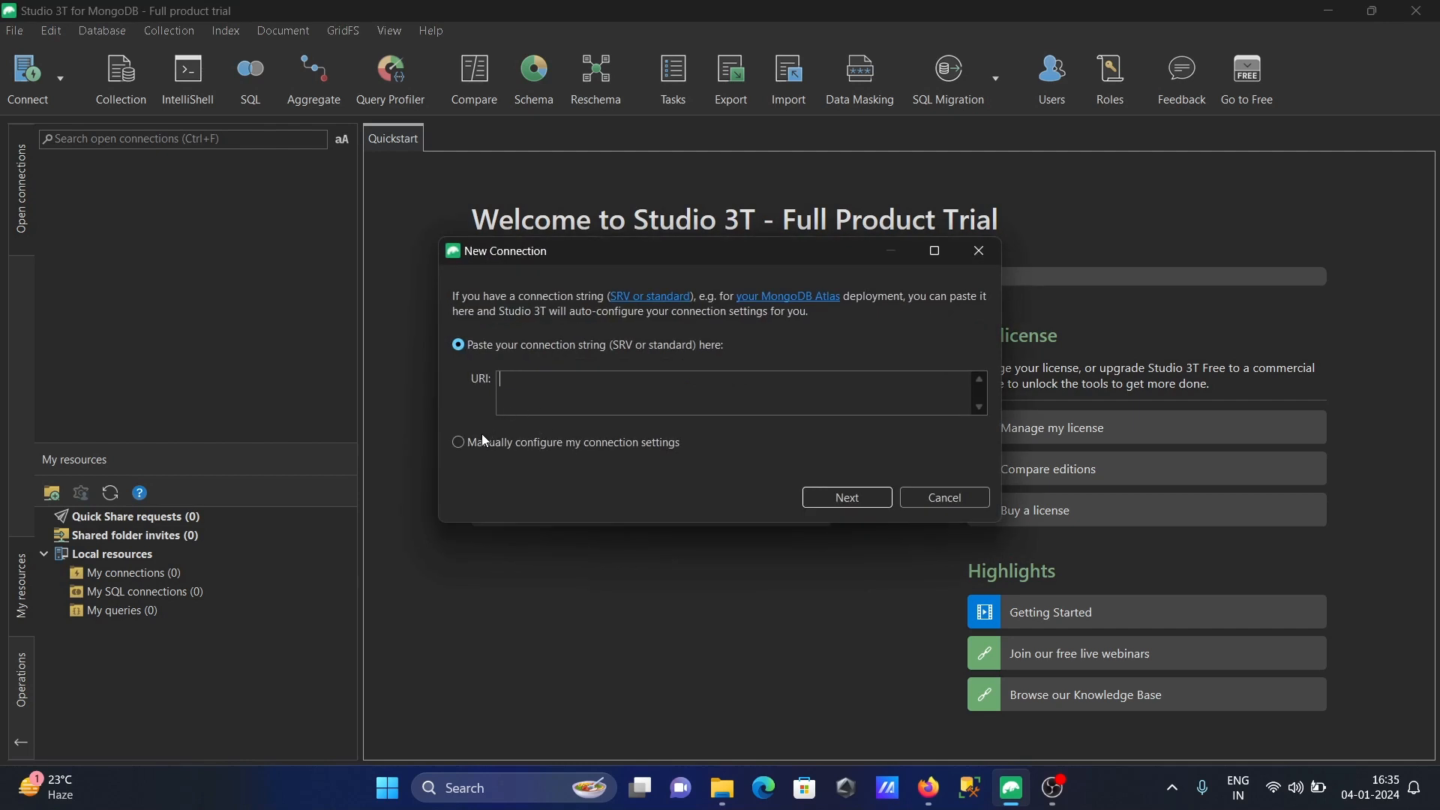
Choose manual connection settings and name the new connection Sony_Conn.
{"action": "left_click", "coordinate": [457, 442]}
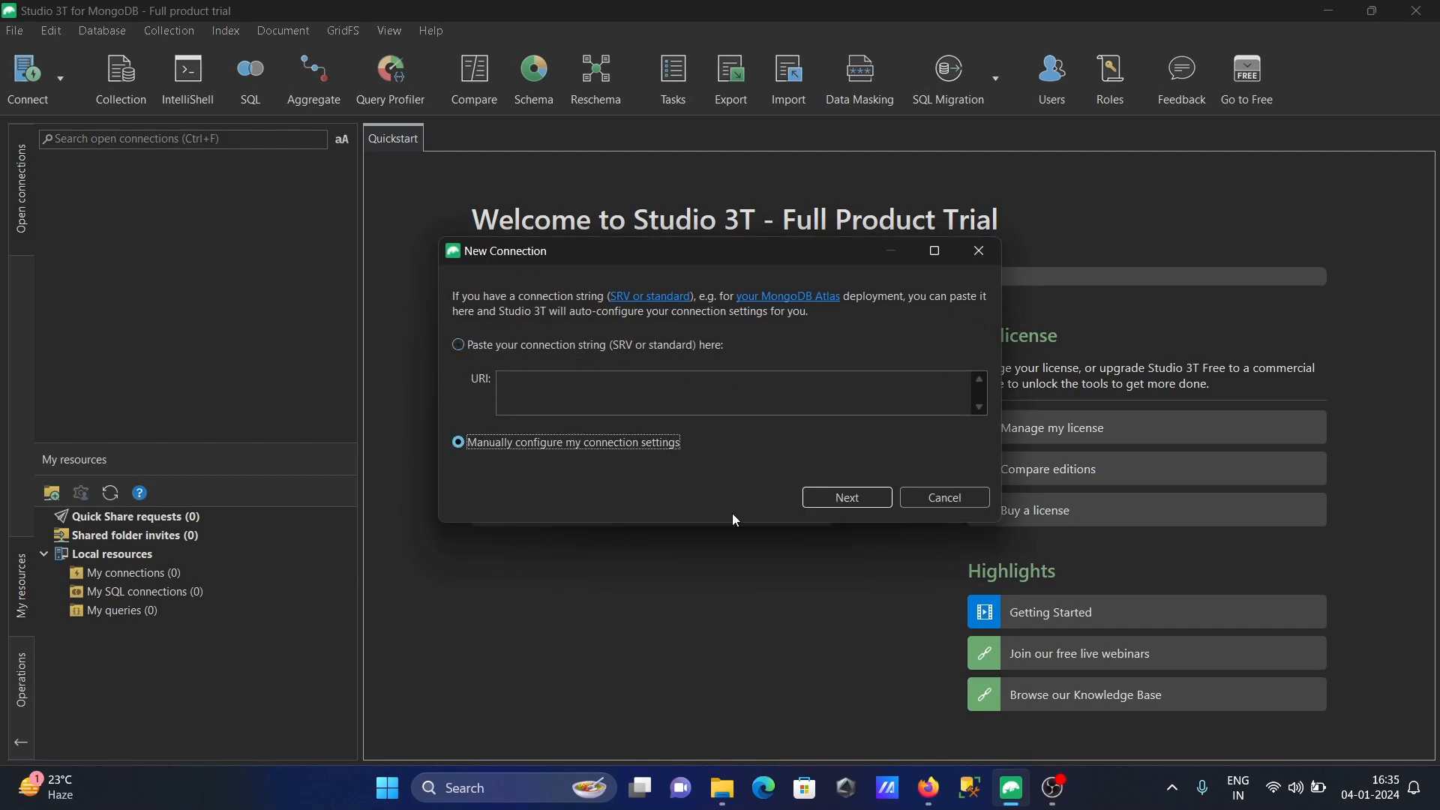
{"action": "left_click", "coordinate": [845, 496]}
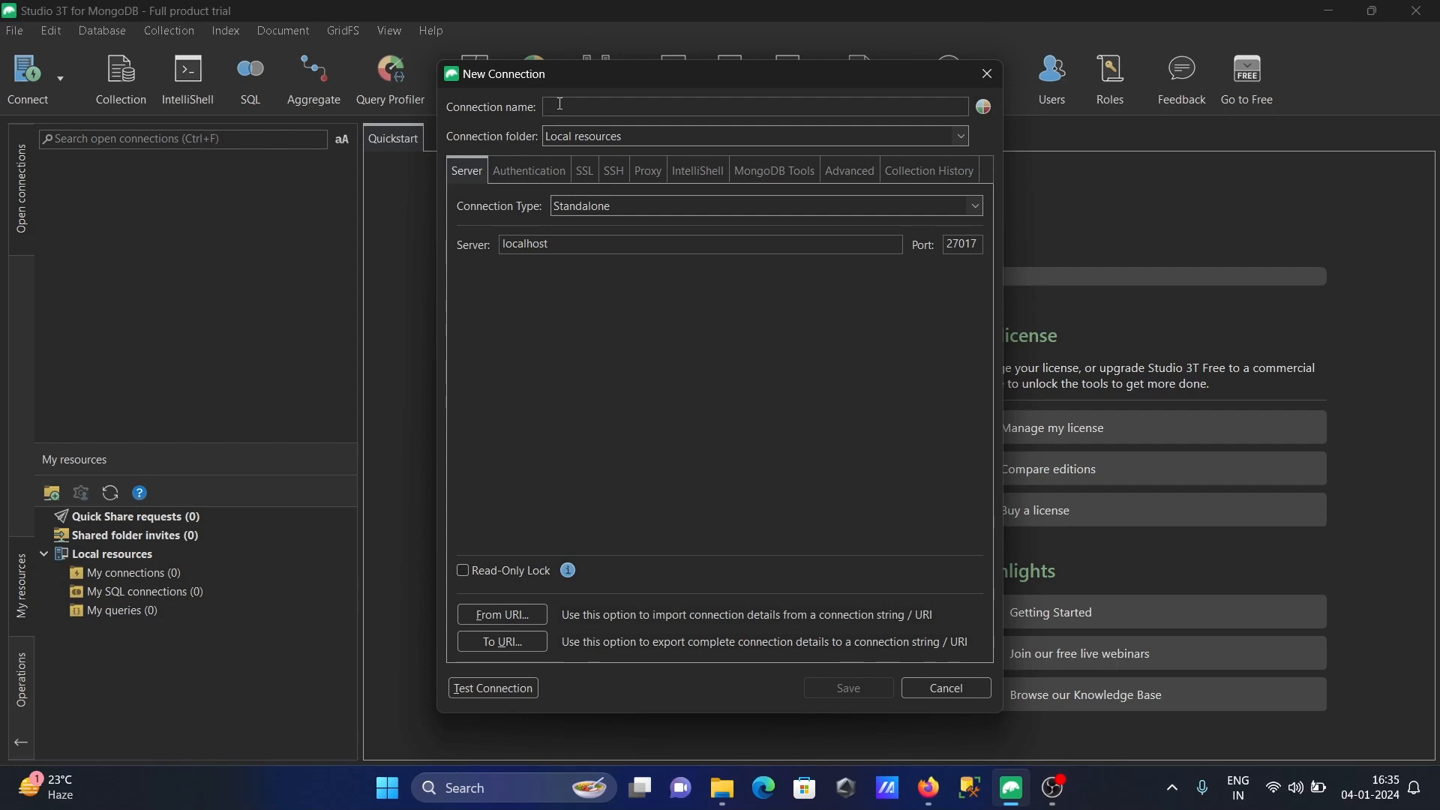
{"action": "type", "text": "Te"}
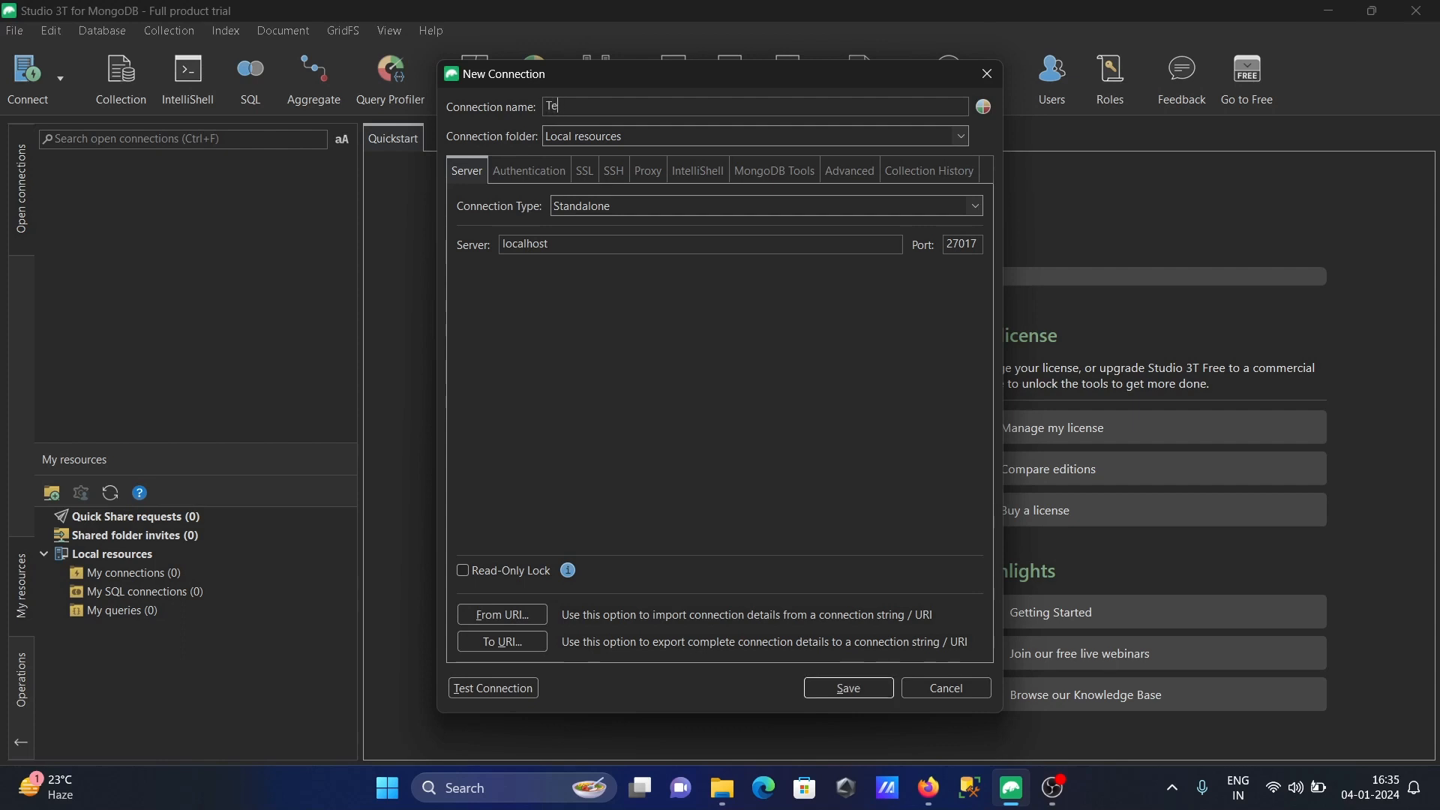
{"action": "type", "text": "Son"}
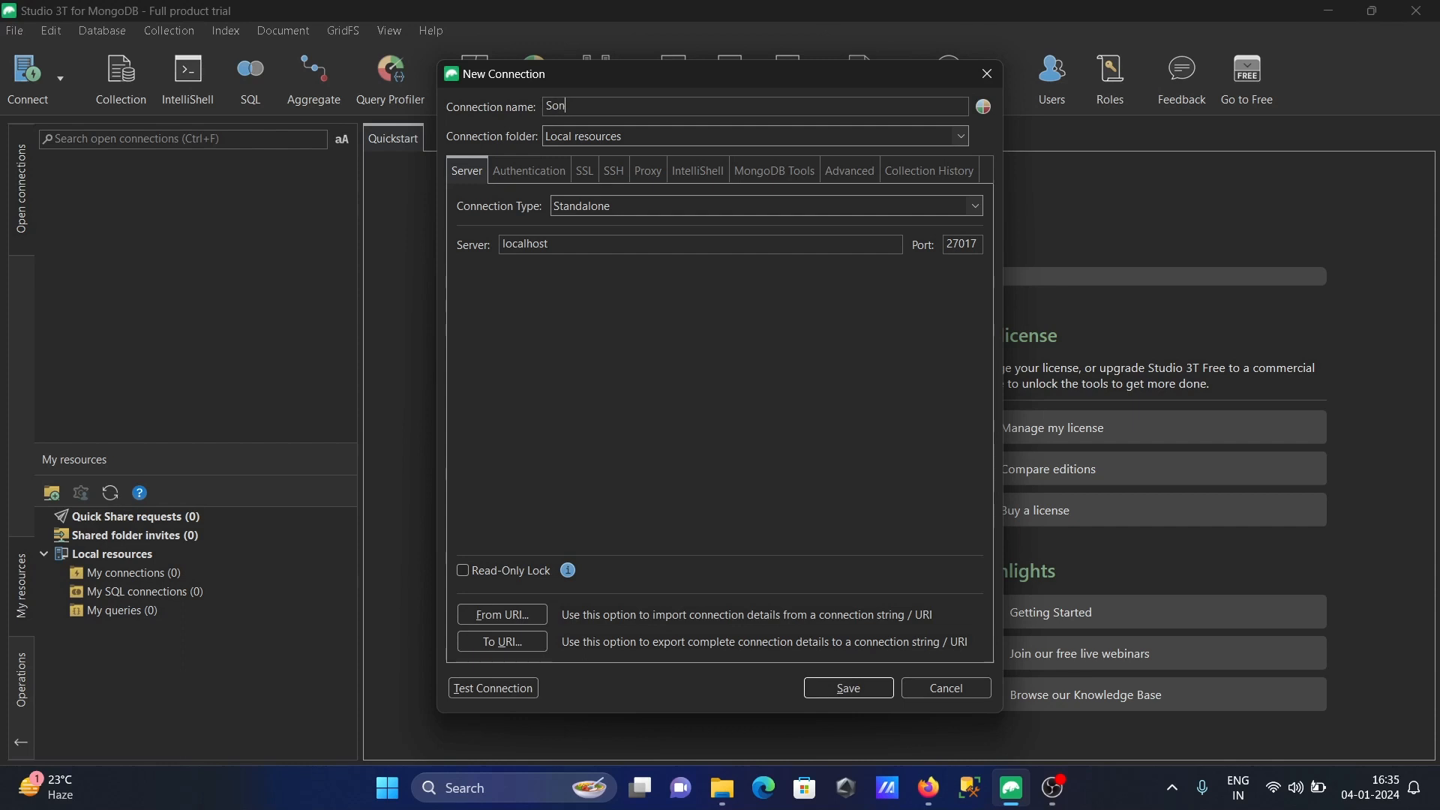
{"action": "type", "text": "y_C"}
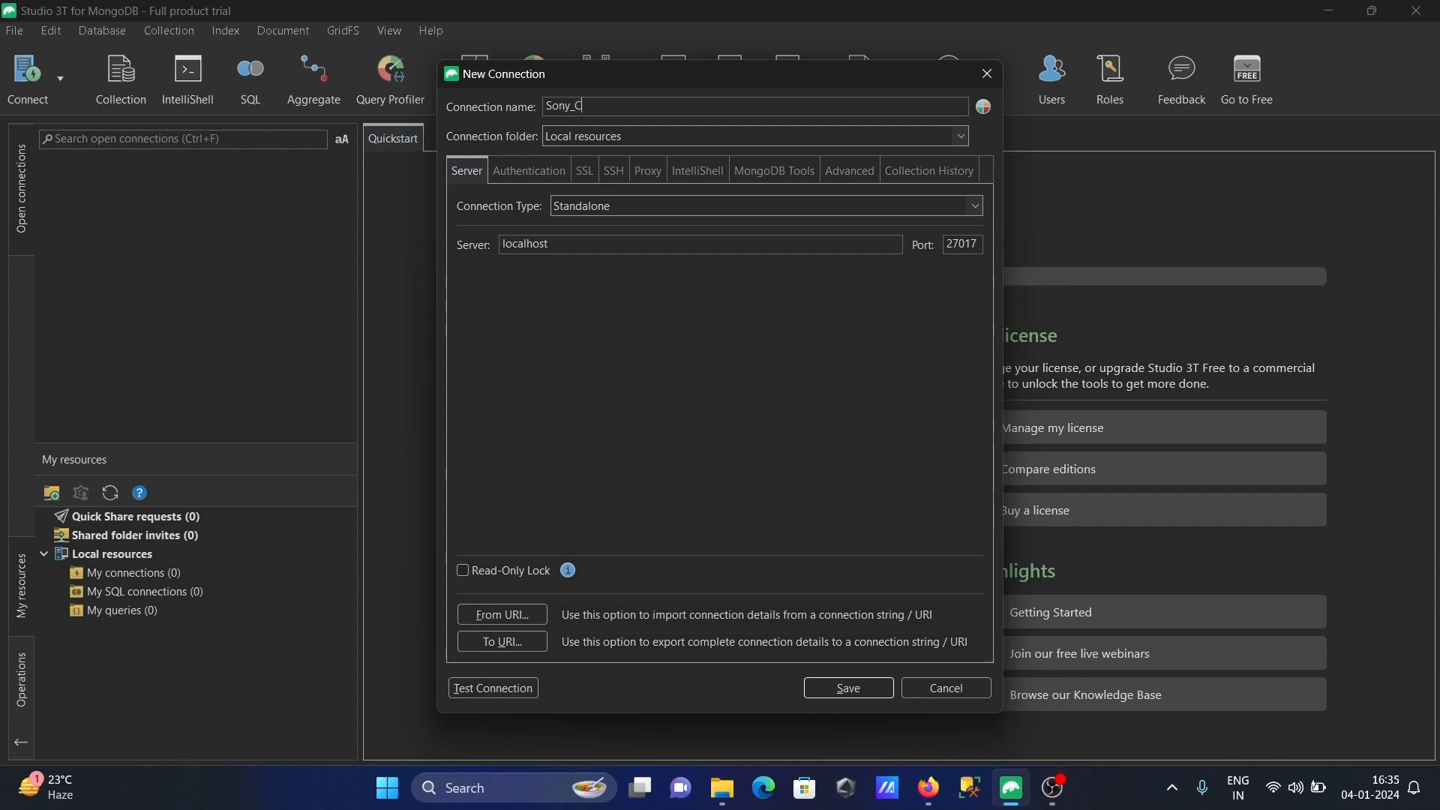
{"action": "type", "text": "onn"}
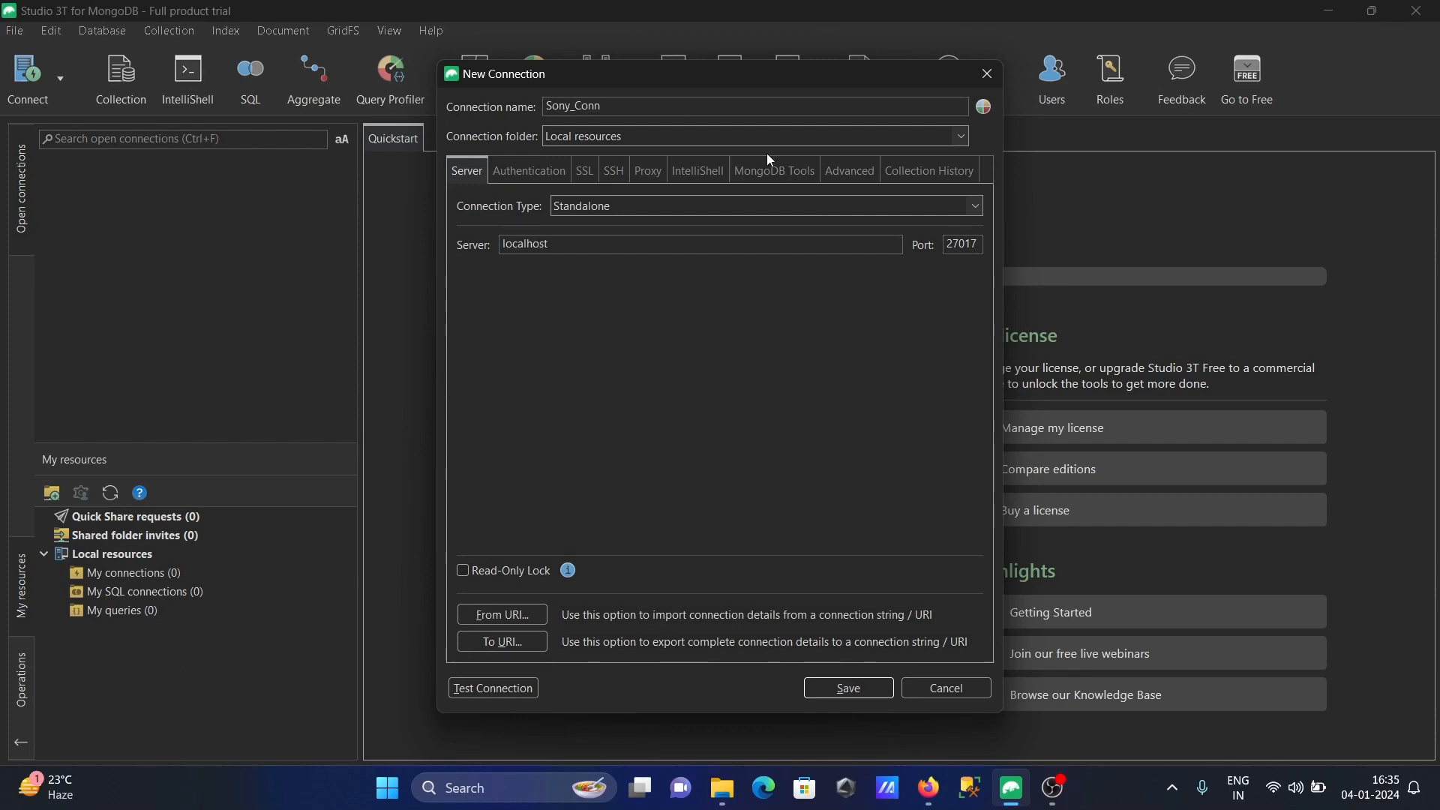
{"action": "mouse_move", "coordinate": [716, 264]}
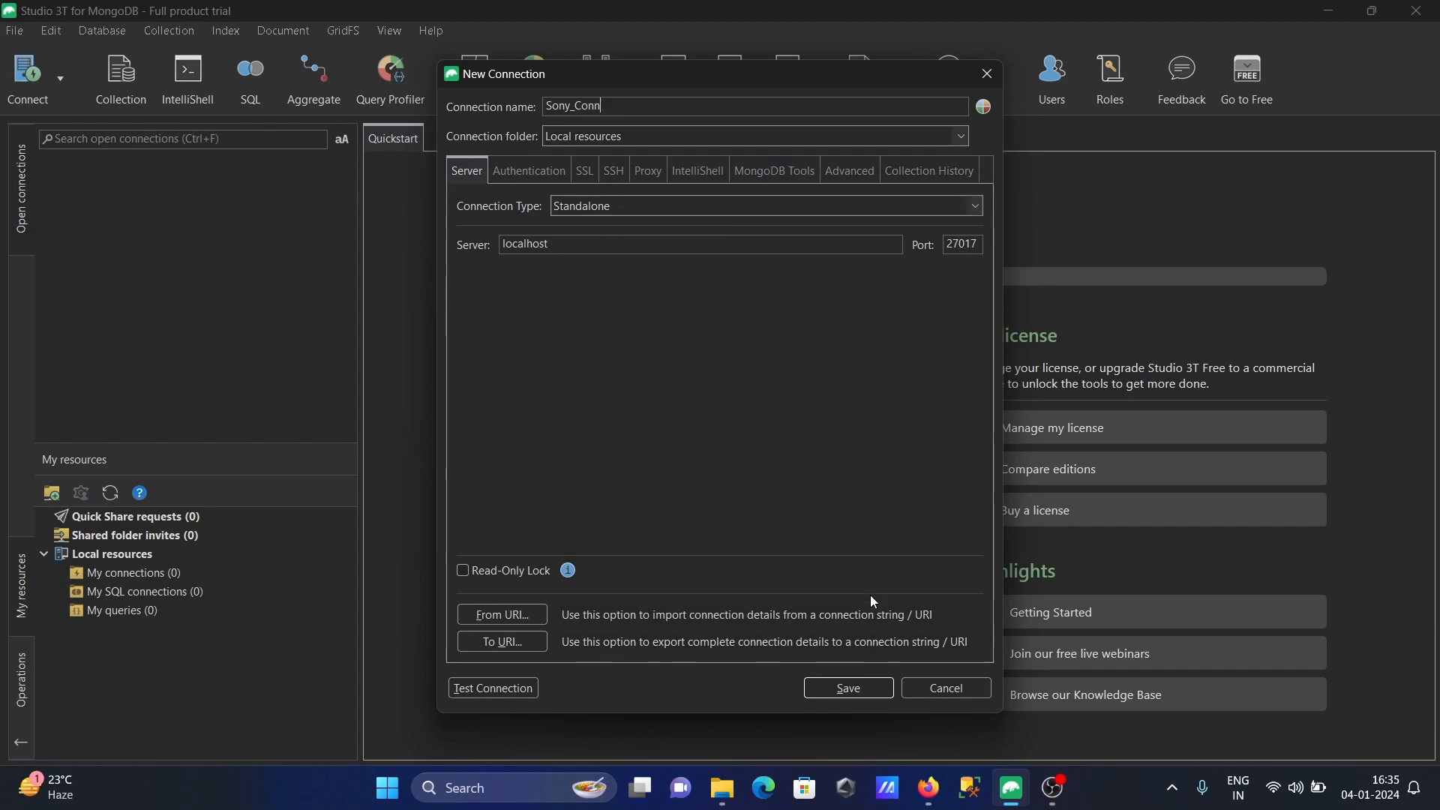
Save Sony_Conn and connect to localhost:27017, showing admin, config and local databases.
{"action": "left_click", "coordinate": [846, 688]}
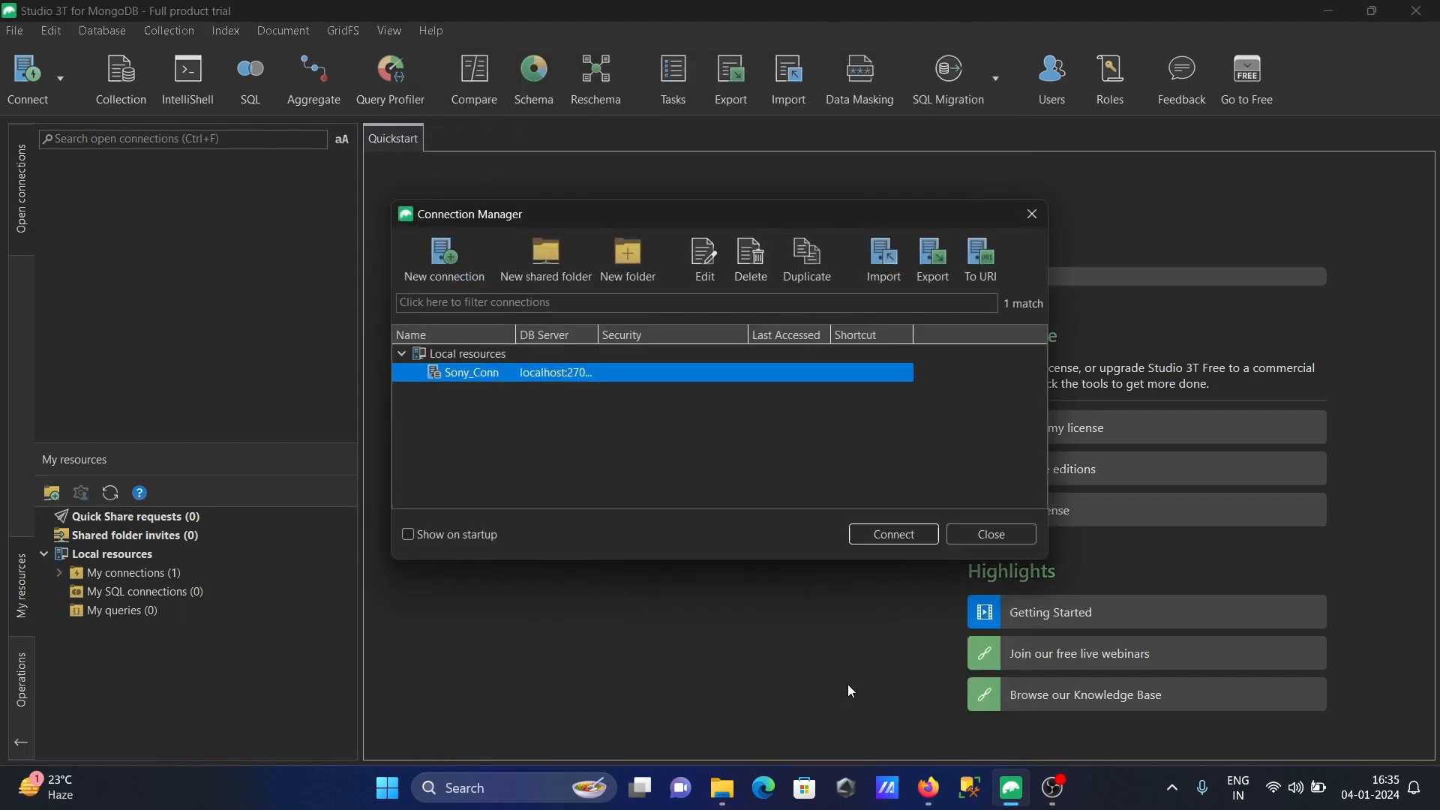
{"action": "mouse_move", "coordinate": [892, 533]}
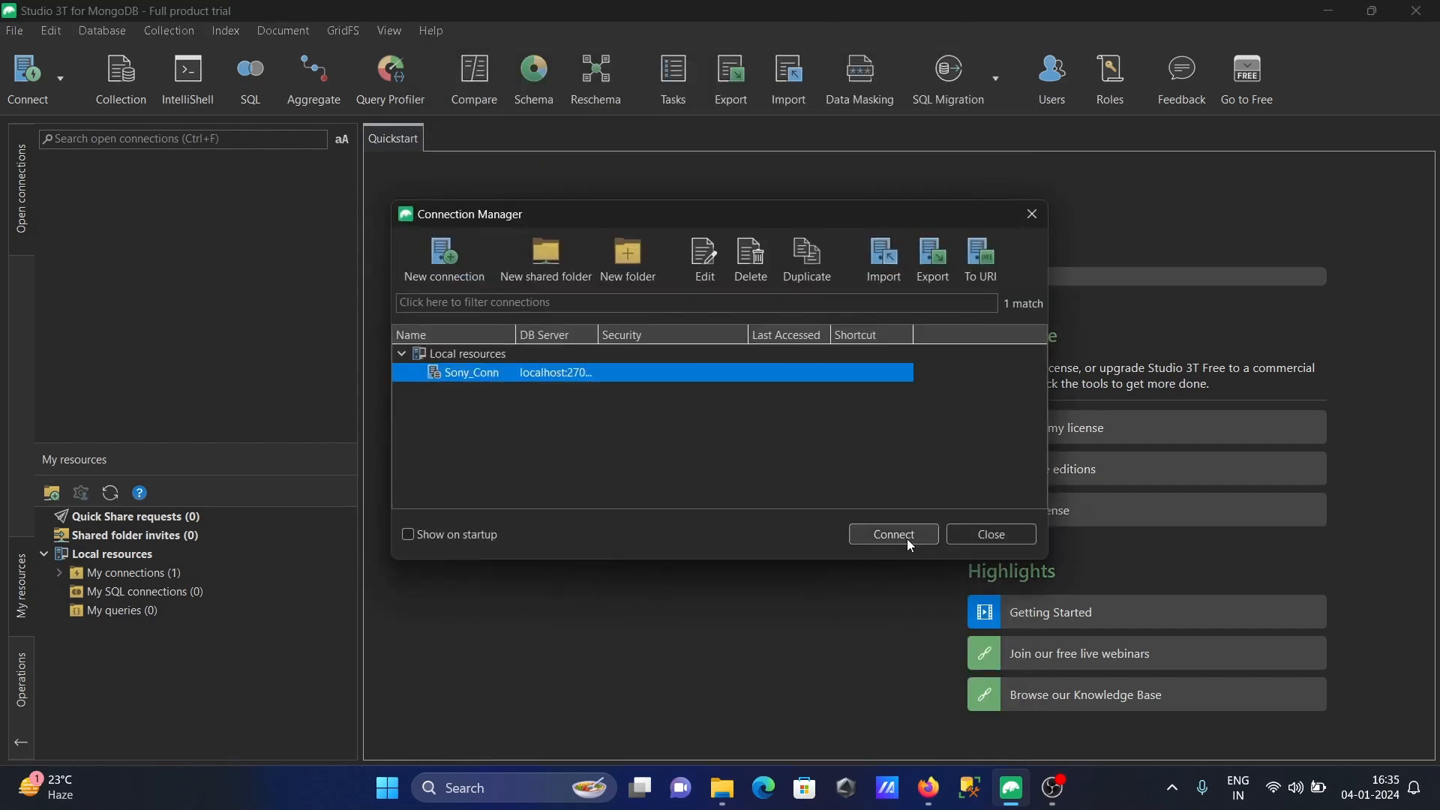
{"action": "left_click", "coordinate": [892, 533]}
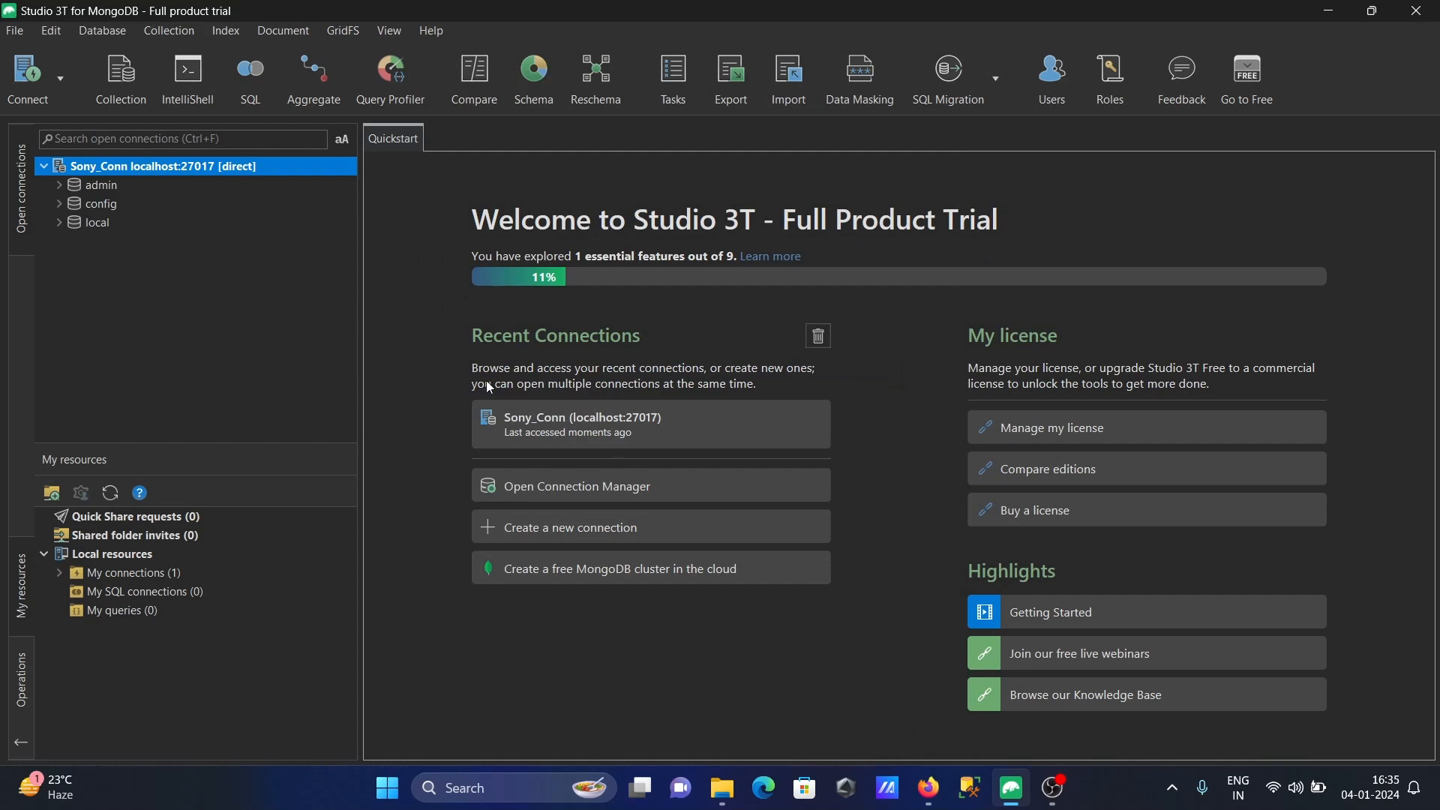
{"action": "mouse_move", "coordinate": [69, 257]}
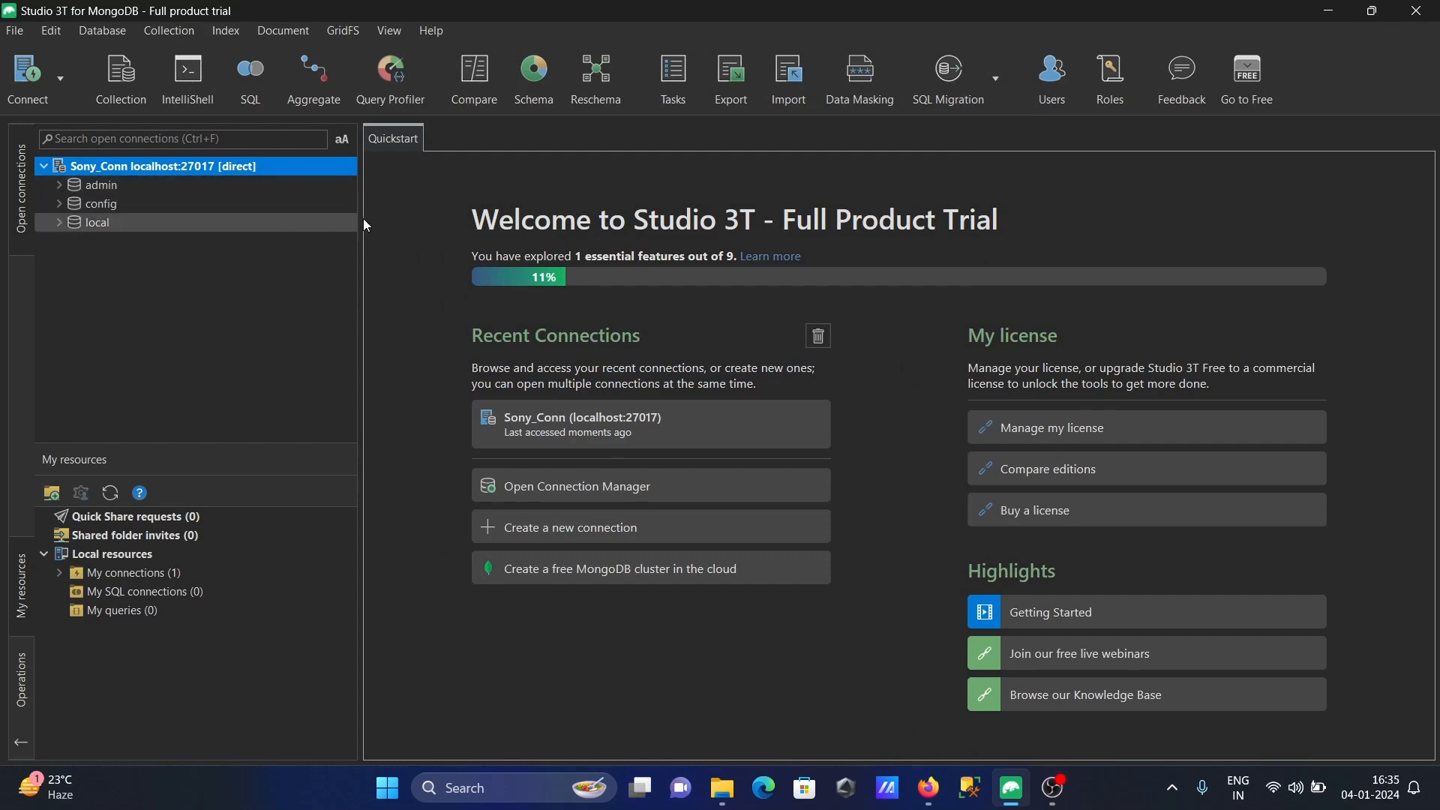
{"action": "mouse_move", "coordinate": [450, 200]}
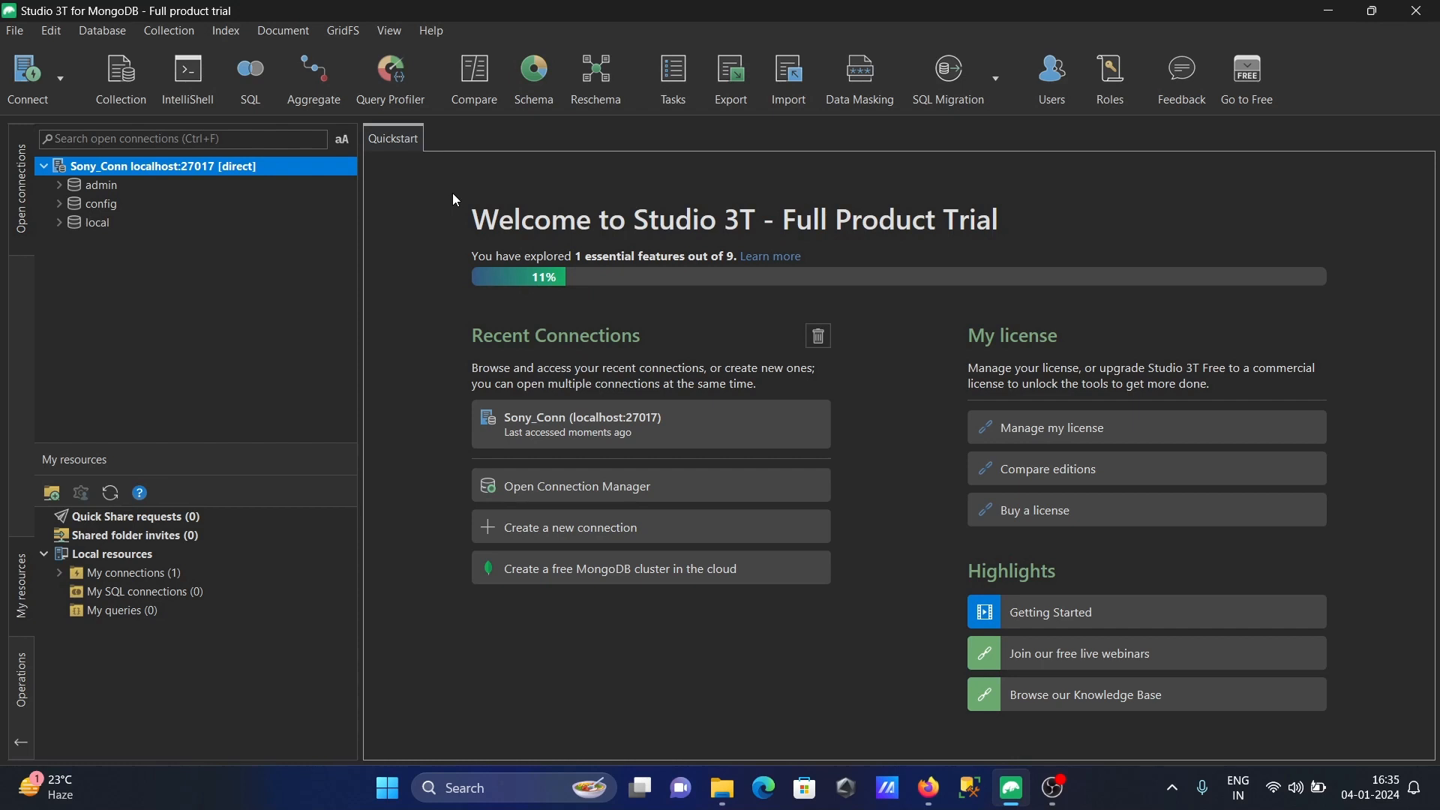
{"action": "mouse_move", "coordinate": [119, 255]}
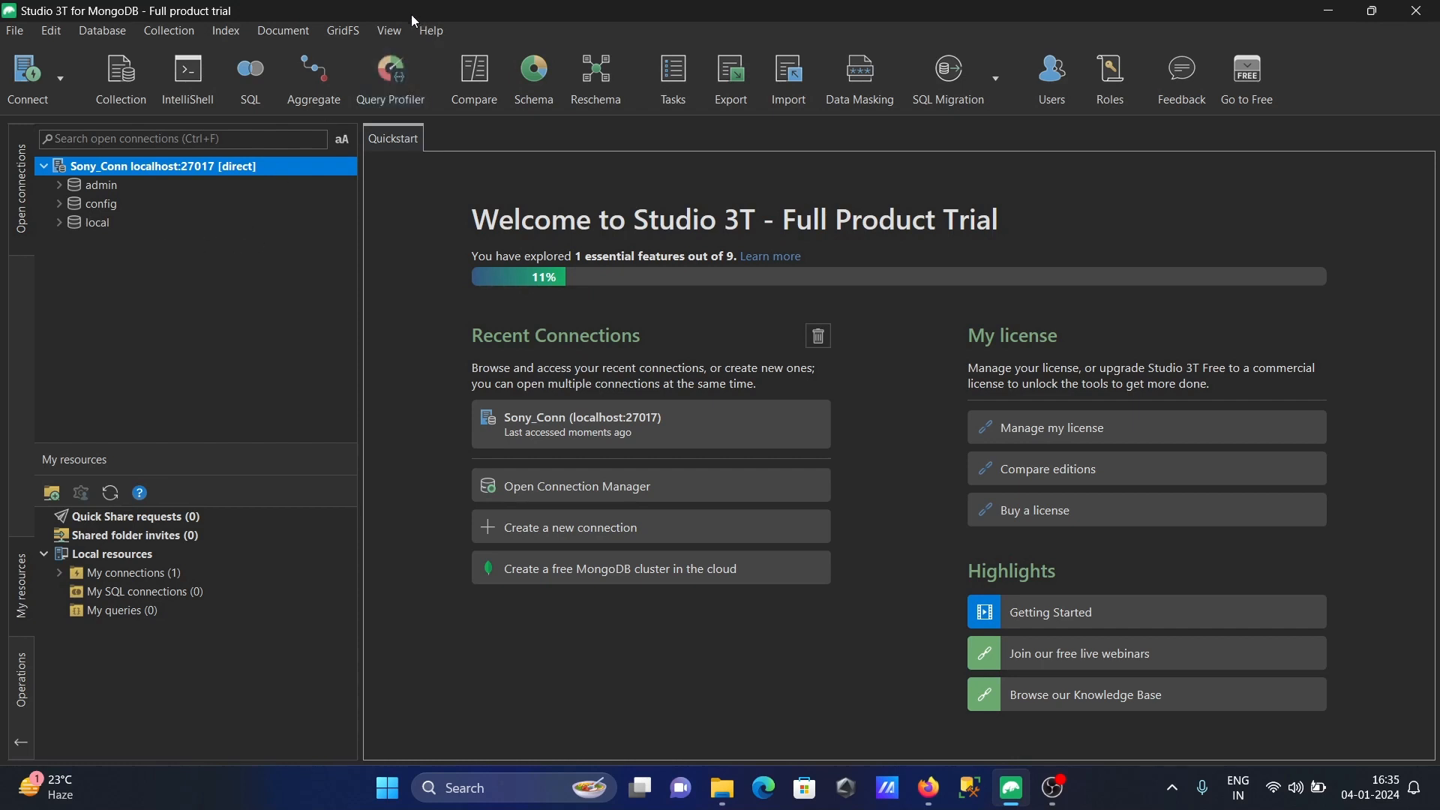
{"action": "mouse_move", "coordinate": [215, 331]}
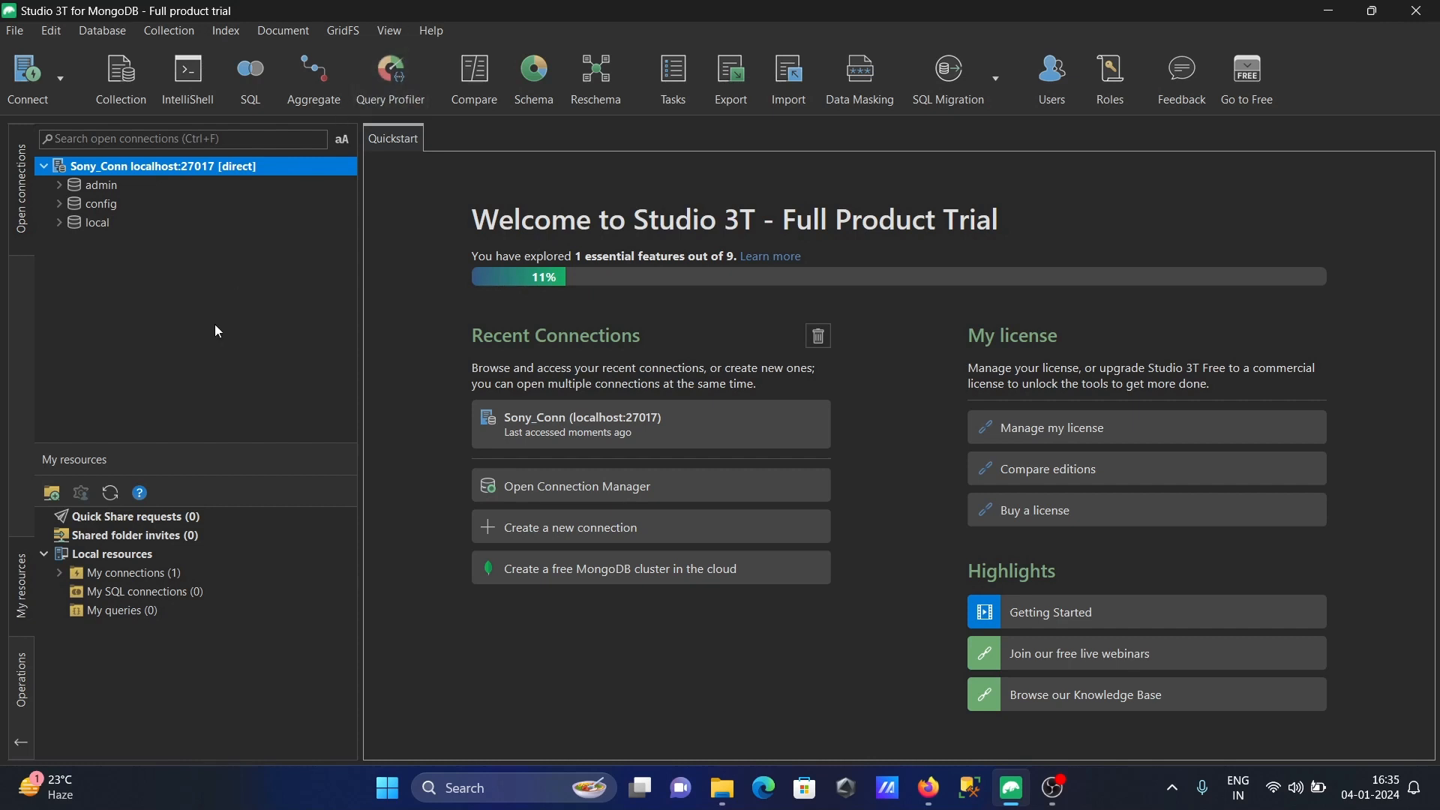
{"action": "mouse_move", "coordinate": [423, 297]}
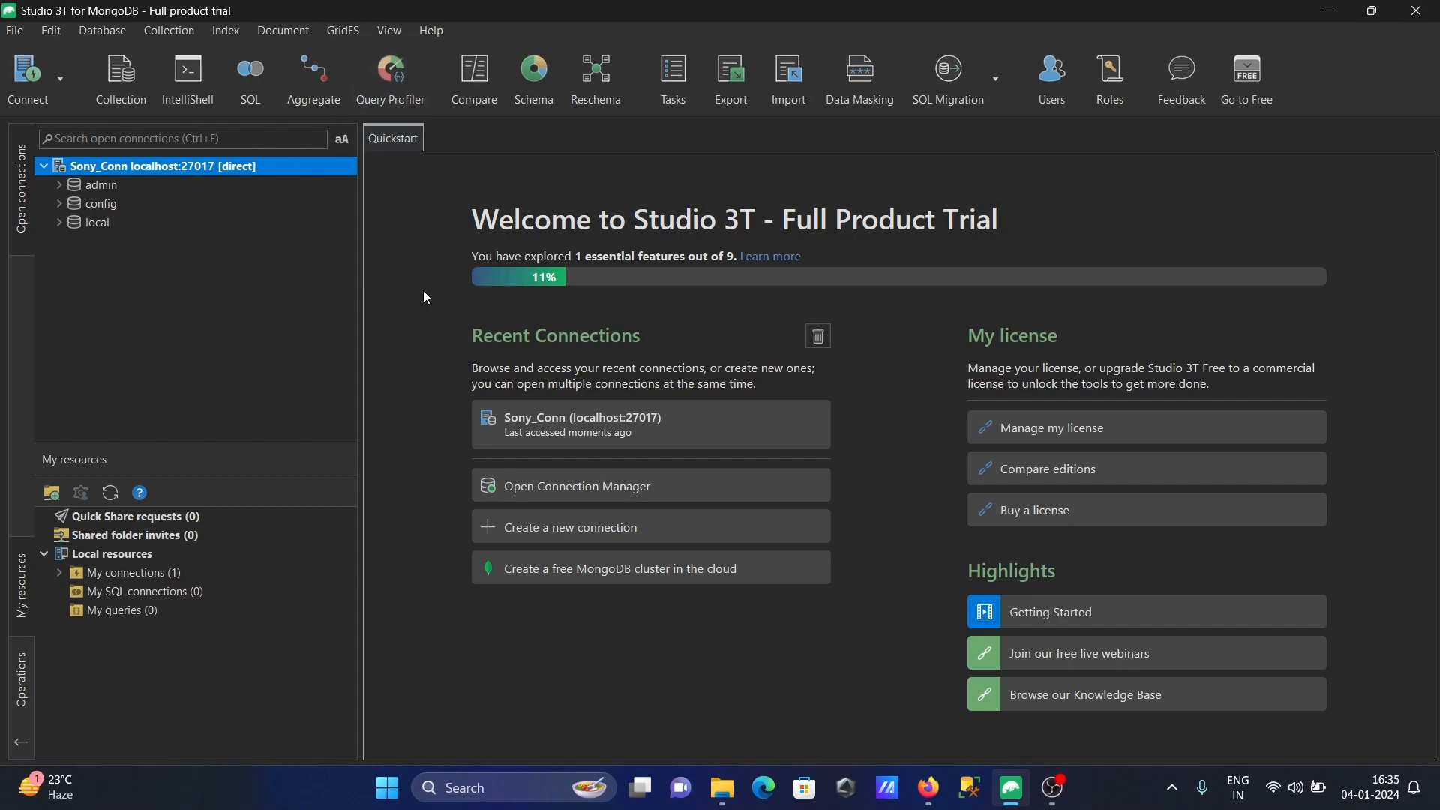